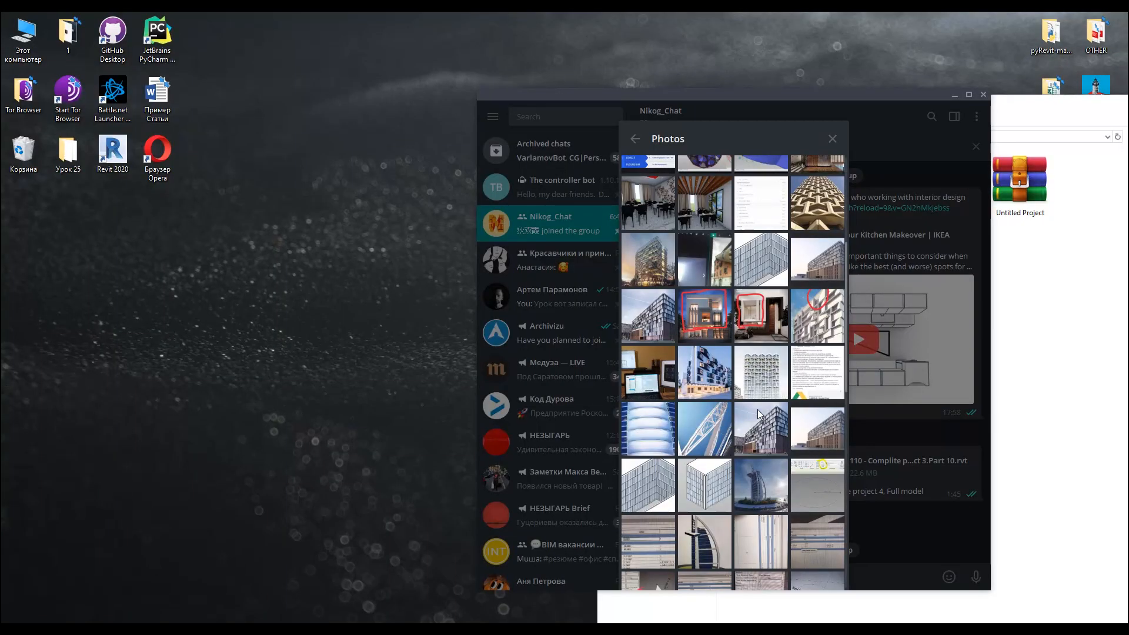
mouse_move(755, 160)
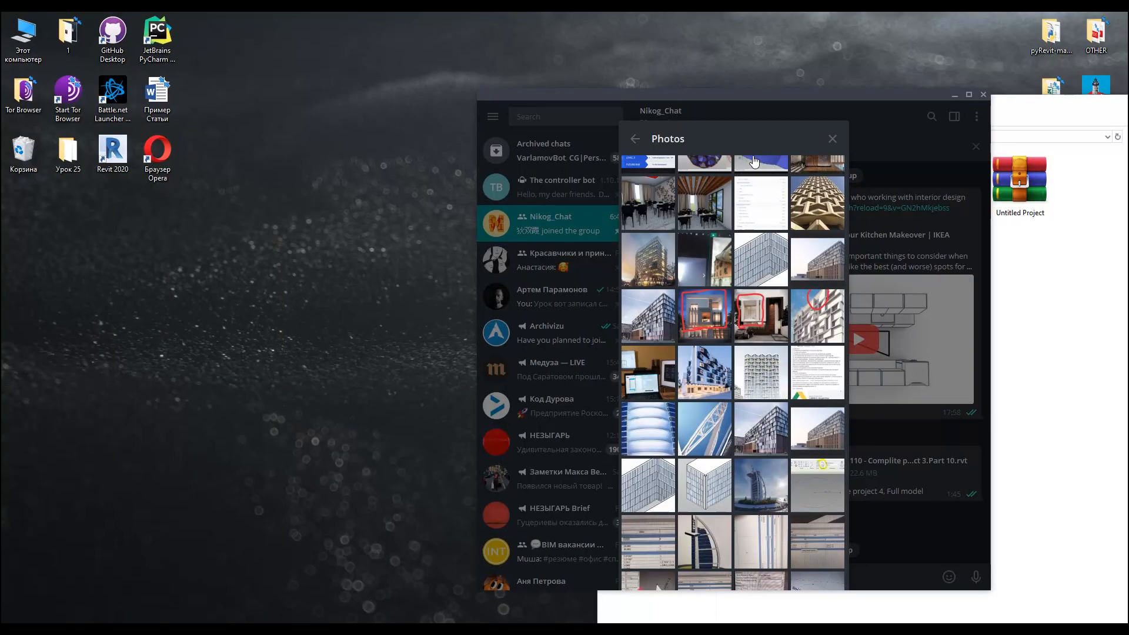
mouse_move(709, 268)
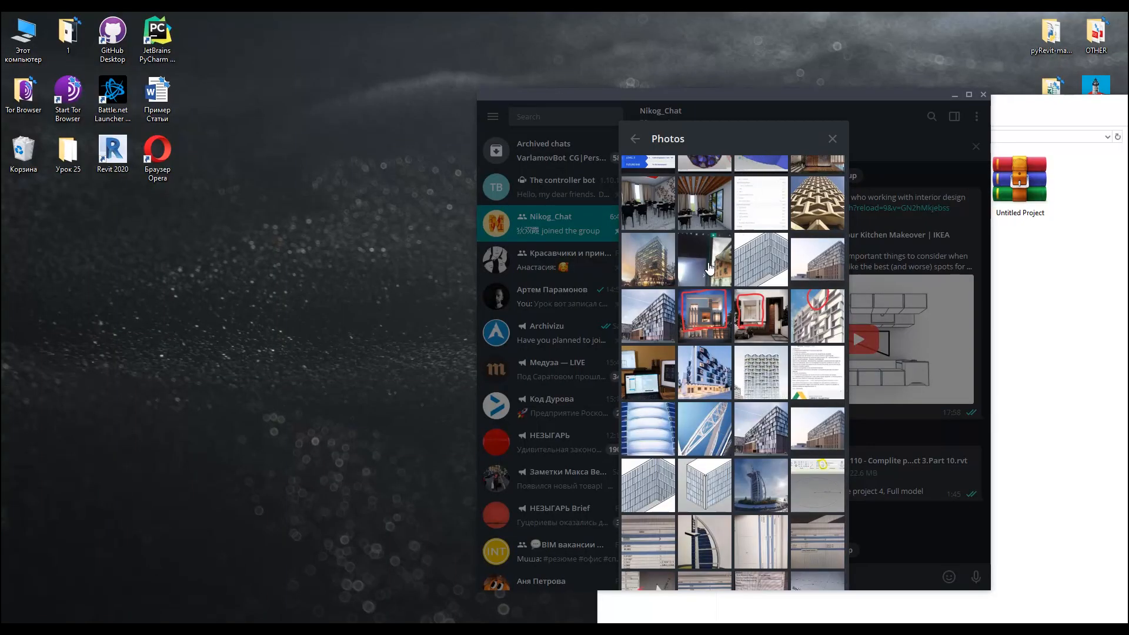
View the peeling-wall reference photo in the Nikog_Chat gallery full-screen.
left_click(703, 259)
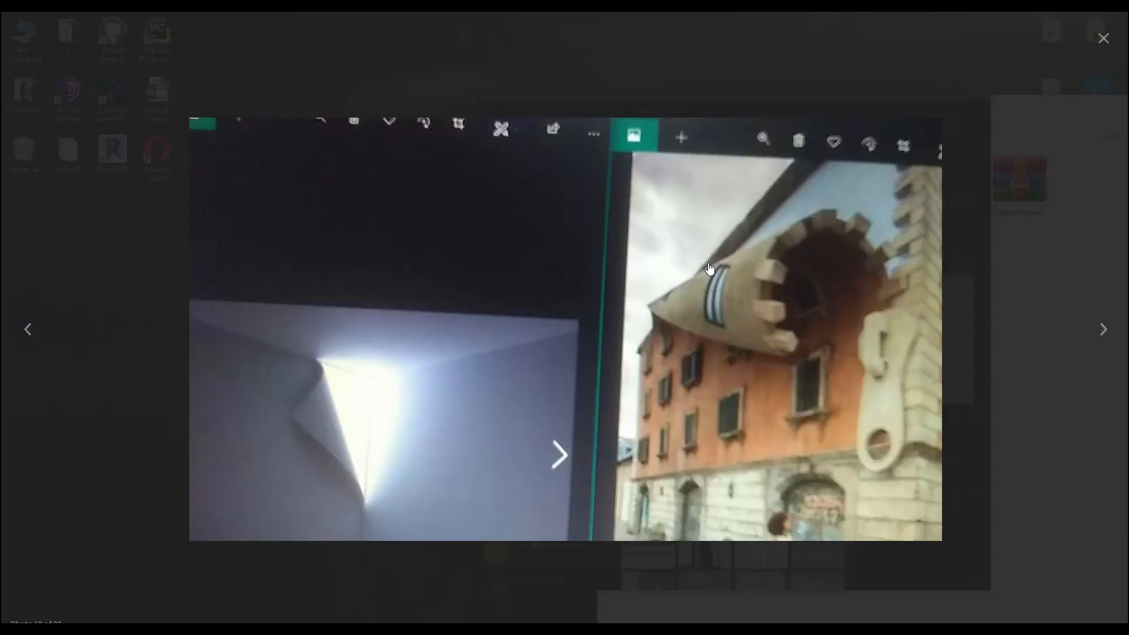
mouse_move(709, 387)
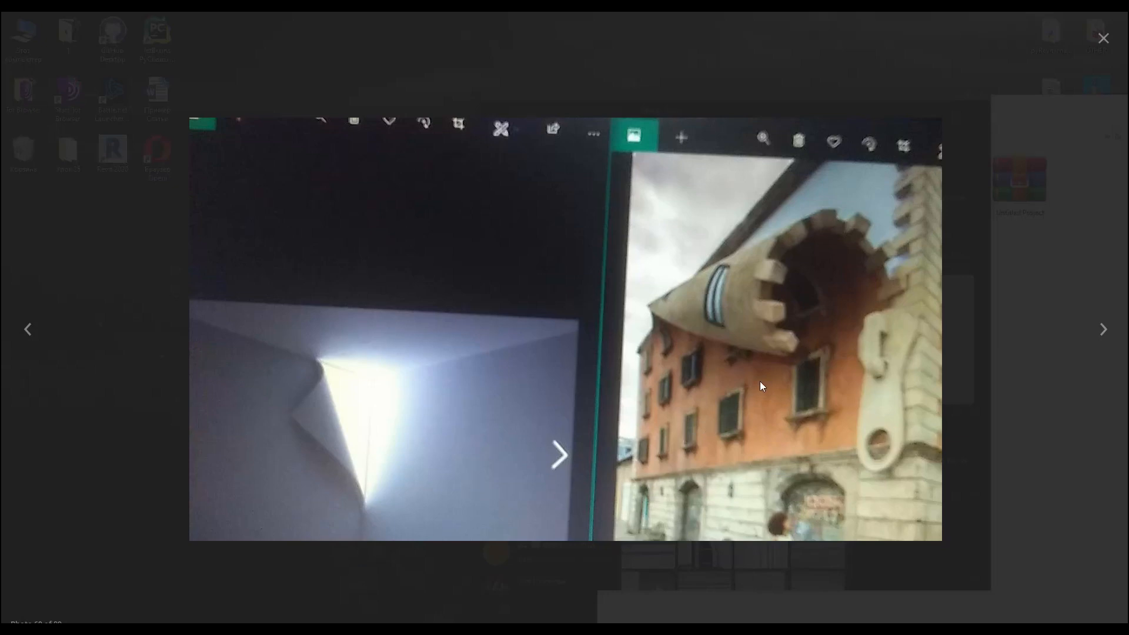
mouse_move(849, 389)
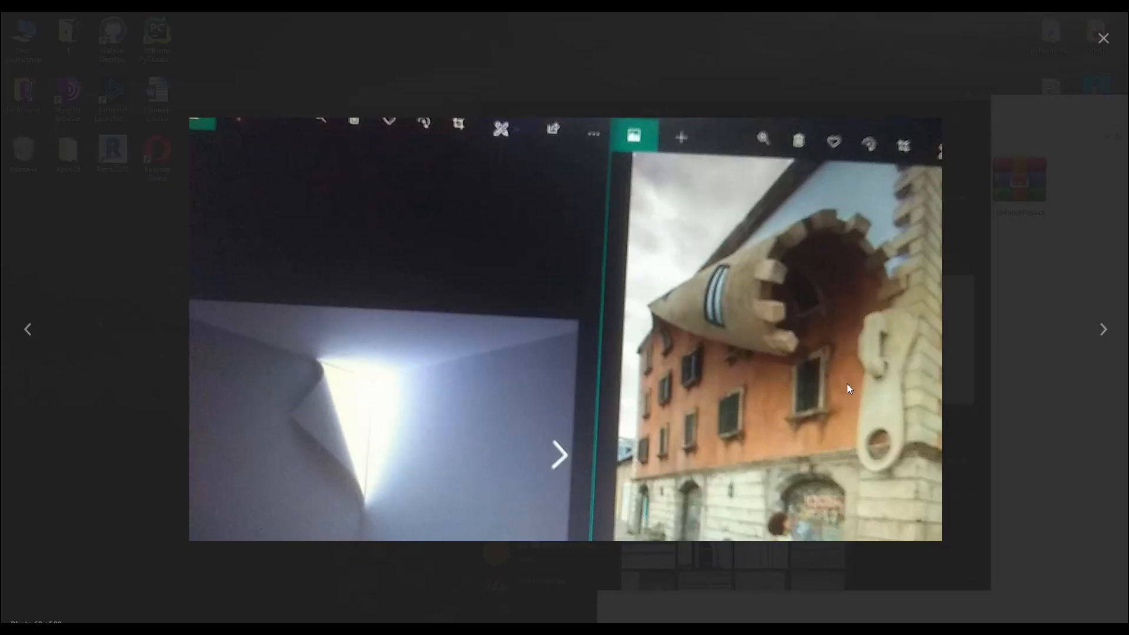
mouse_move(287, 408)
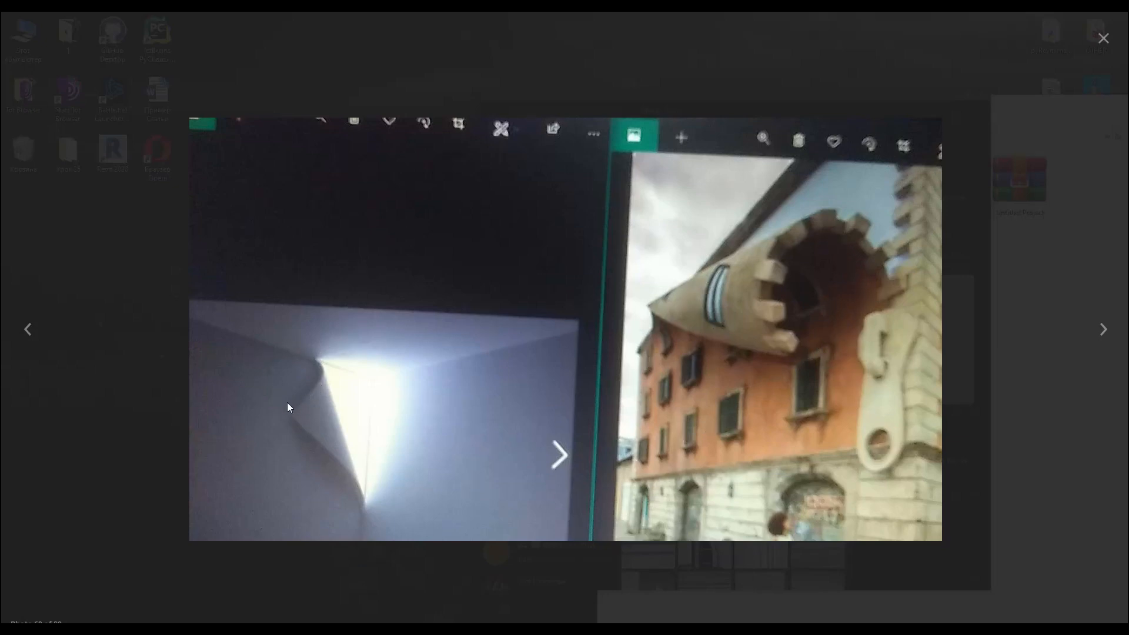
mouse_move(394, 393)
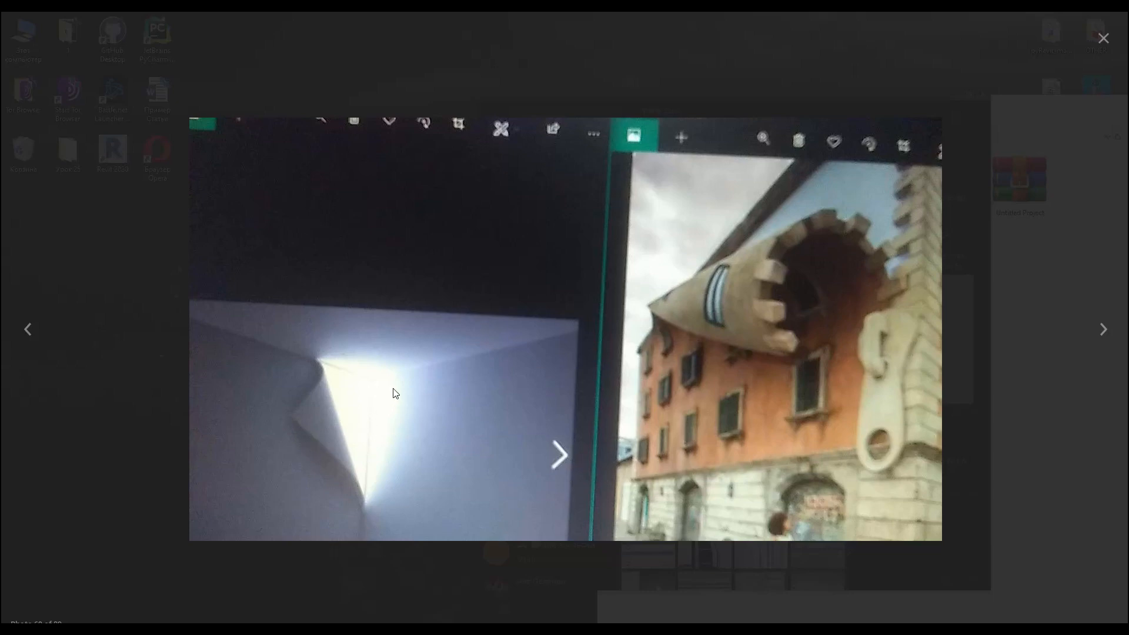
mouse_move(761, 353)
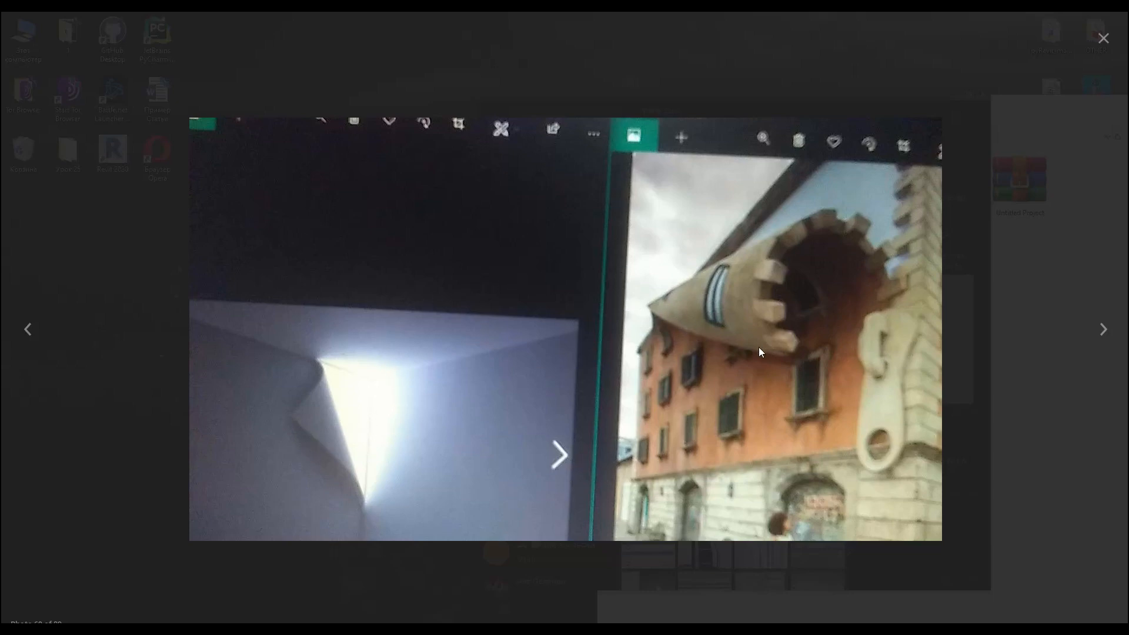
mouse_move(776, 329)
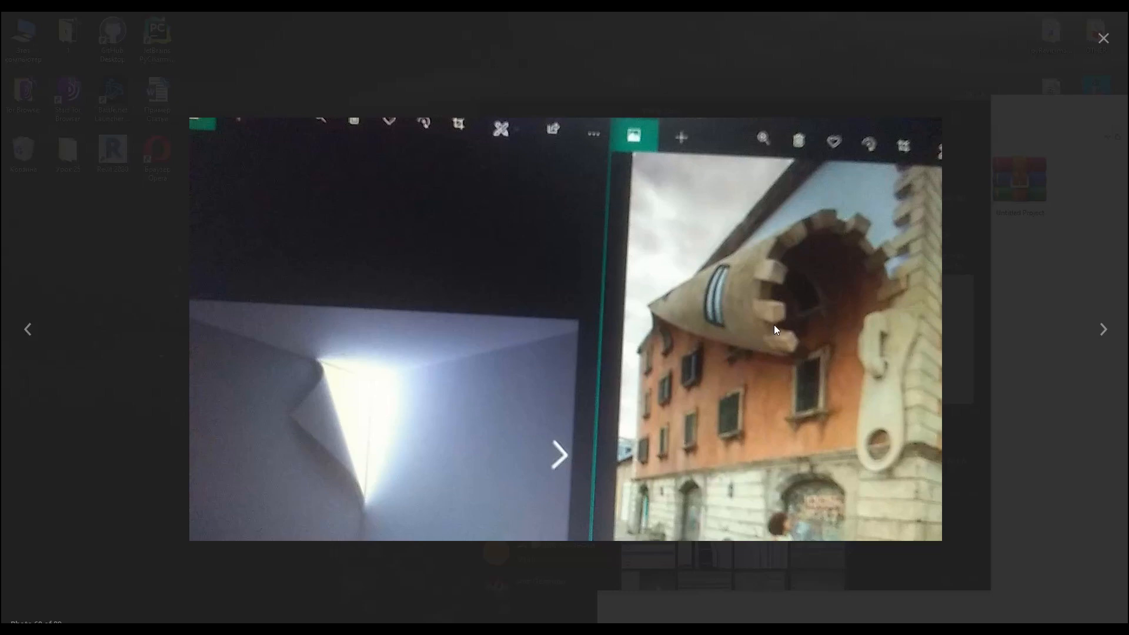
mouse_move(808, 247)
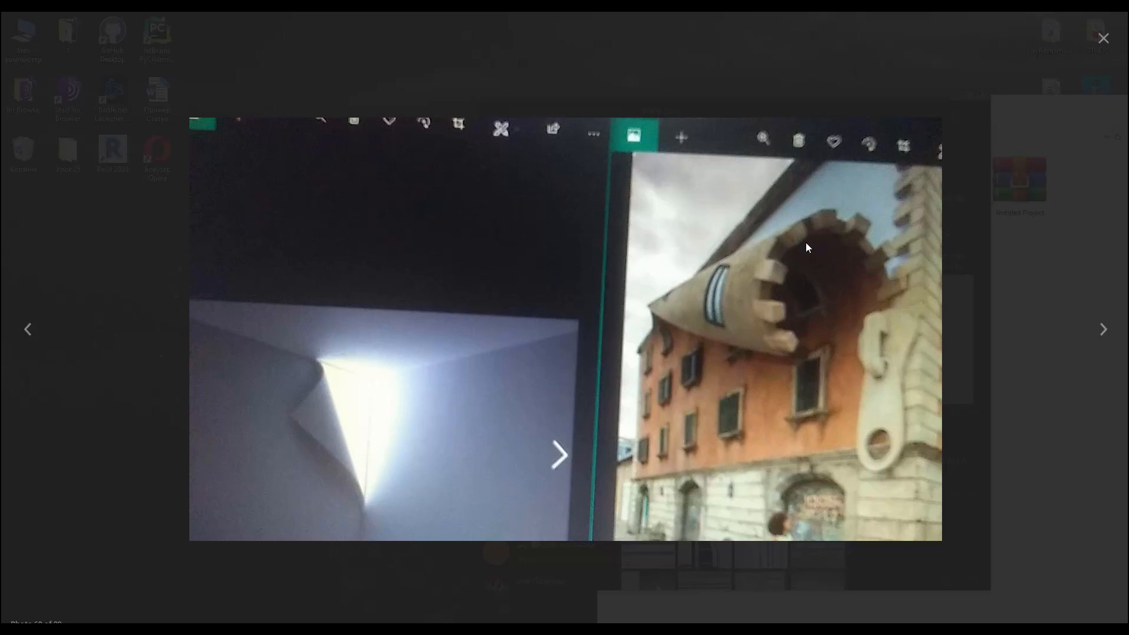
mouse_move(716, 420)
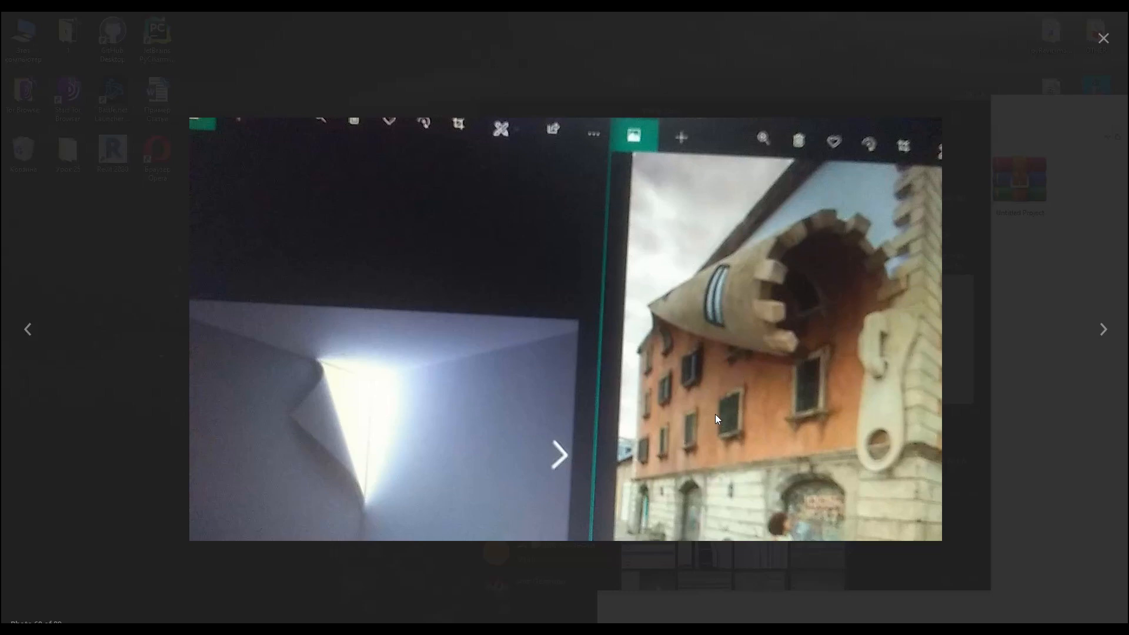
mouse_move(788, 351)
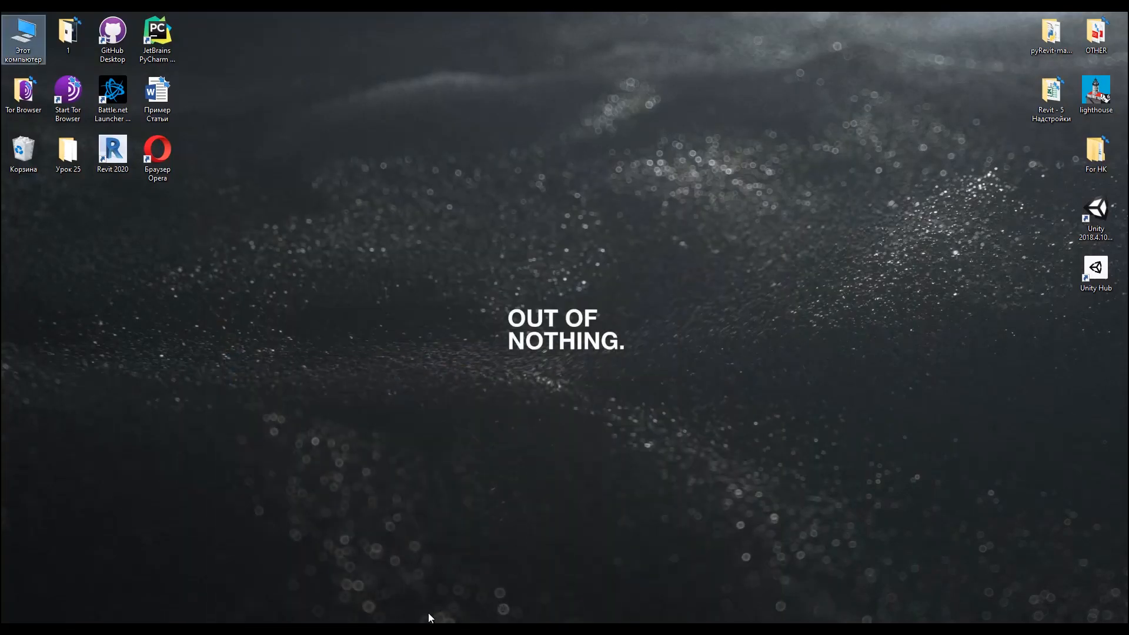
Launch Revit 2020 from the desktop shortcut into Project1 on Level 0.
double_click(113, 154)
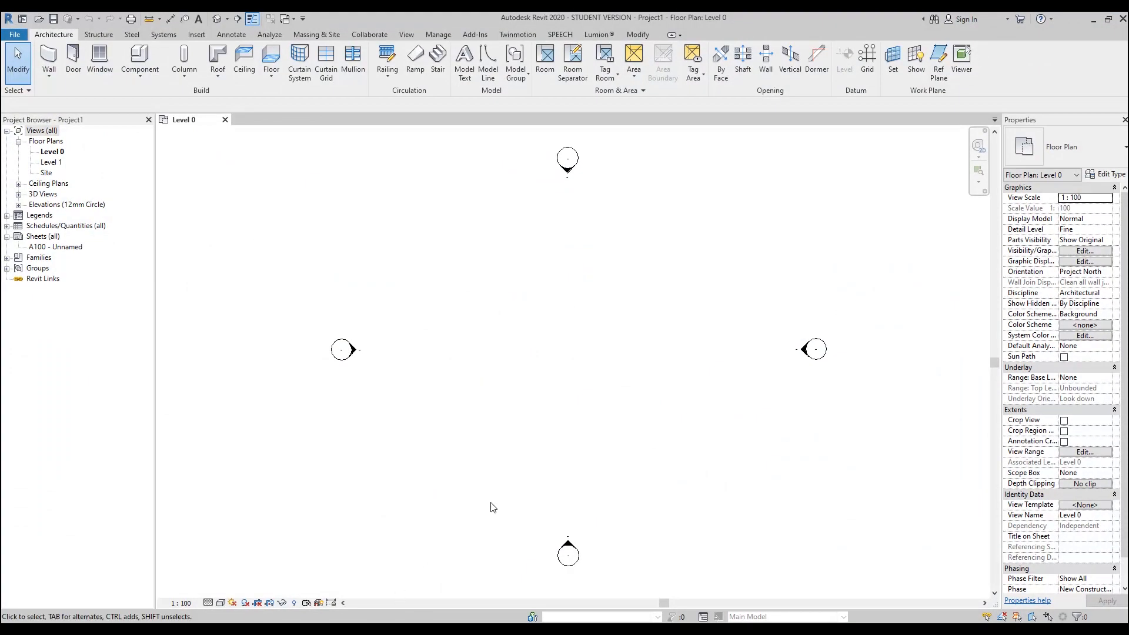
mouse_move(502, 500)
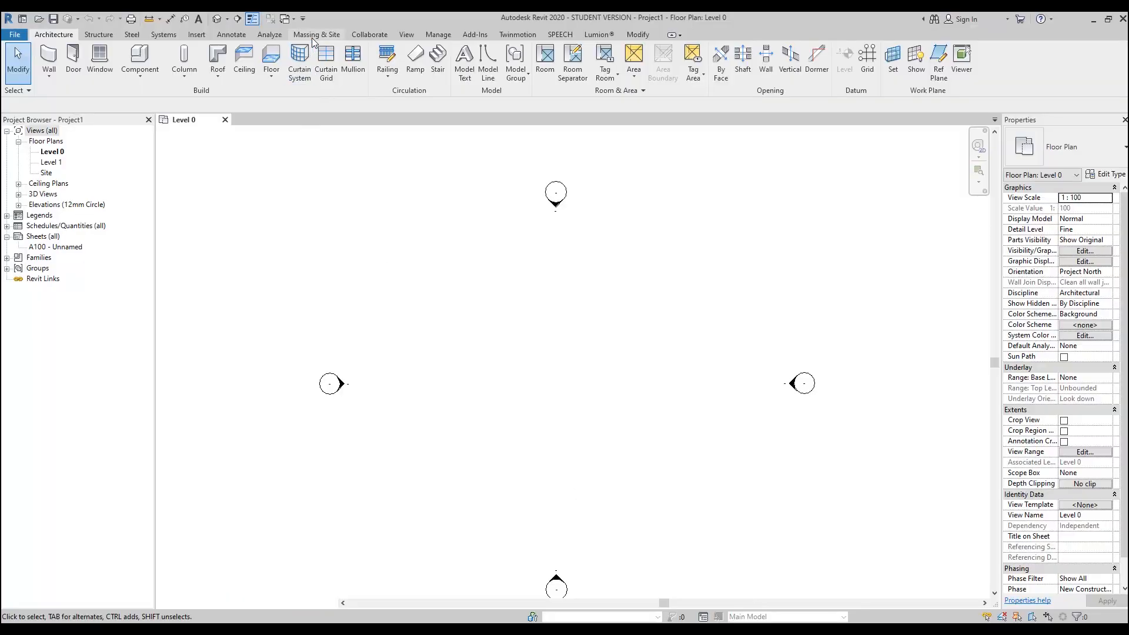
Create an in-place mass named Mass 1 from Massing & Site.
left_click(316, 34)
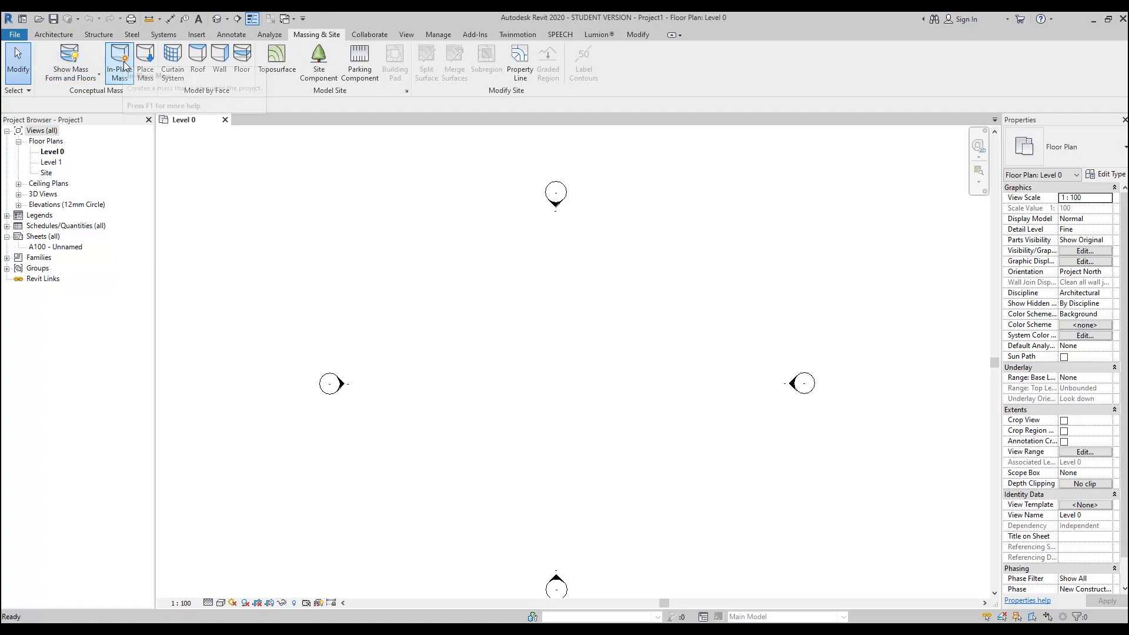
left_click(119, 61)
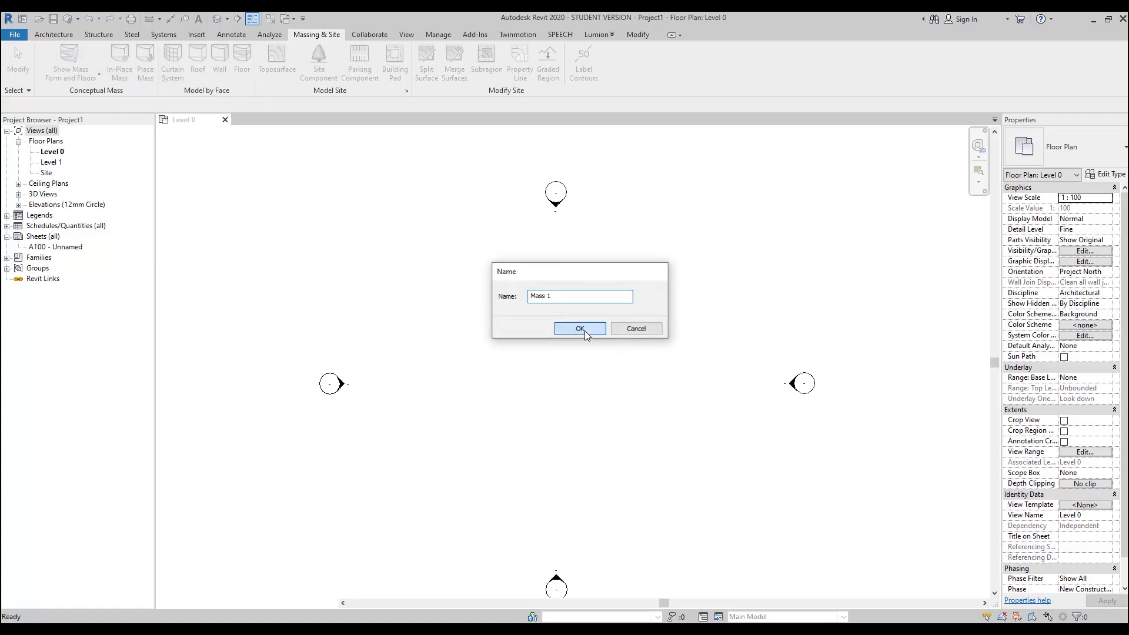
left_click(580, 328)
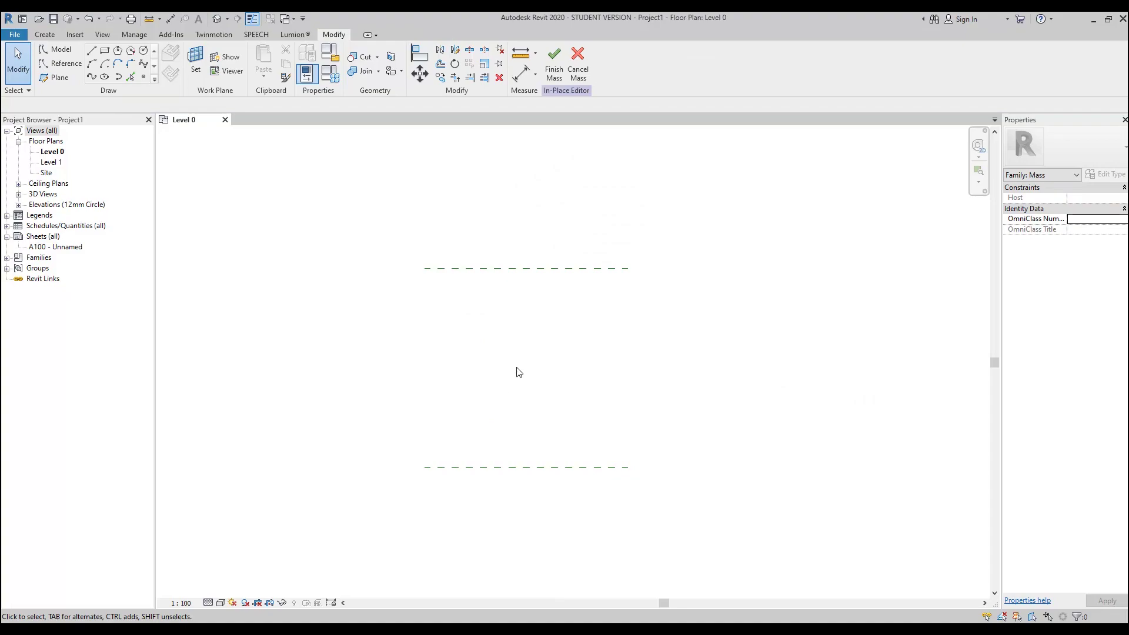
mouse_move(518, 480)
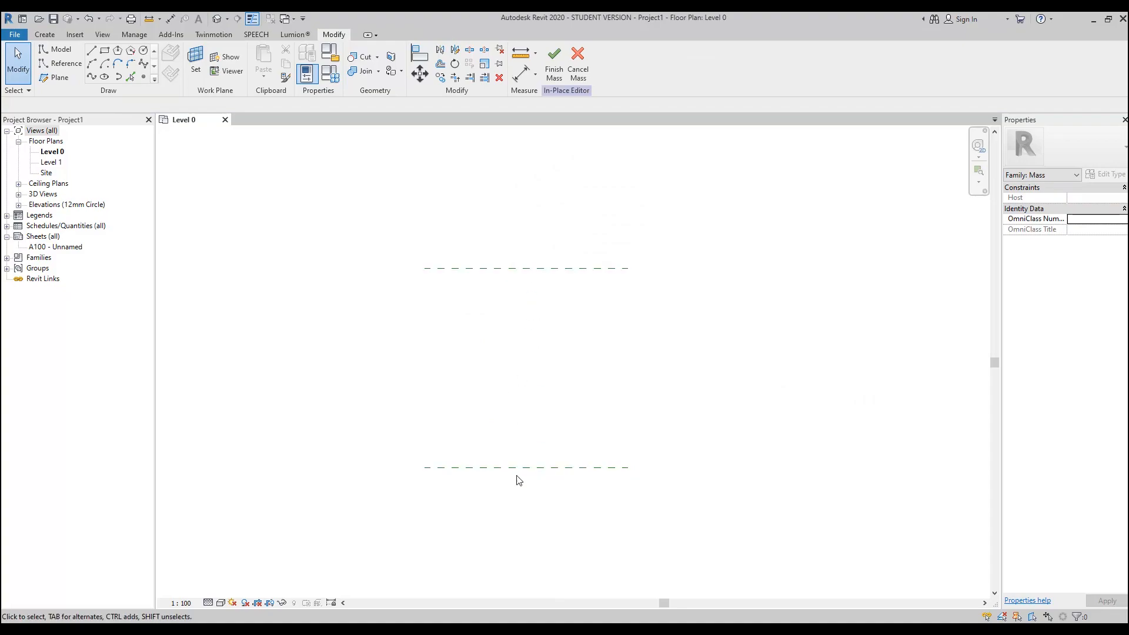
mouse_move(530, 461)
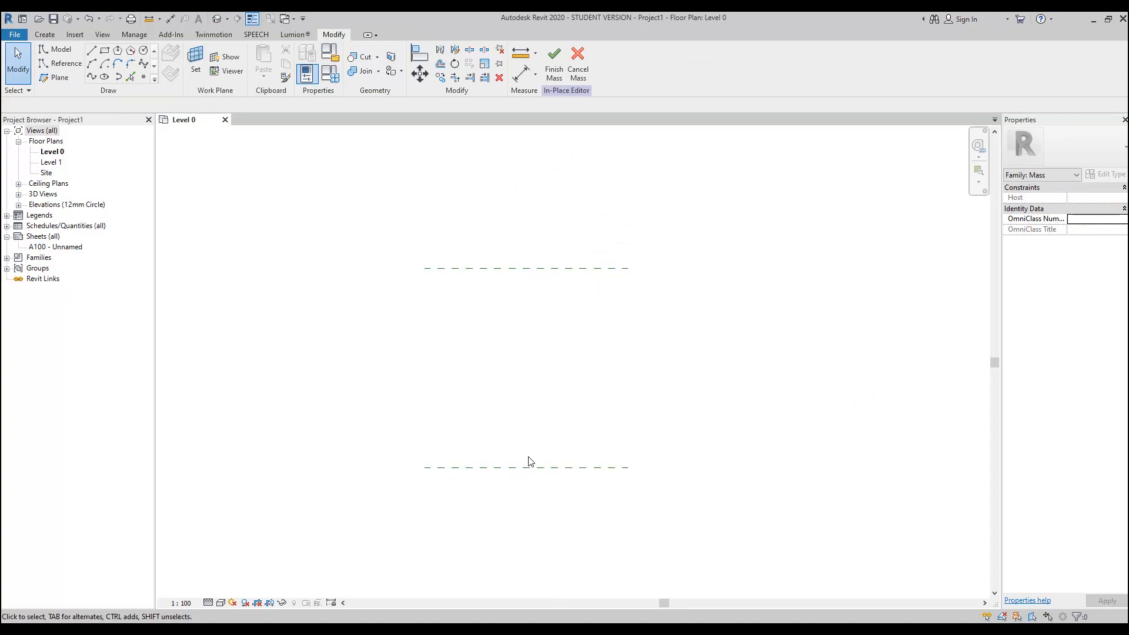
mouse_move(525, 457)
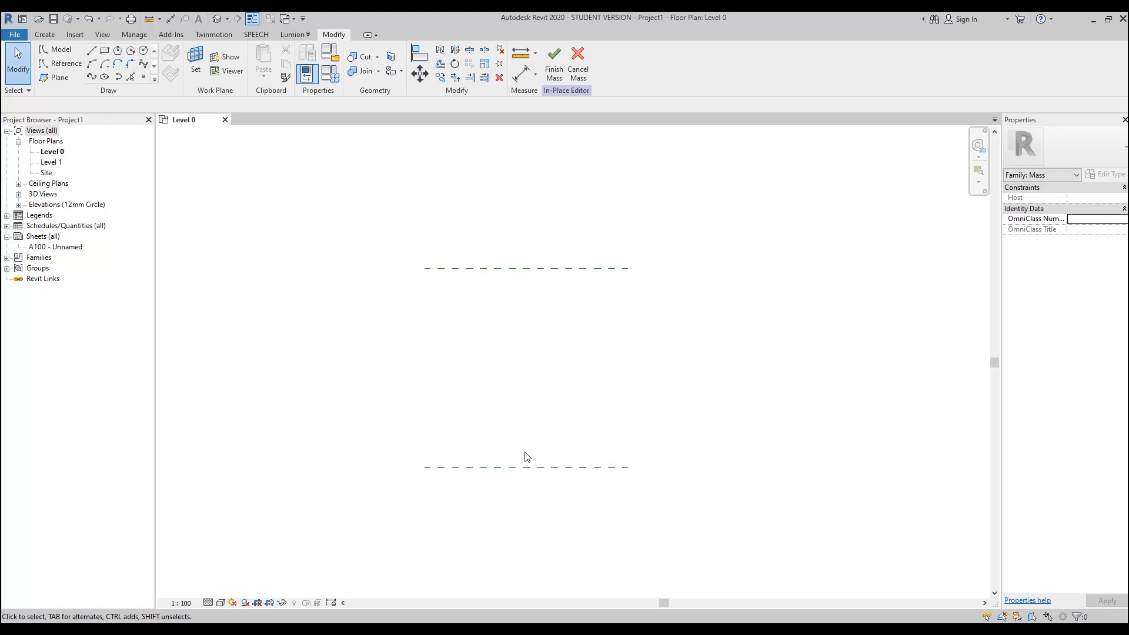
mouse_move(508, 361)
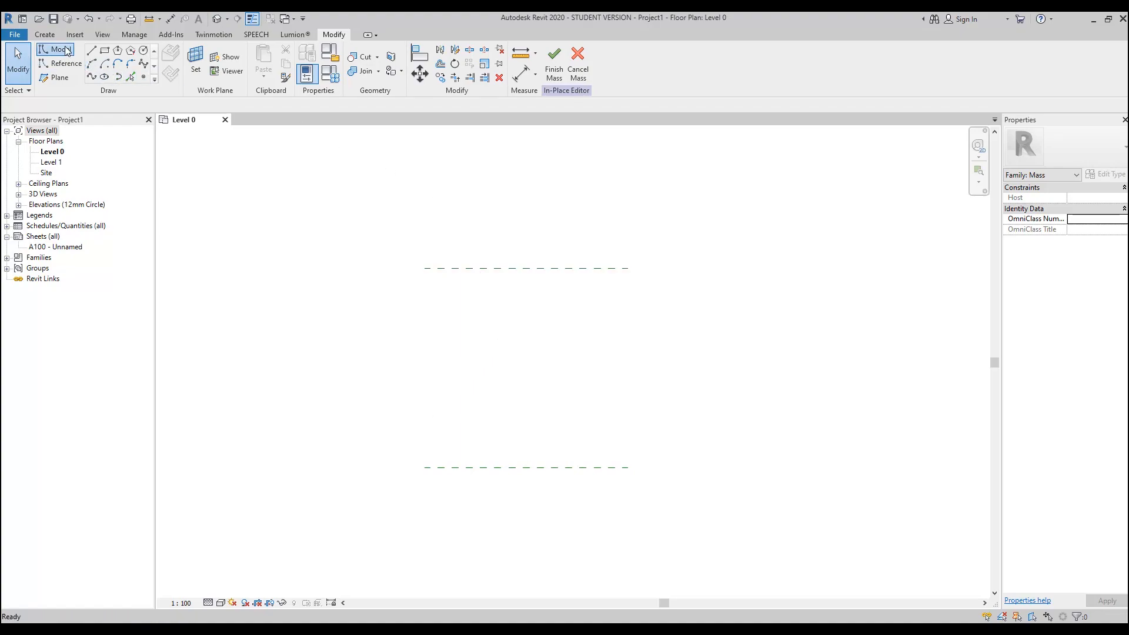
Start a straight model line on a newly picked work plane in the North elevation.
left_click(92, 51)
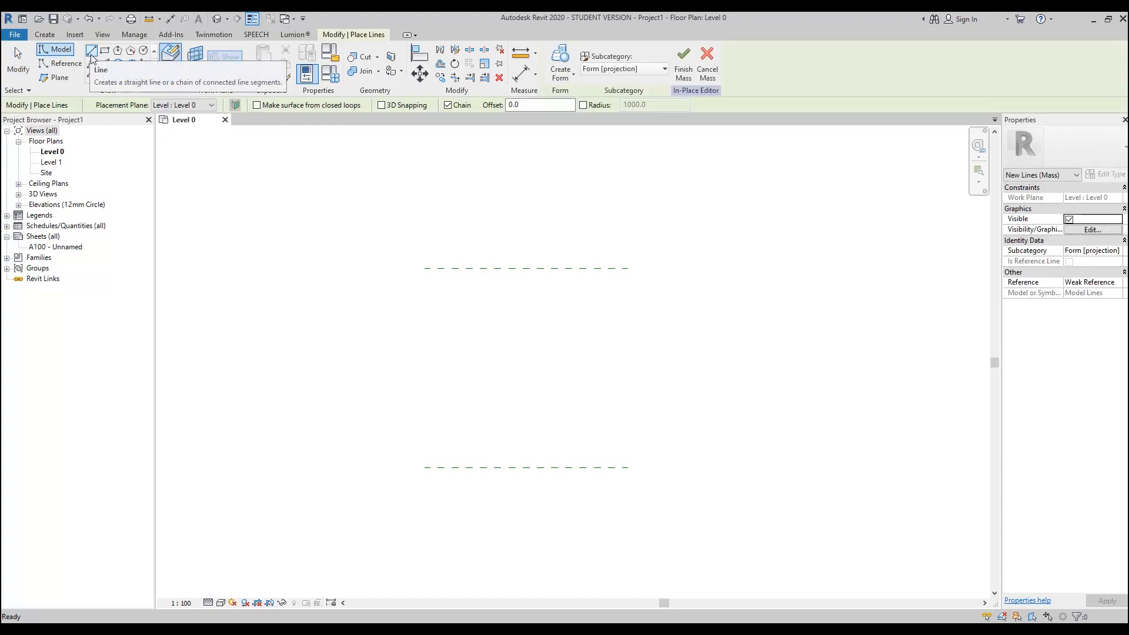
left_click(92, 51)
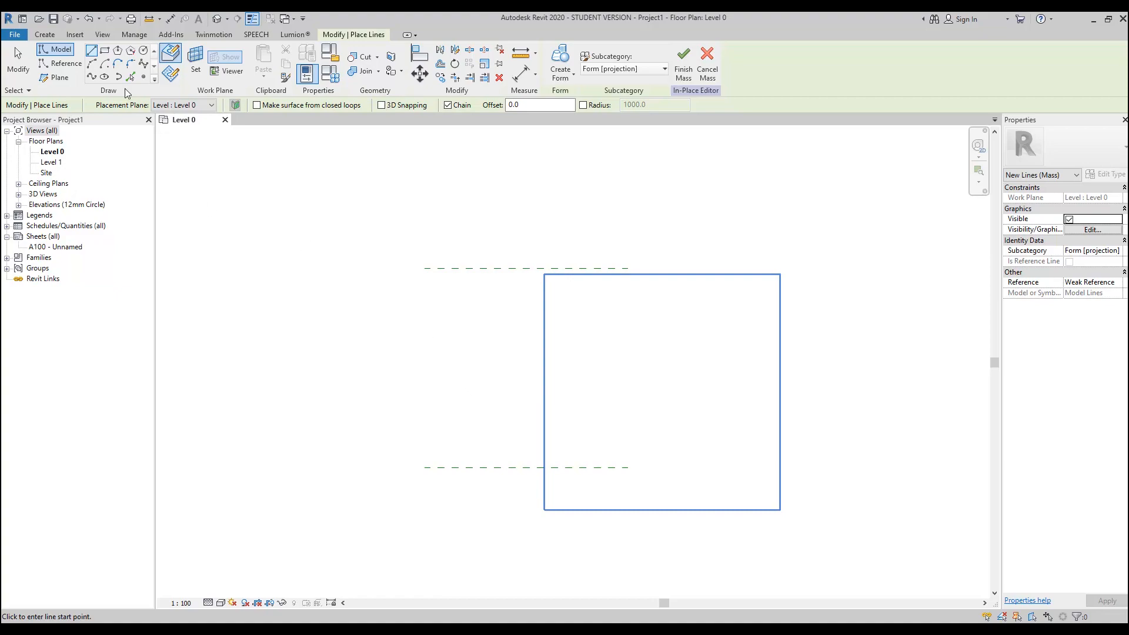
mouse_move(18, 156)
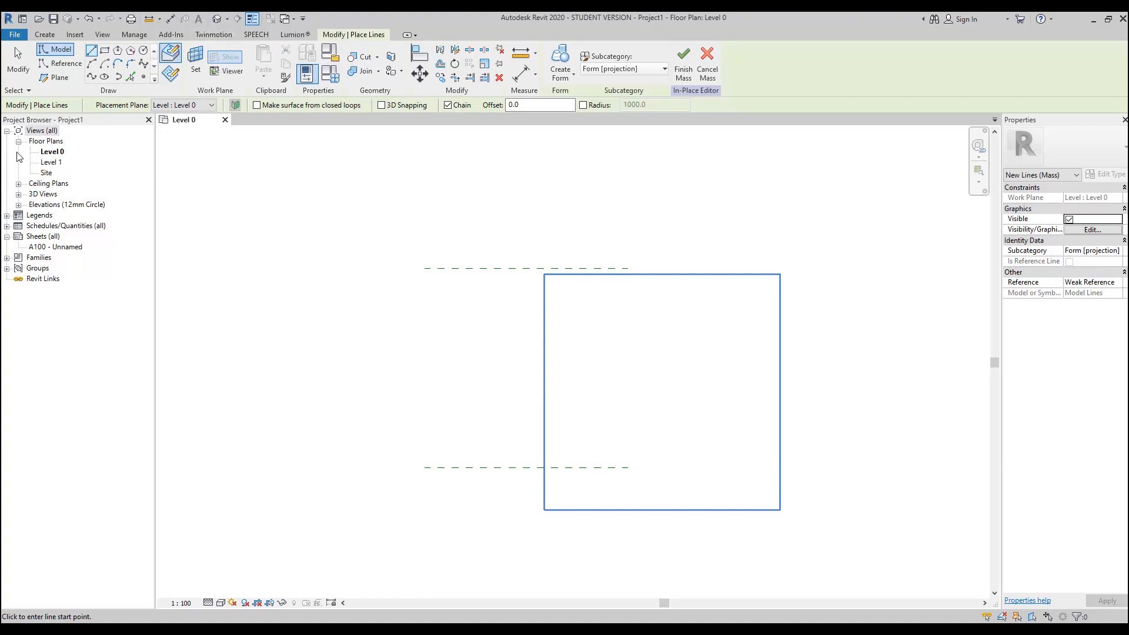
mouse_move(194, 57)
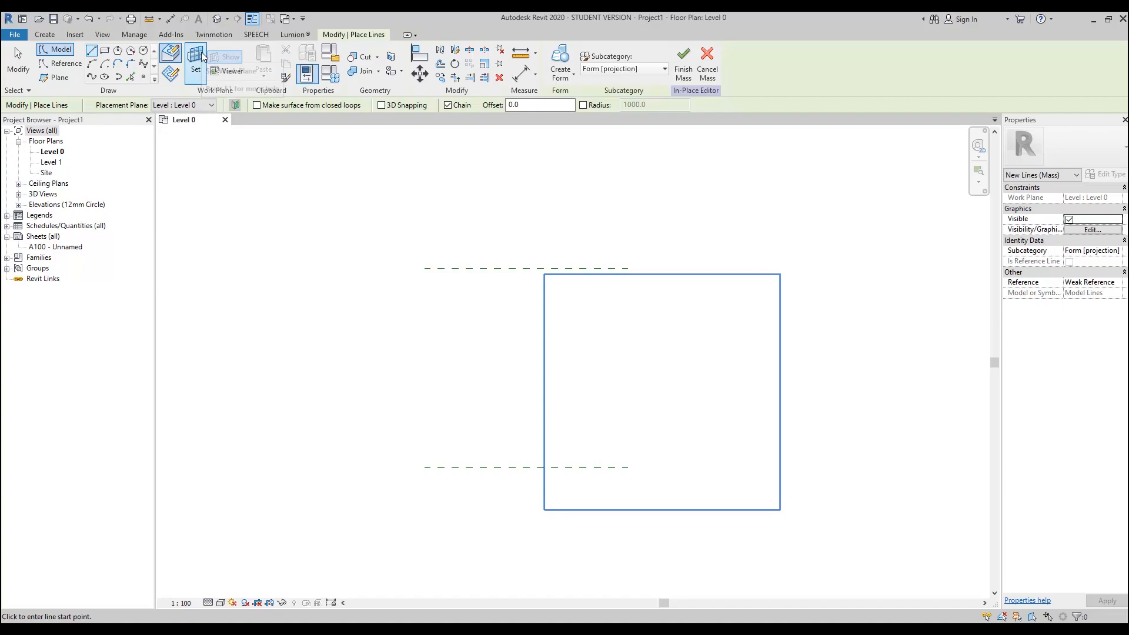
left_click(195, 58)
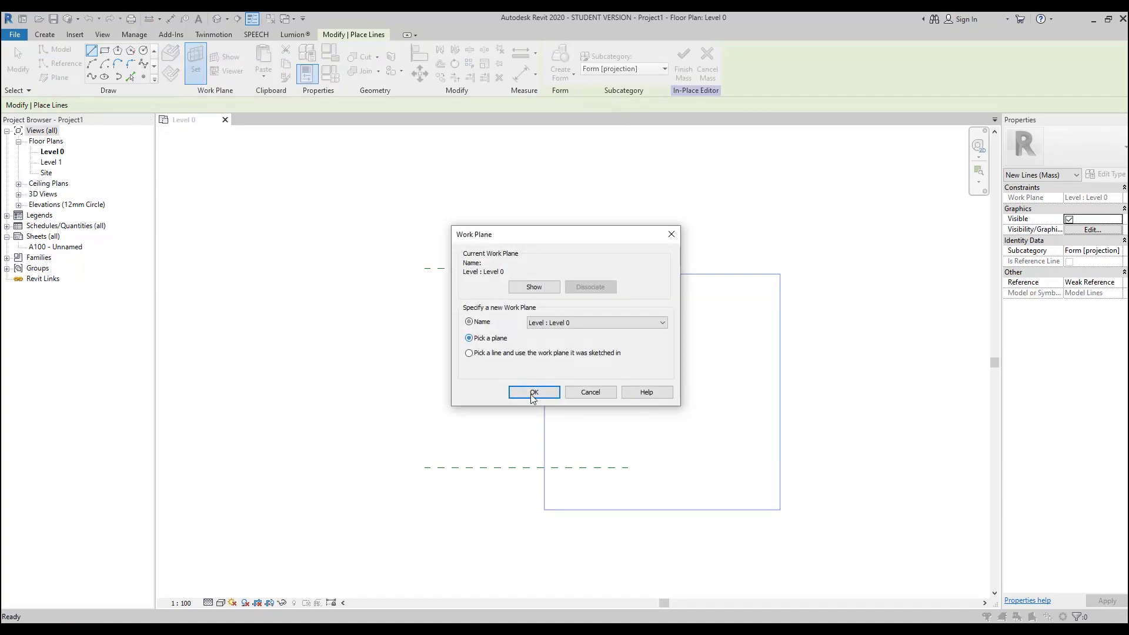
left_click(533, 392)
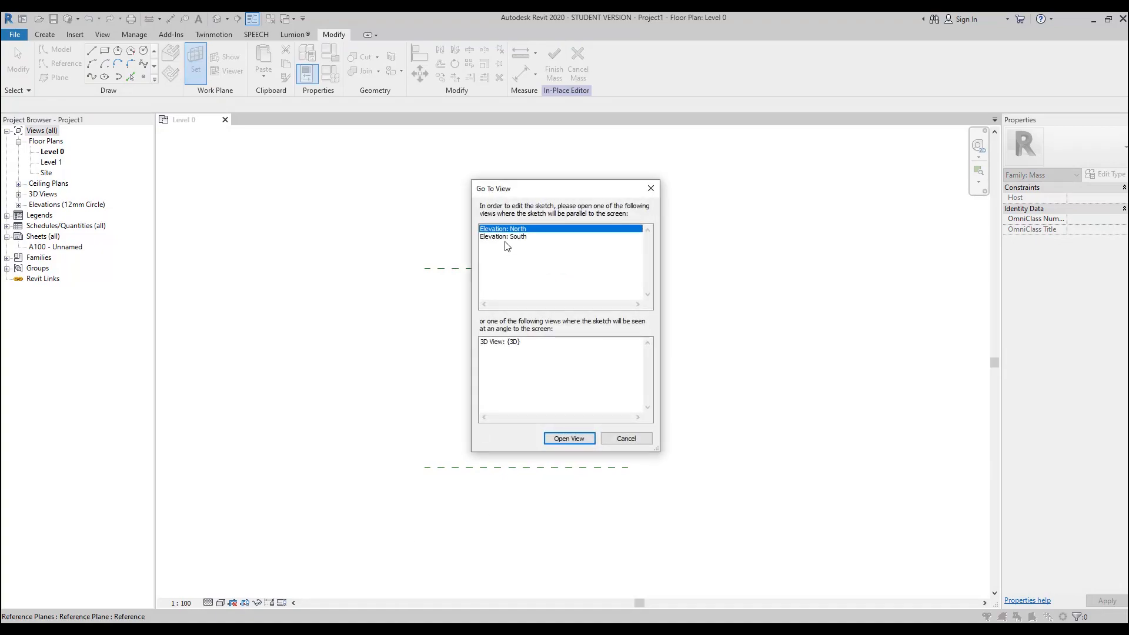
left_click(568, 437)
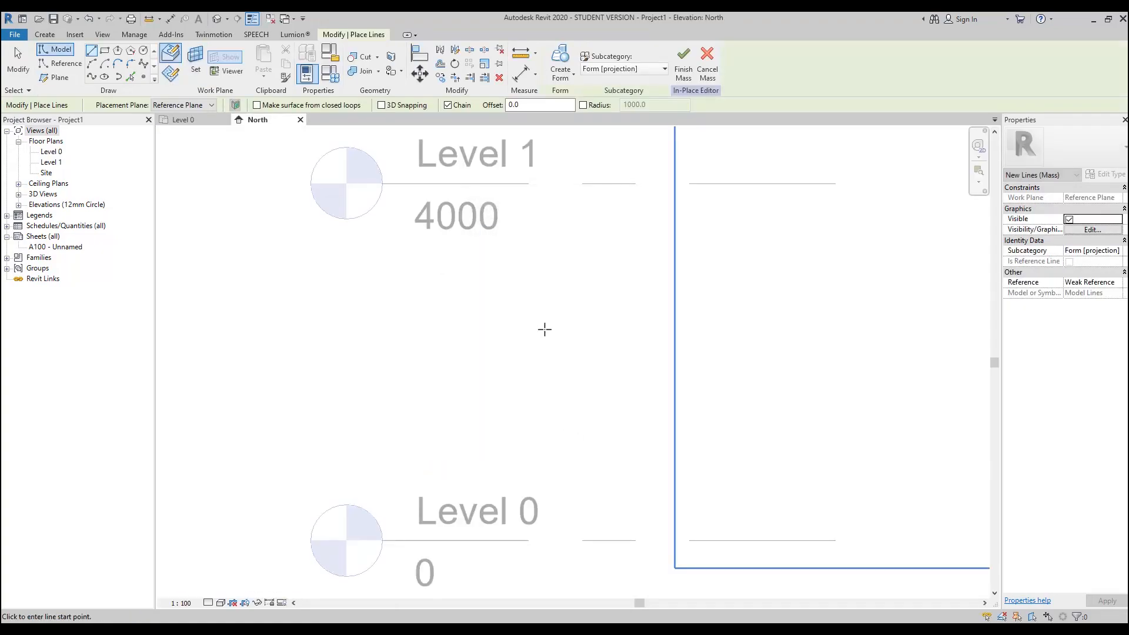
scroll("down", 3)
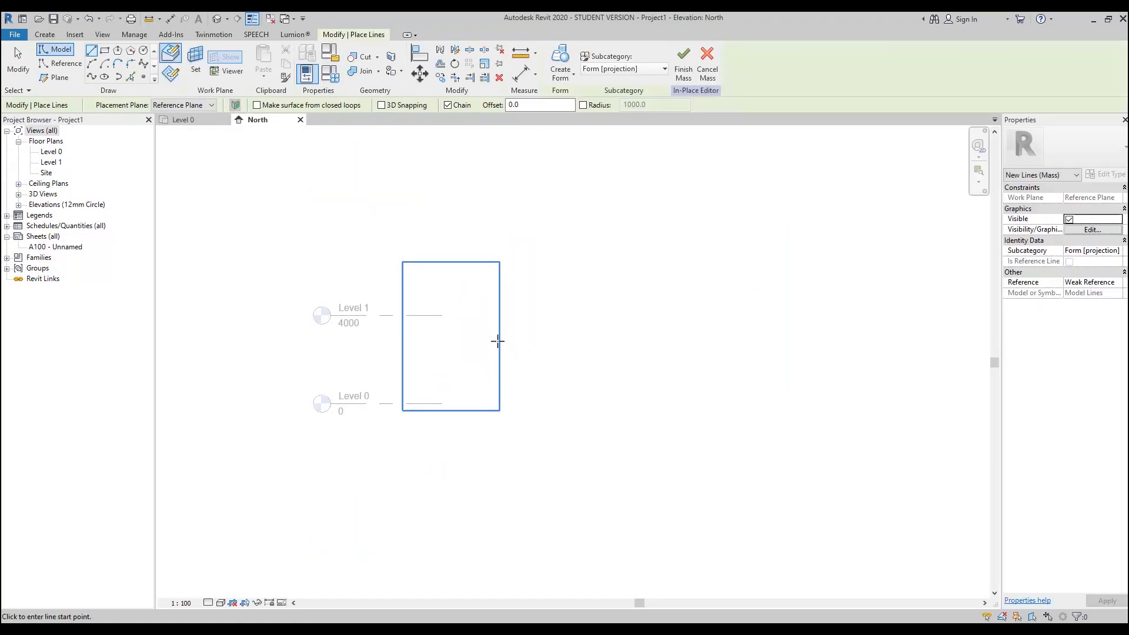
left_click(458, 363)
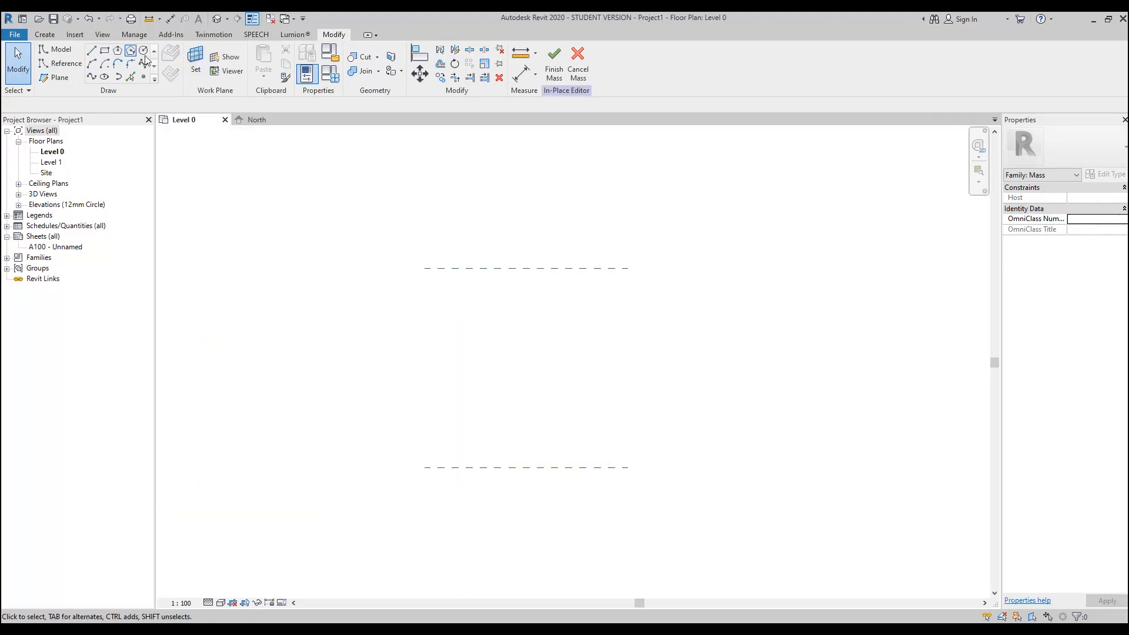
Set the work plane to the vertical line in North elevation and curl an arc from its top.
left_click(194, 61)
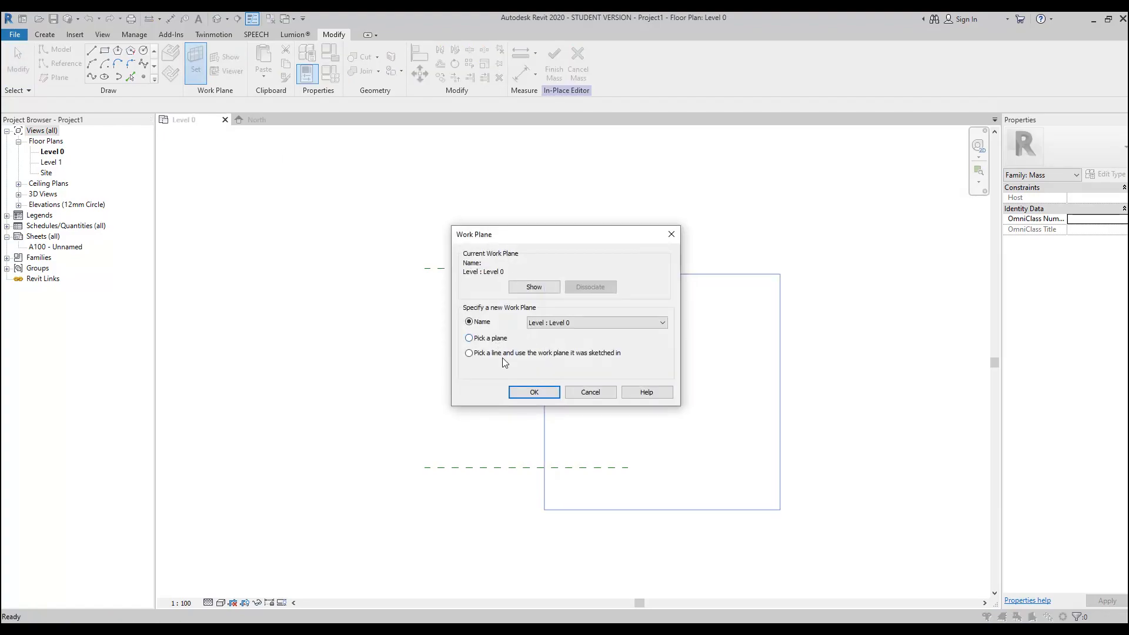
left_click(534, 391)
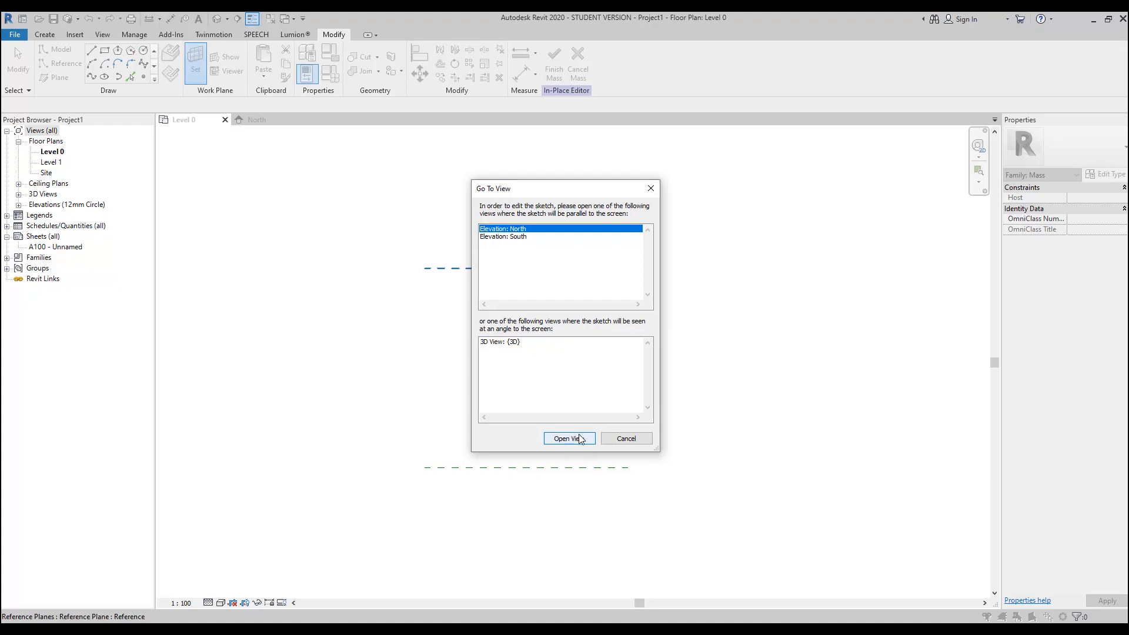
left_click(568, 439)
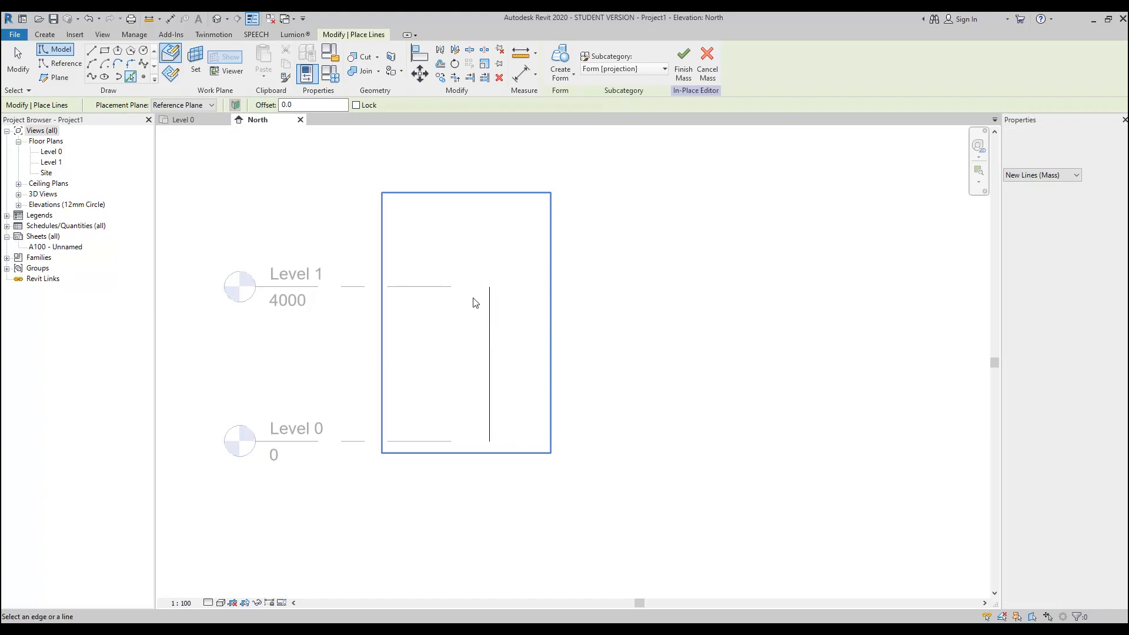
left_click(489, 360)
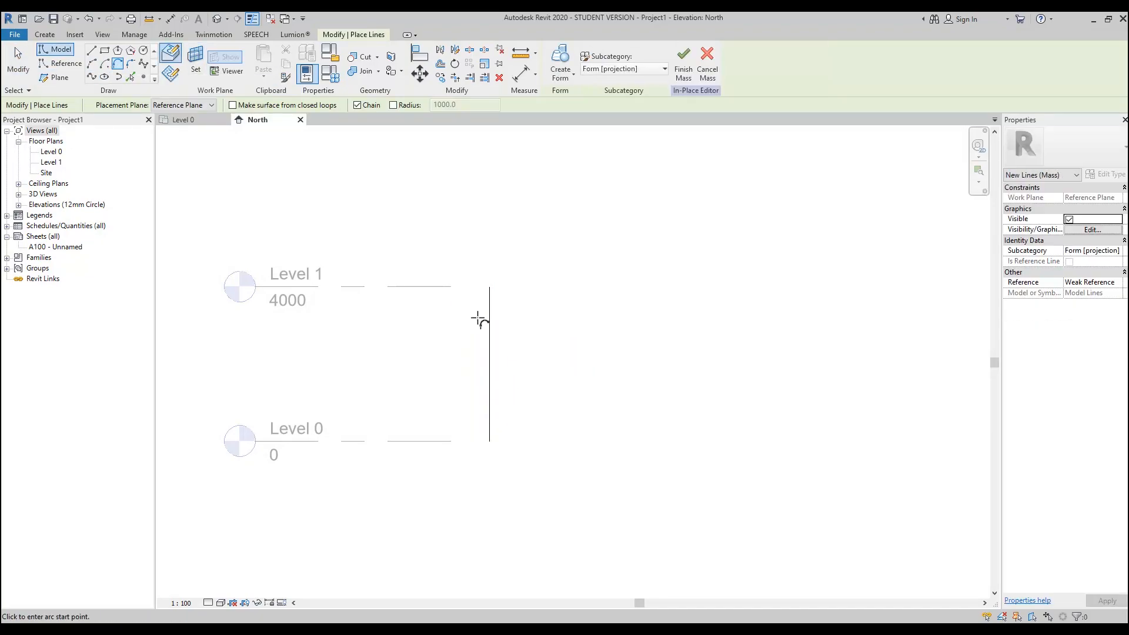
left_click(489, 316)
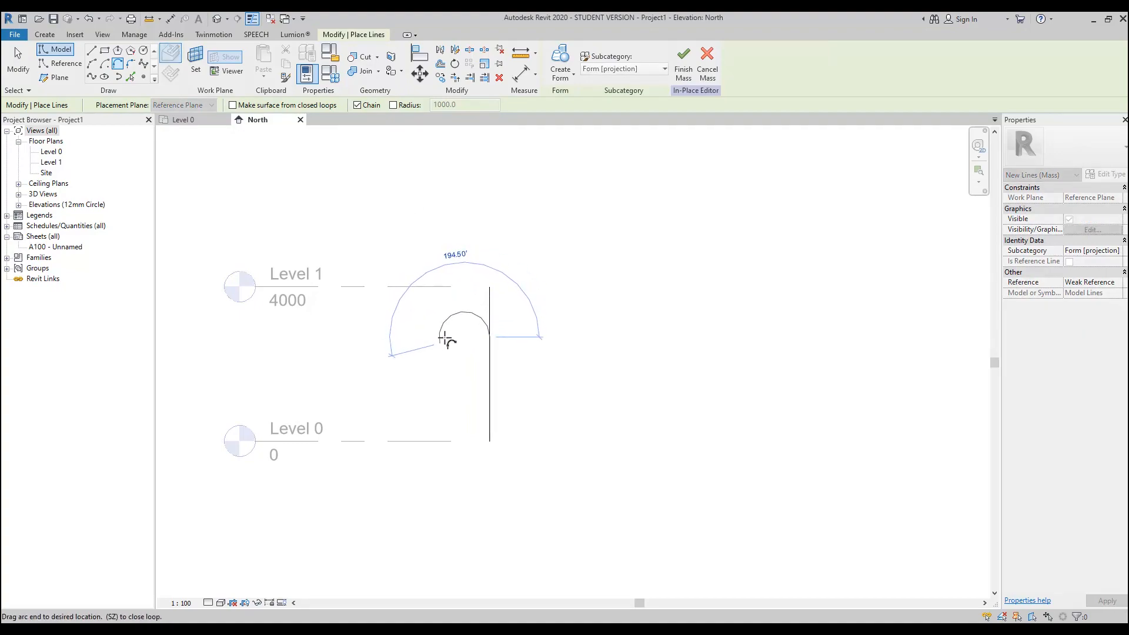
key("Escape")
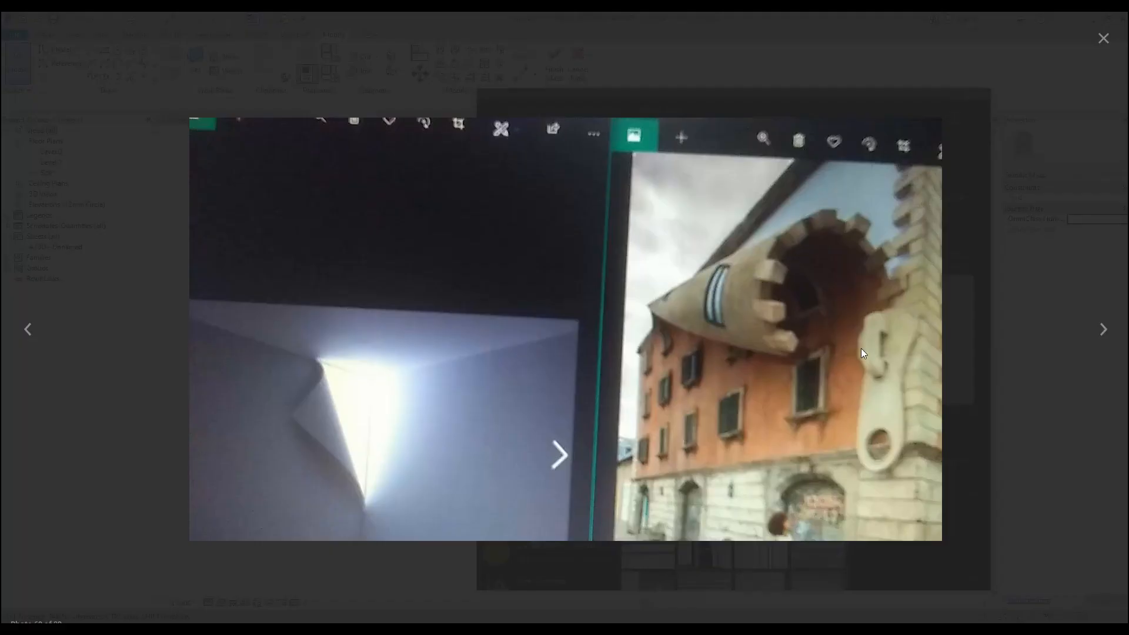
mouse_move(835, 363)
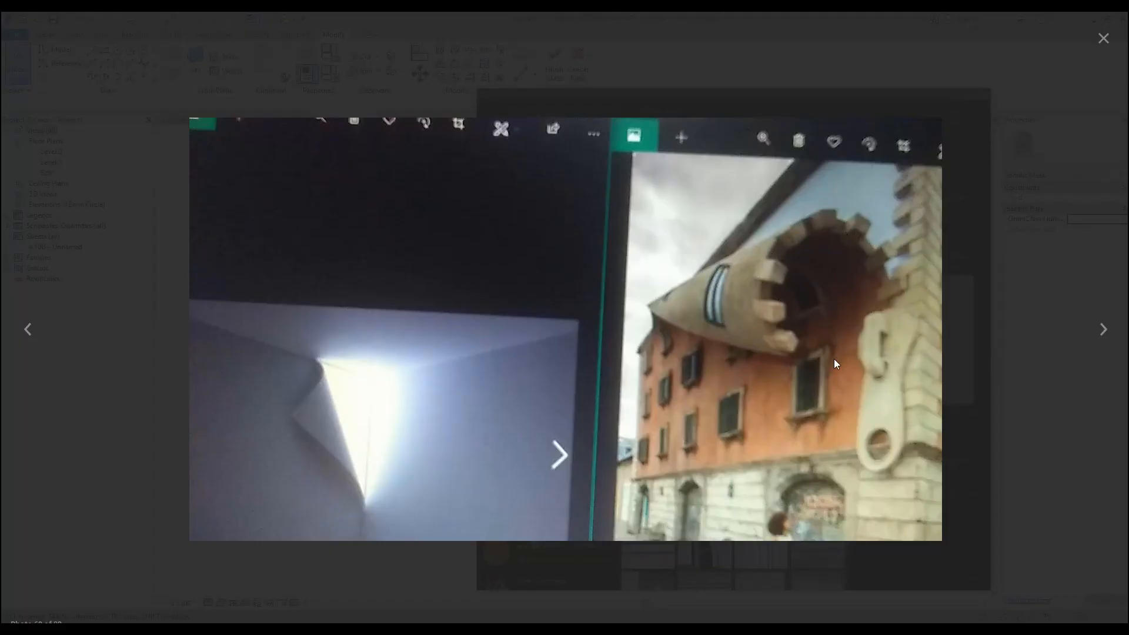
mouse_move(783, 282)
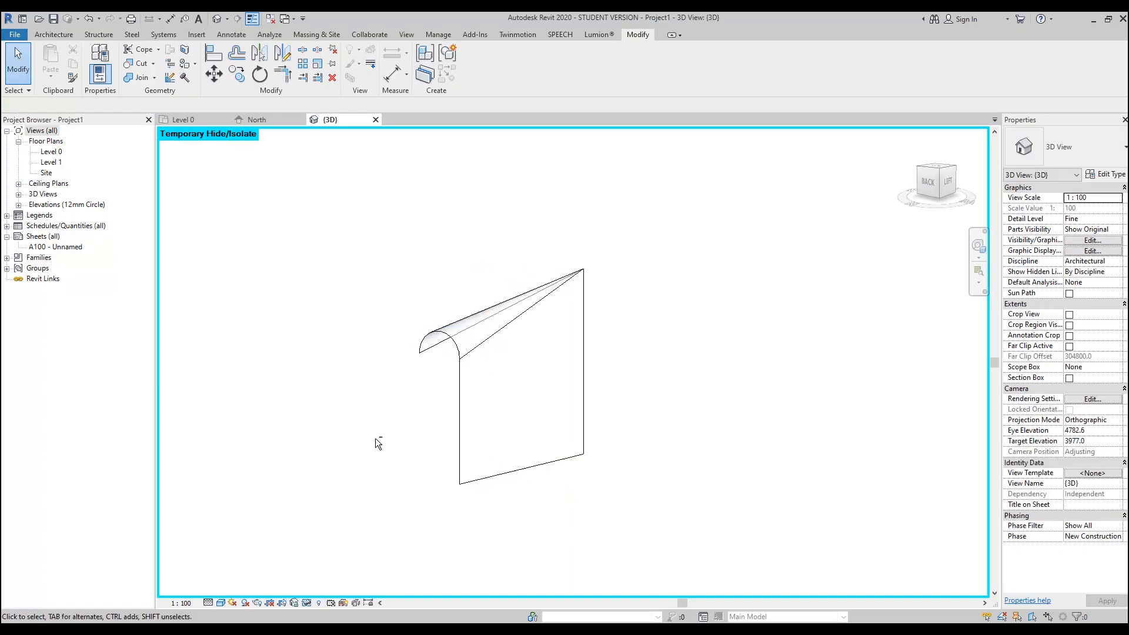
Place a Wall by Face of a Basic Wall type on the curled mass face.
left_click(315, 34)
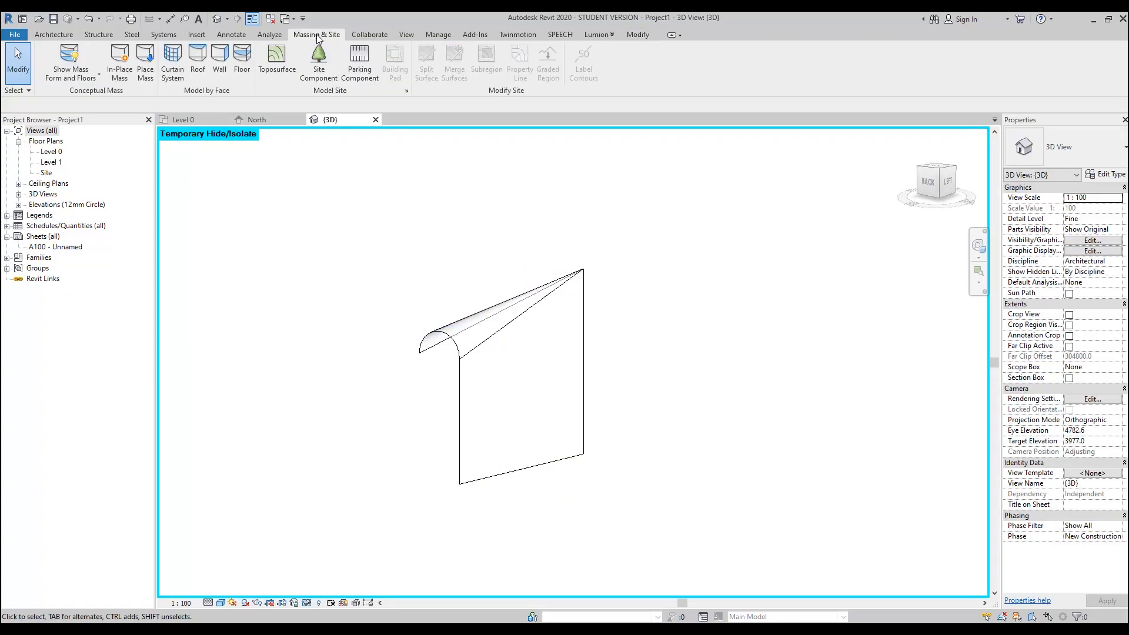
left_click(220, 65)
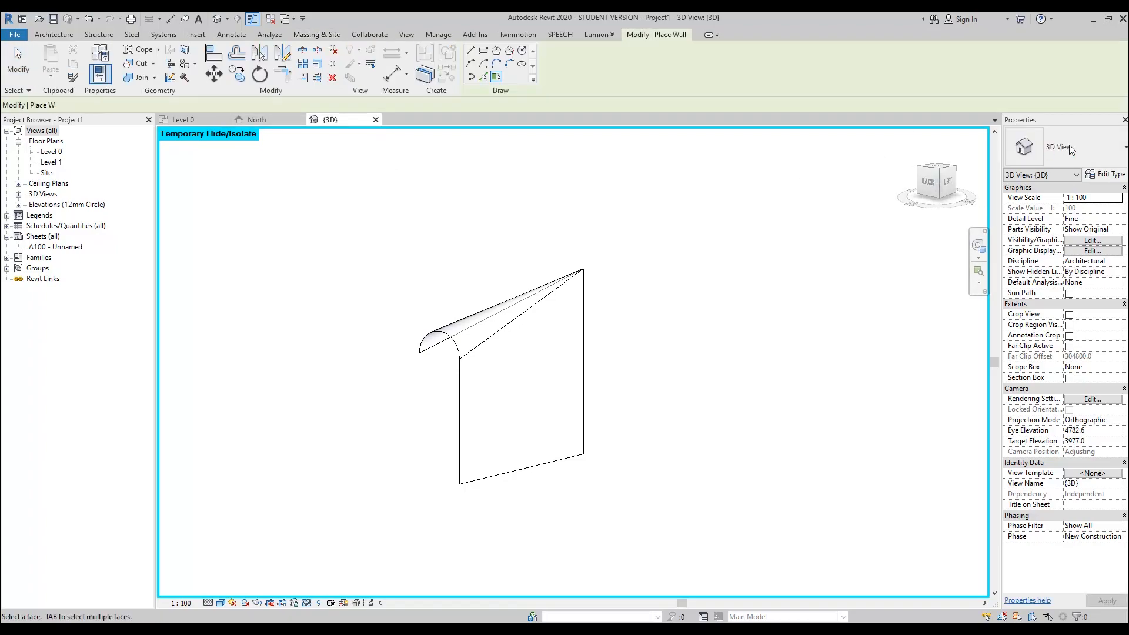
left_click(1058, 148)
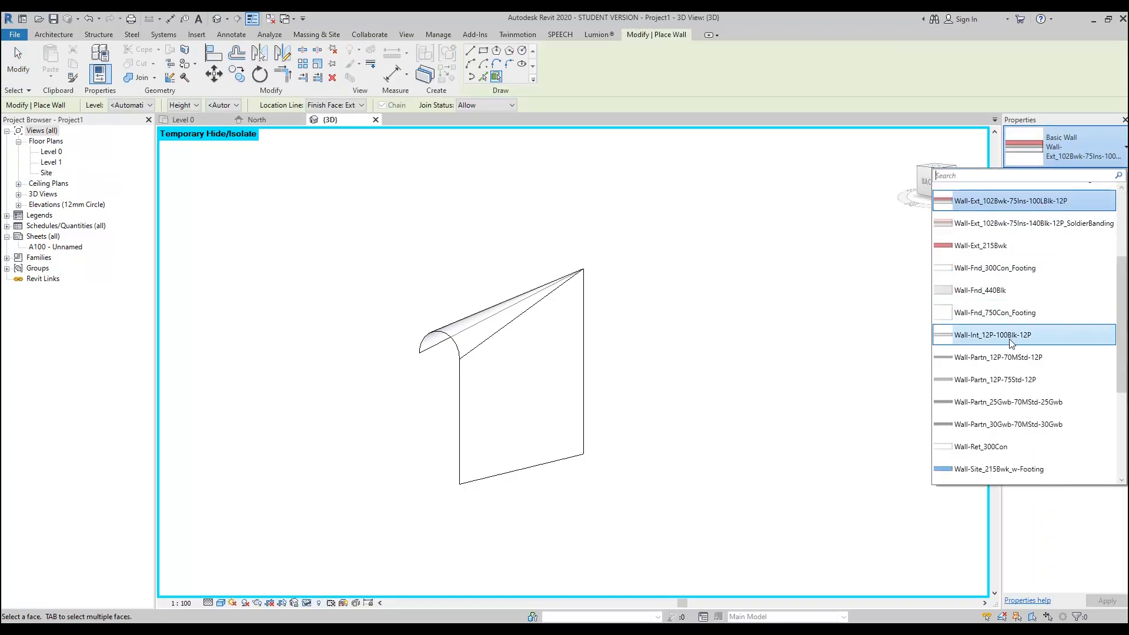
scroll("down", 3)
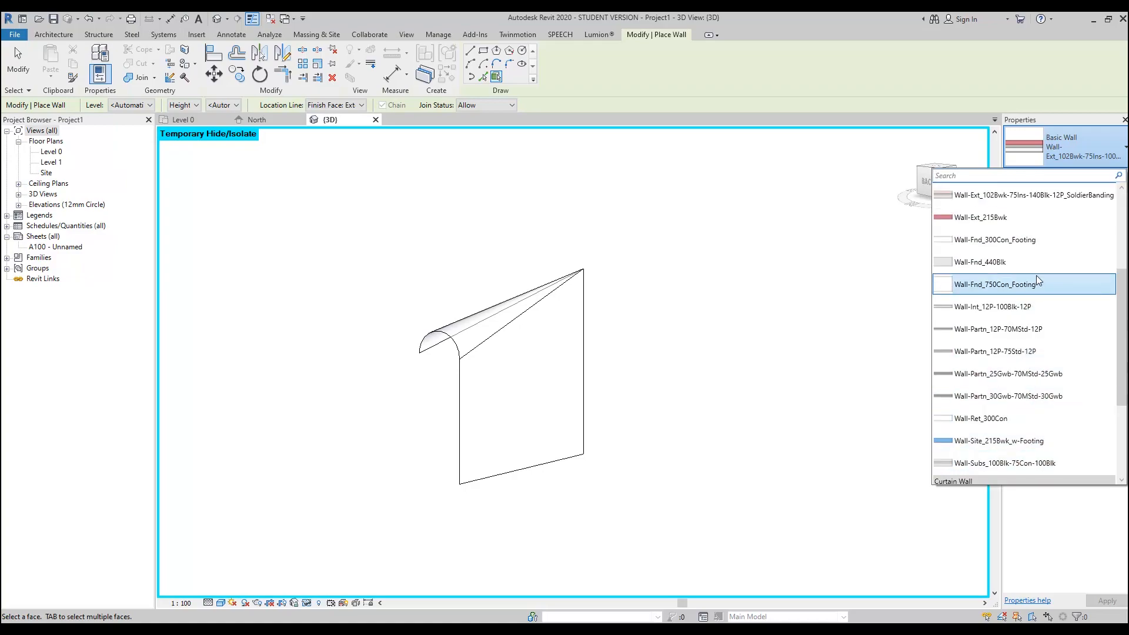
scroll("up", 3)
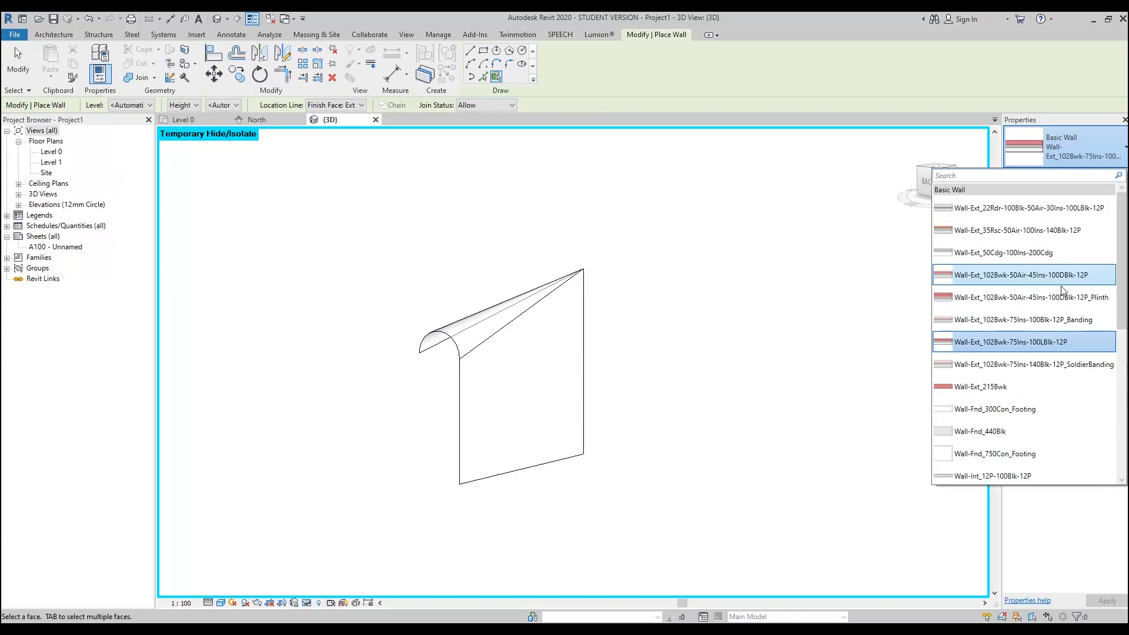
mouse_move(1072, 256)
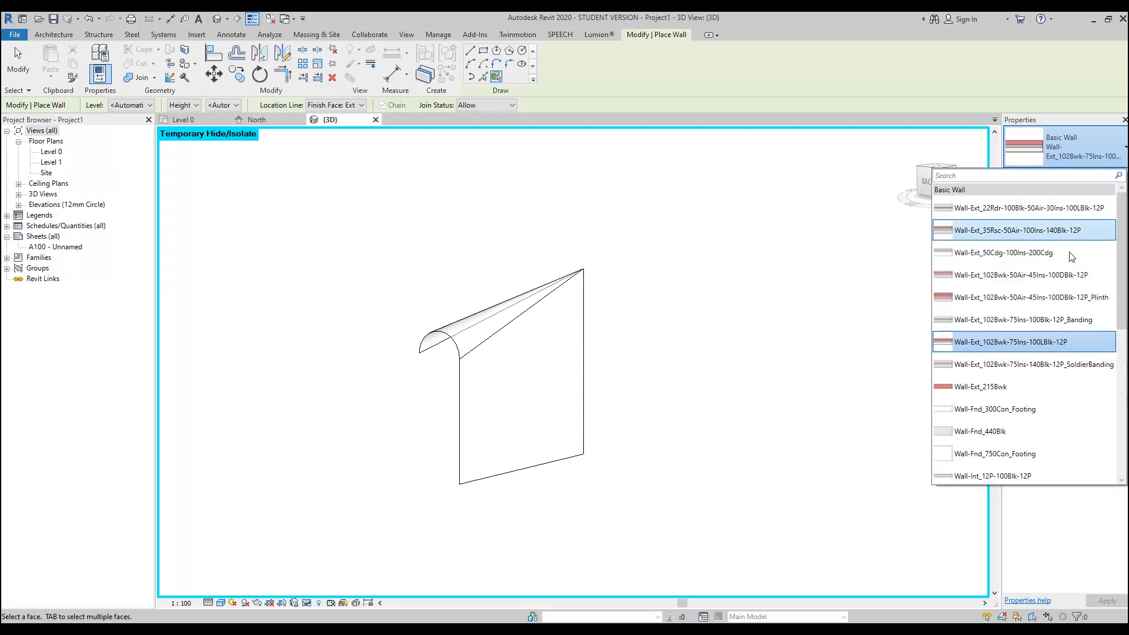
left_click(996, 408)
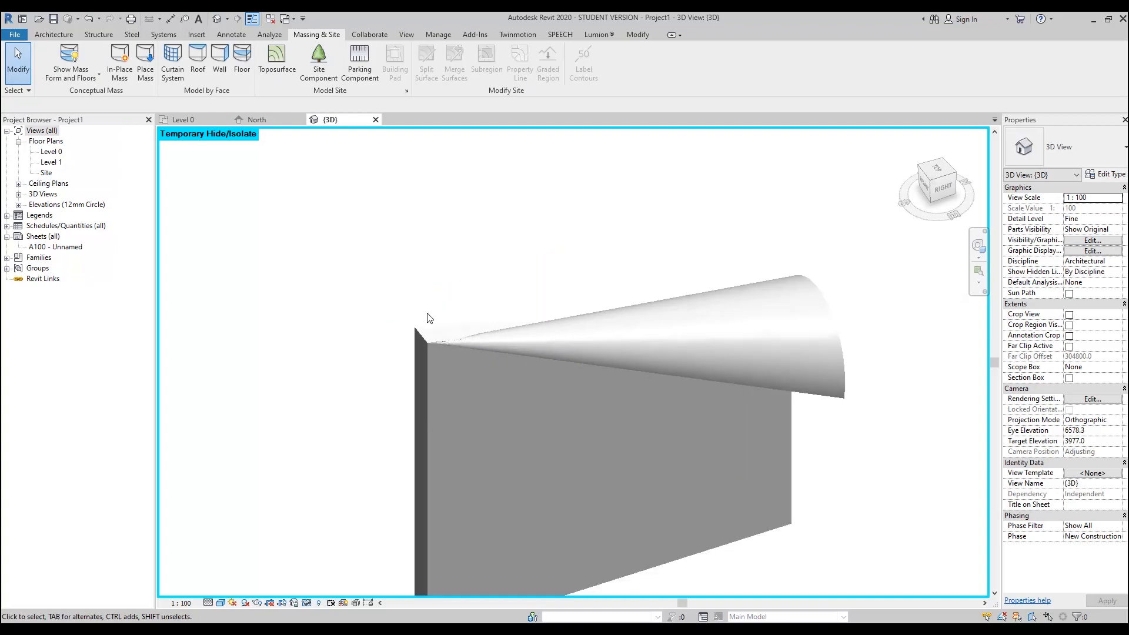
Orbit and zoom the 3D view to inspect the mass sketch lines.
left_click(432, 340)
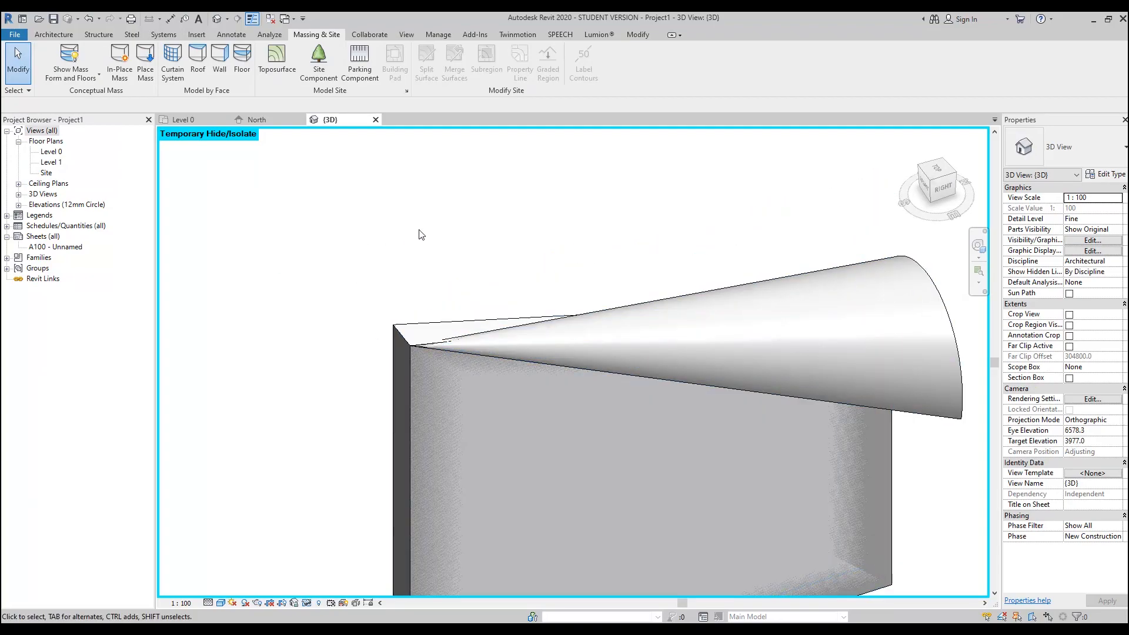
scroll("down", 3)
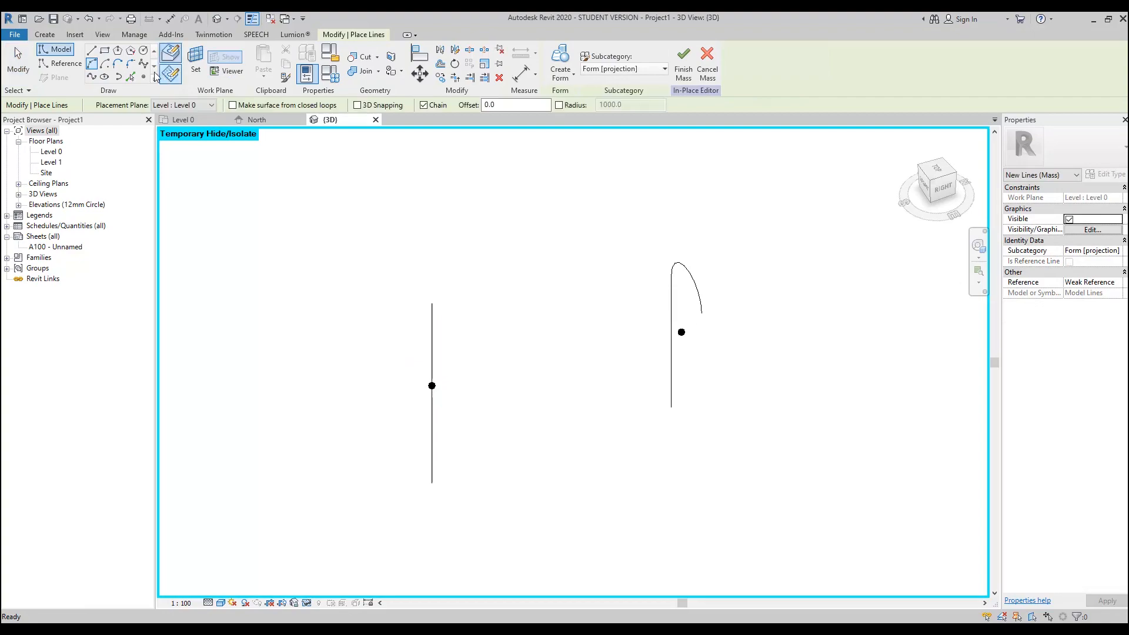
left_click(104, 76)
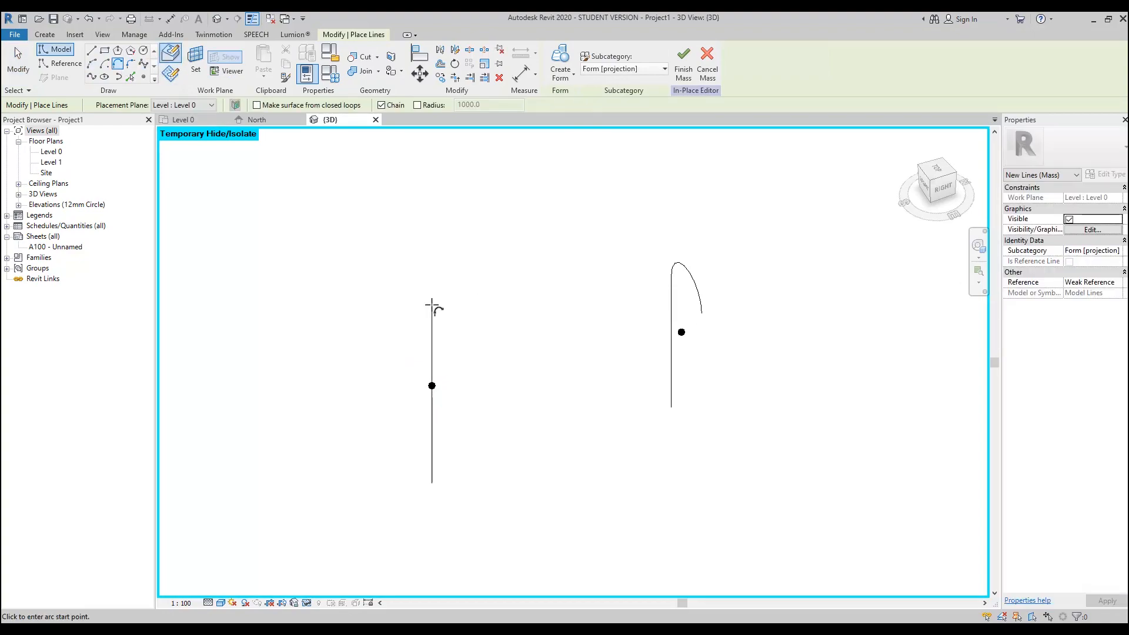
left_click(431, 386)
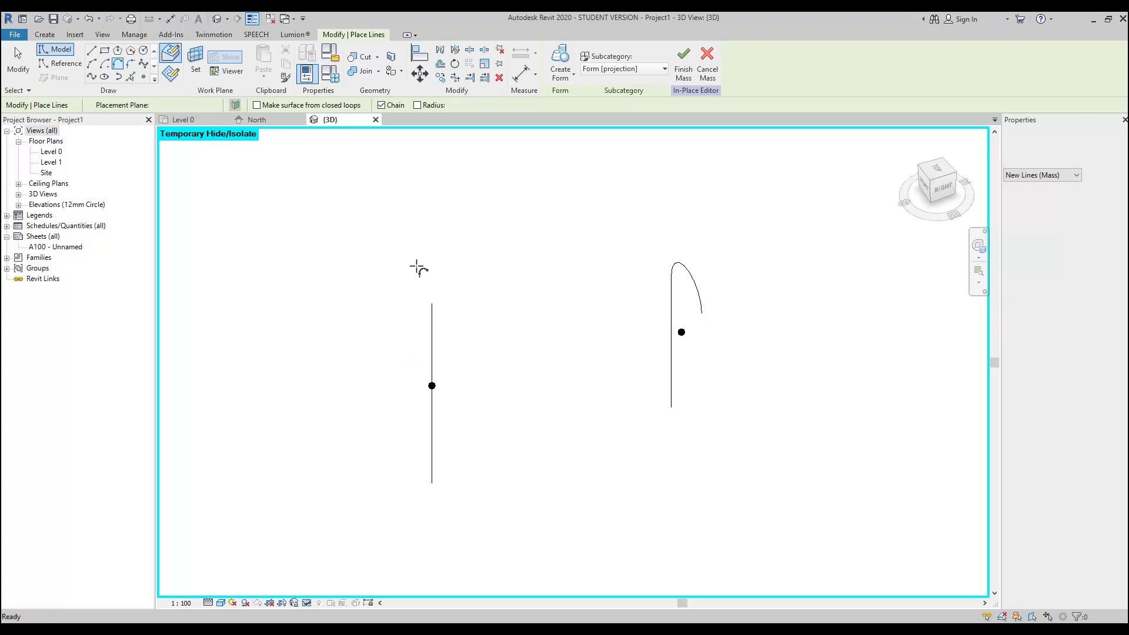
left_click(257, 120)
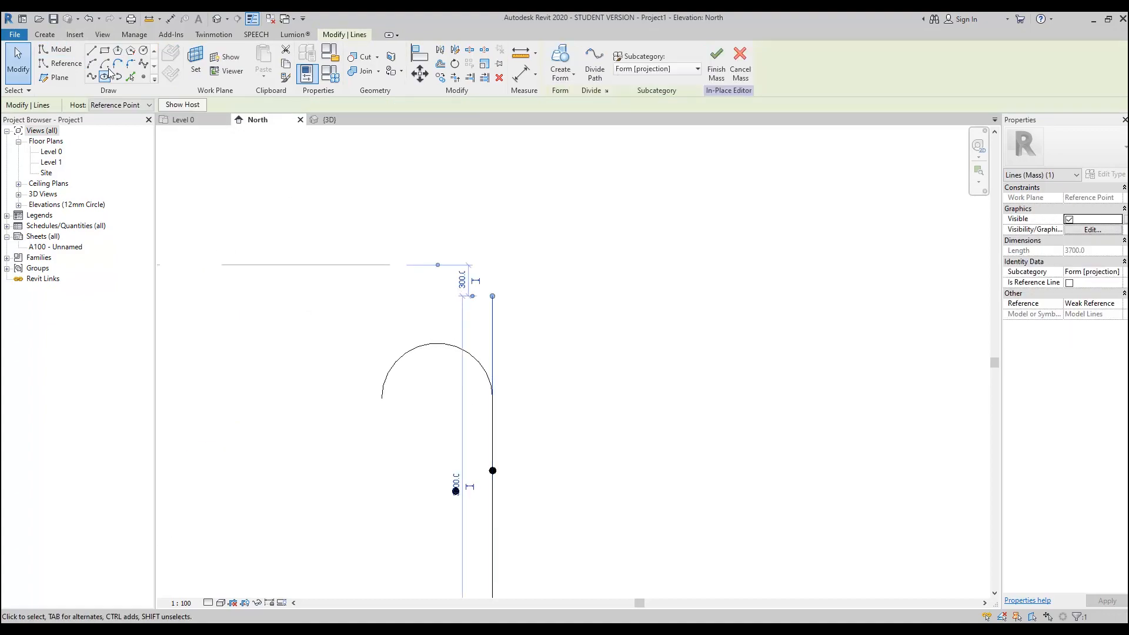
left_click(60, 50)
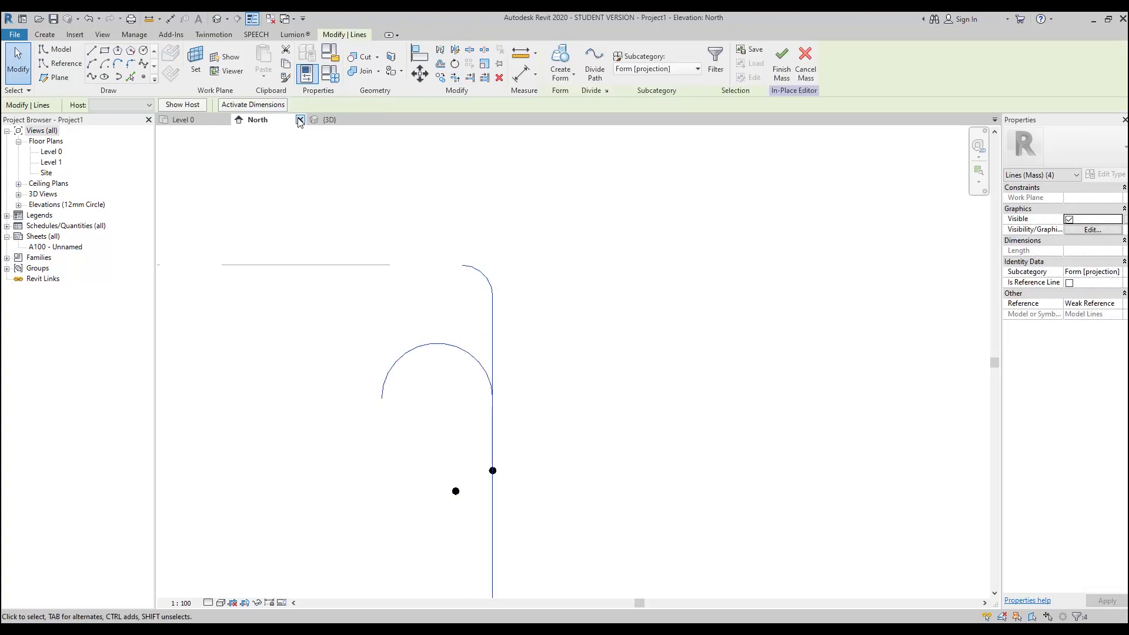
left_click(329, 120)
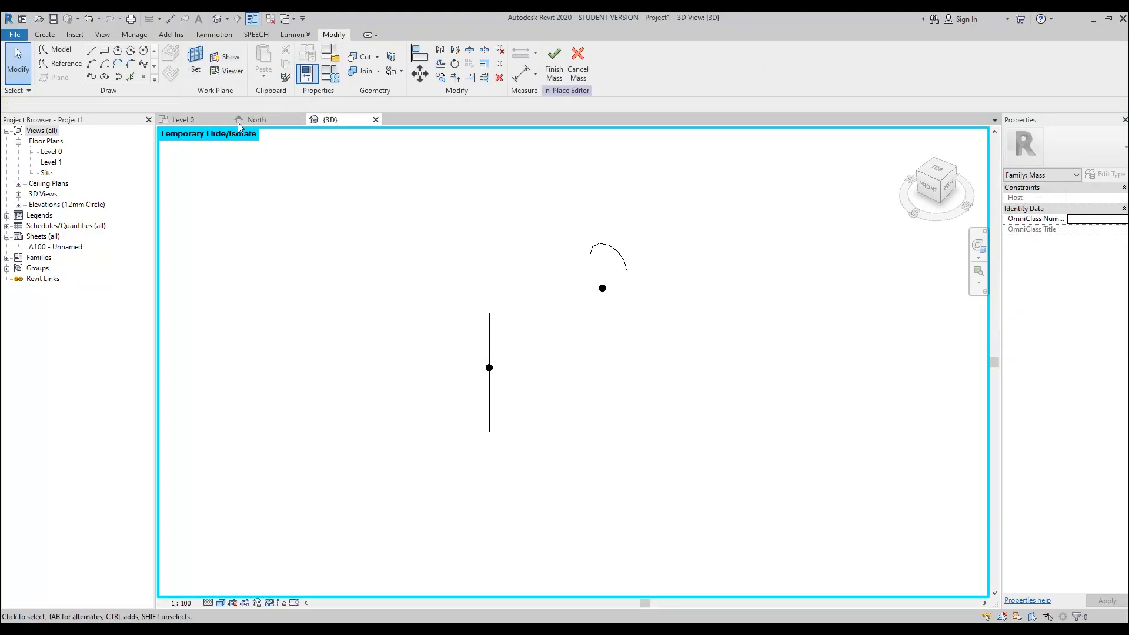
Set the work plane to the upper reference plane and go to the {3D} view.
left_click(195, 61)
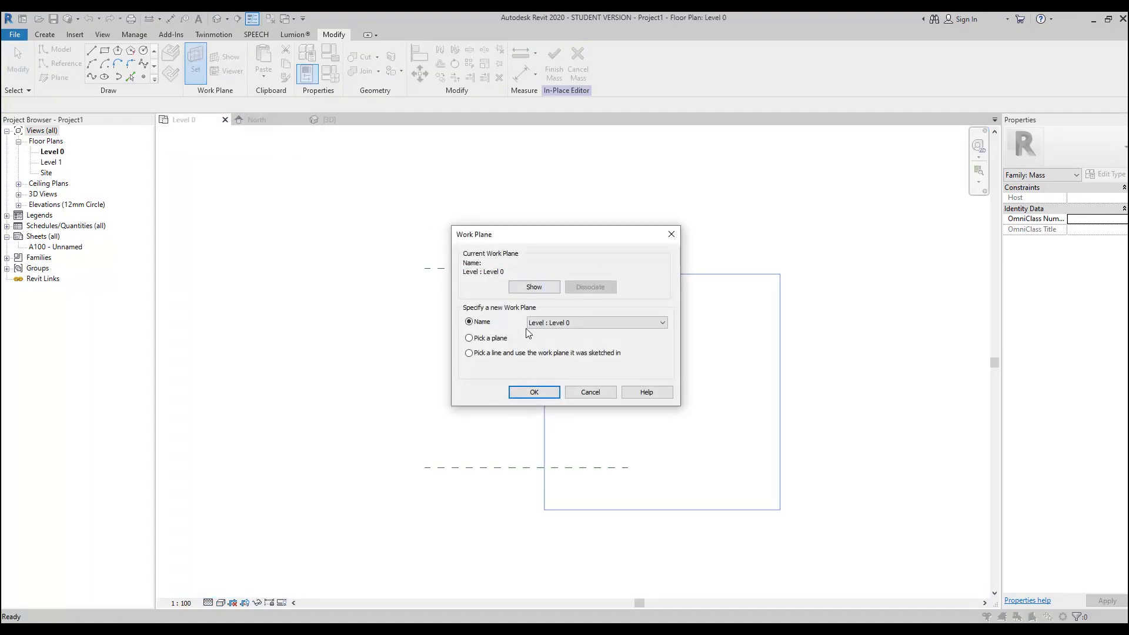
left_click(534, 391)
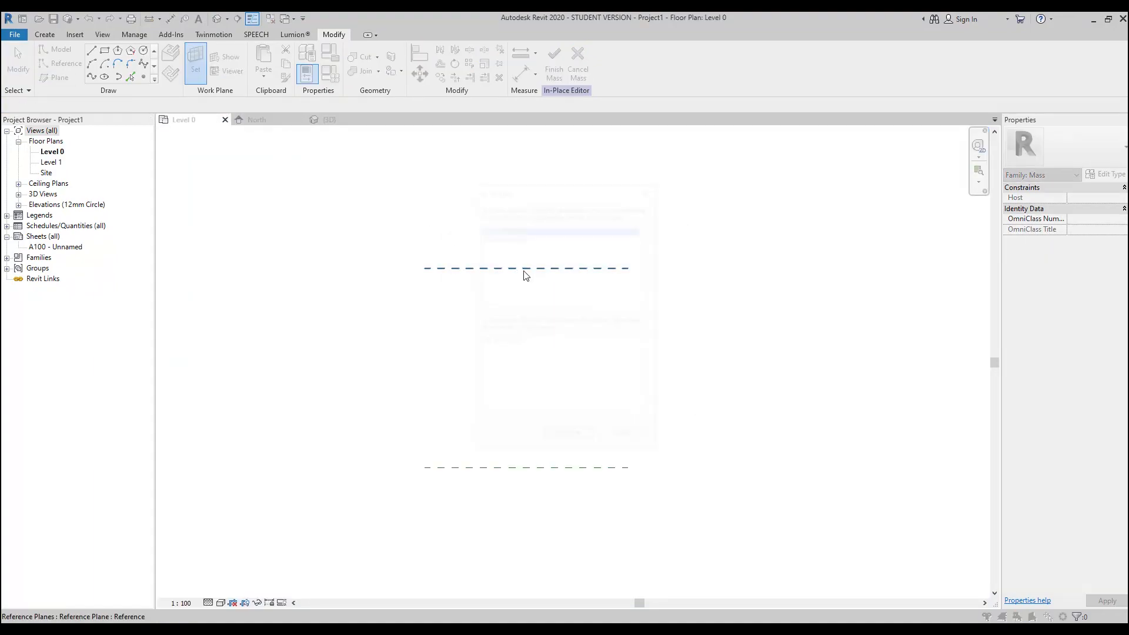
left_click(258, 120)
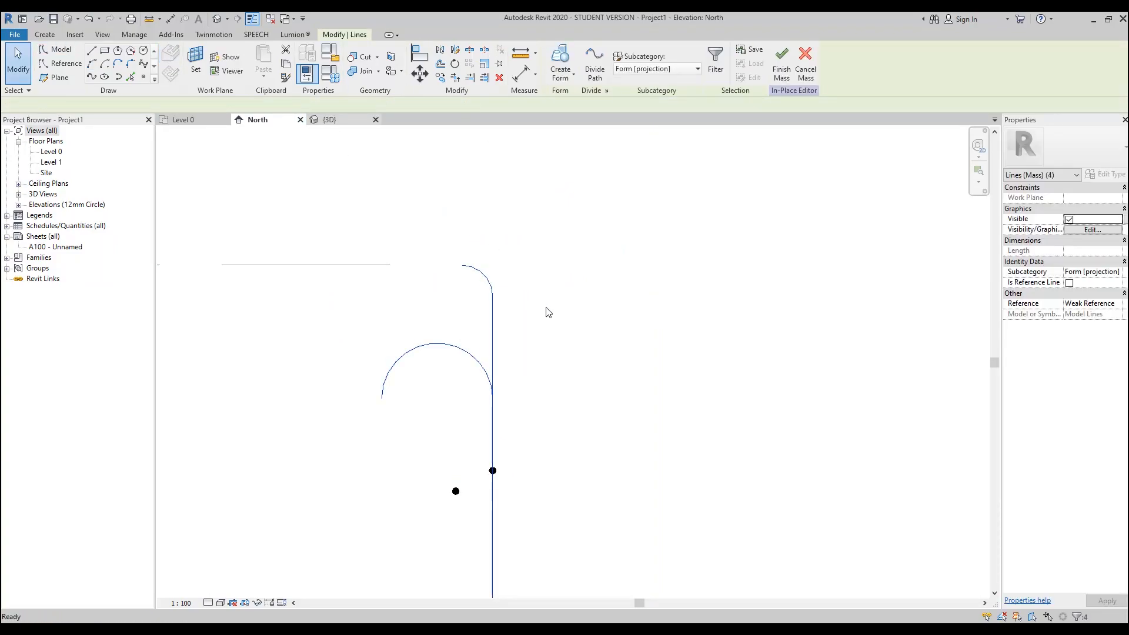
left_click(329, 120)
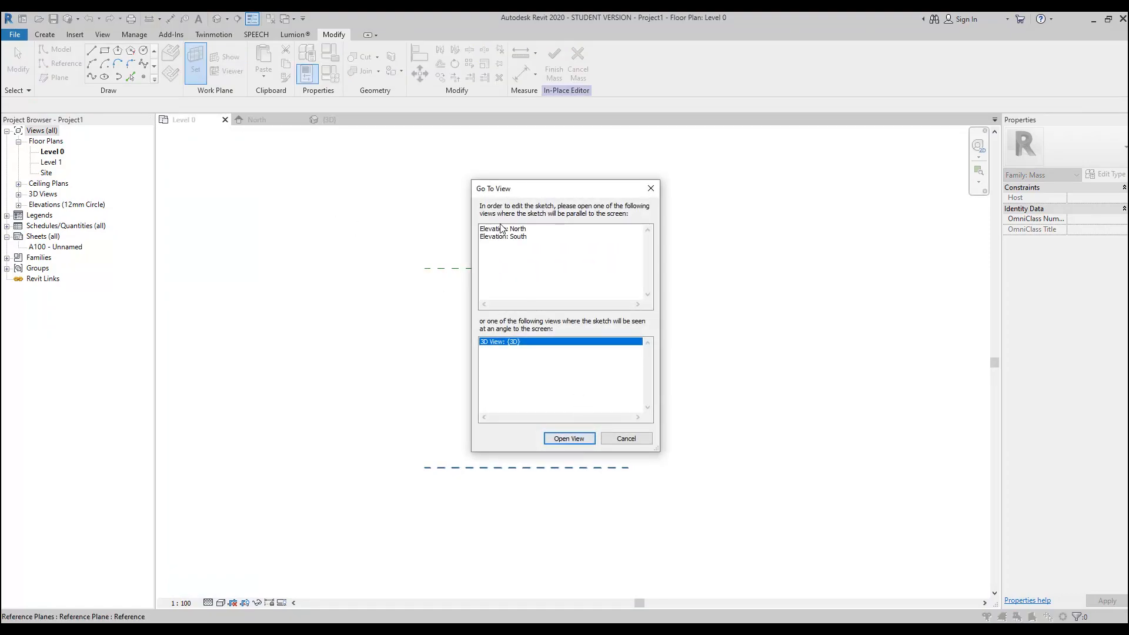
left_click(568, 438)
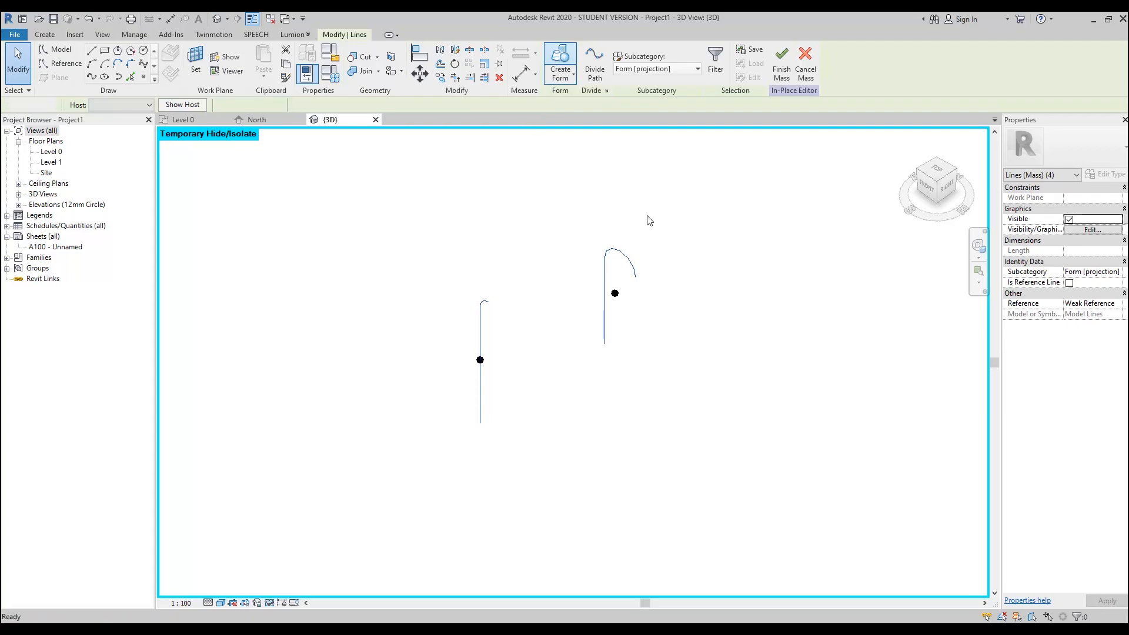
Create a form from the two curled lines and finish the mass.
left_click(560, 64)
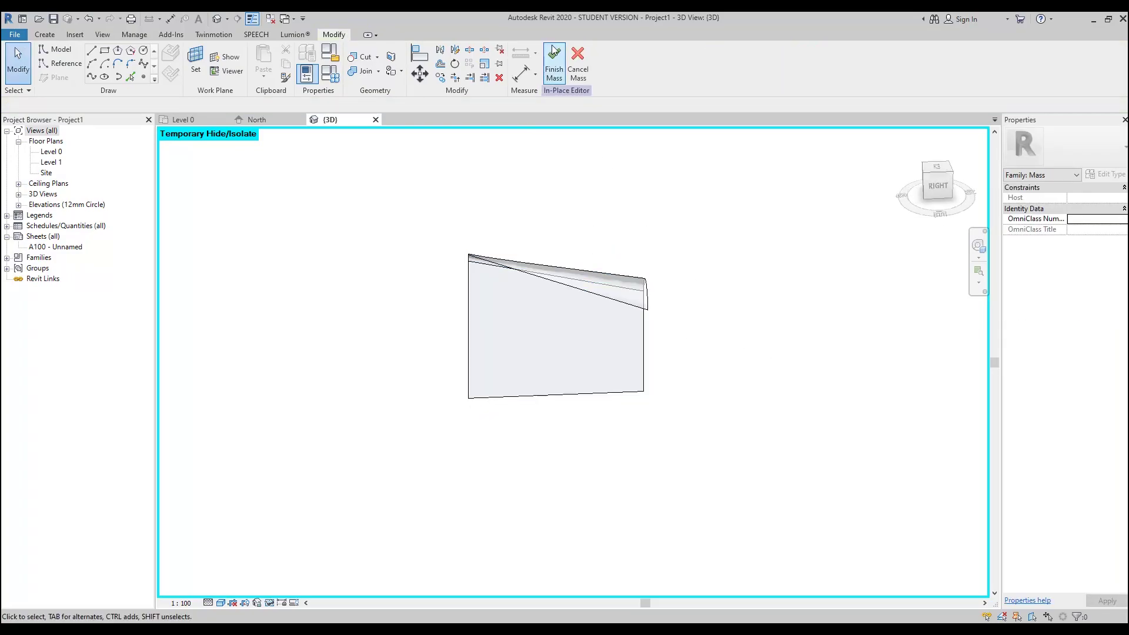
left_click(554, 65)
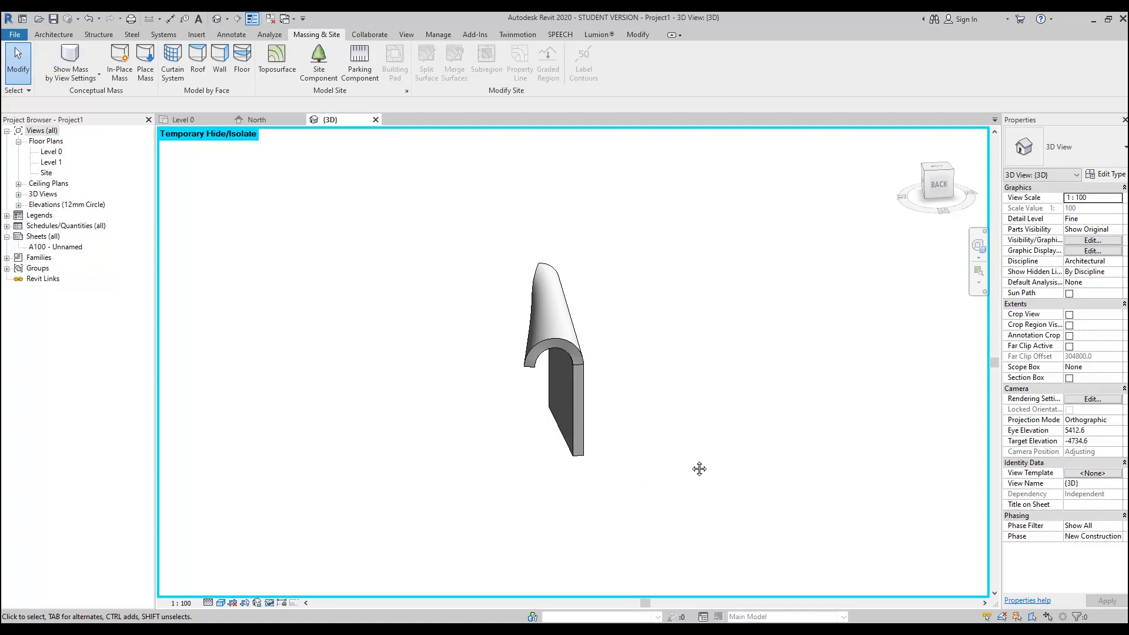
mouse_move(640, 447)
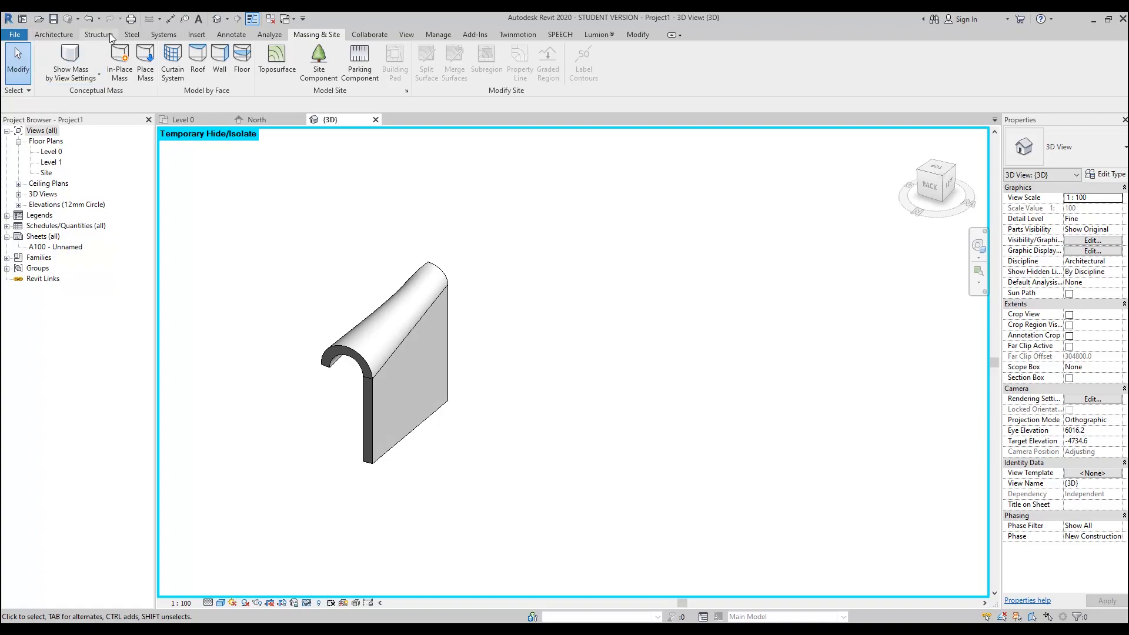
Start a Model In-Place family with Walls as its category.
left_click(53, 34)
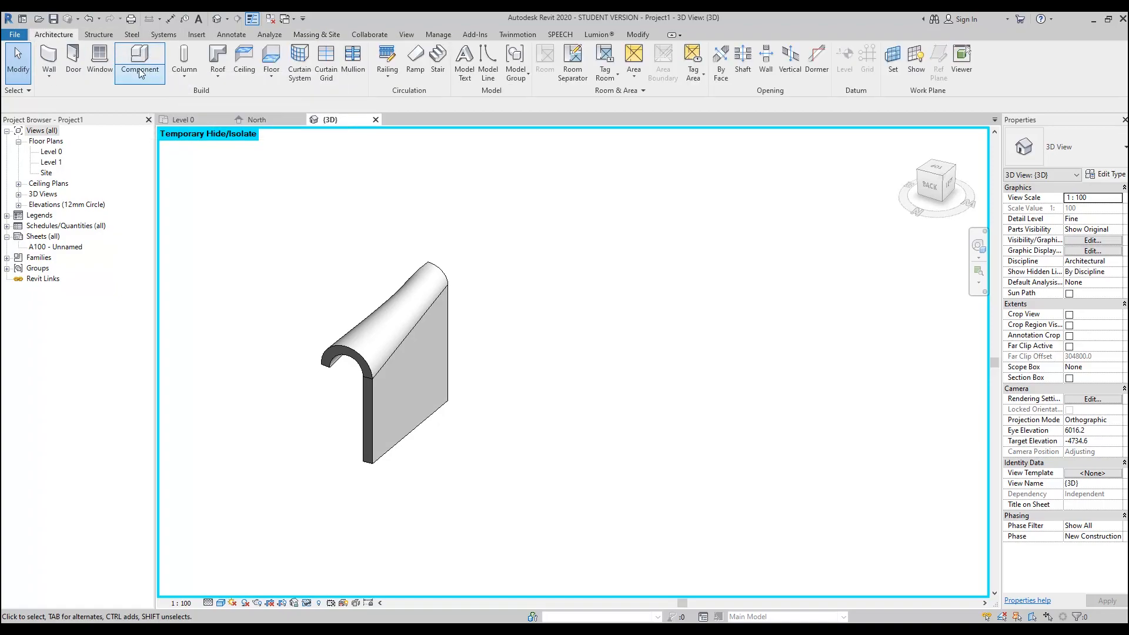
left_click(139, 60)
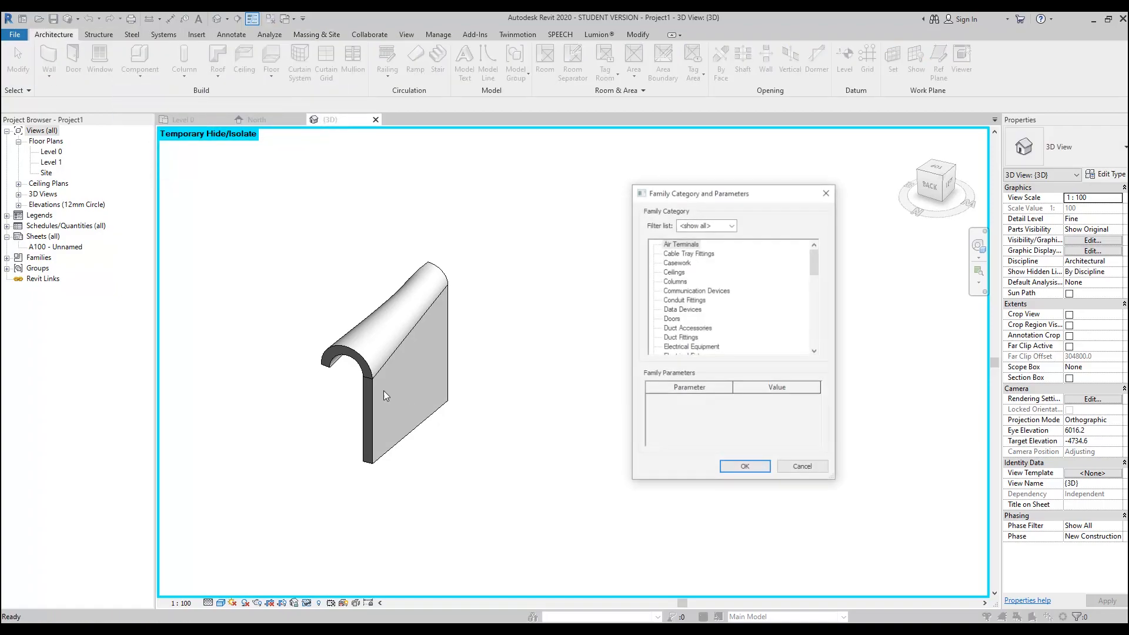
scroll("down", 3)
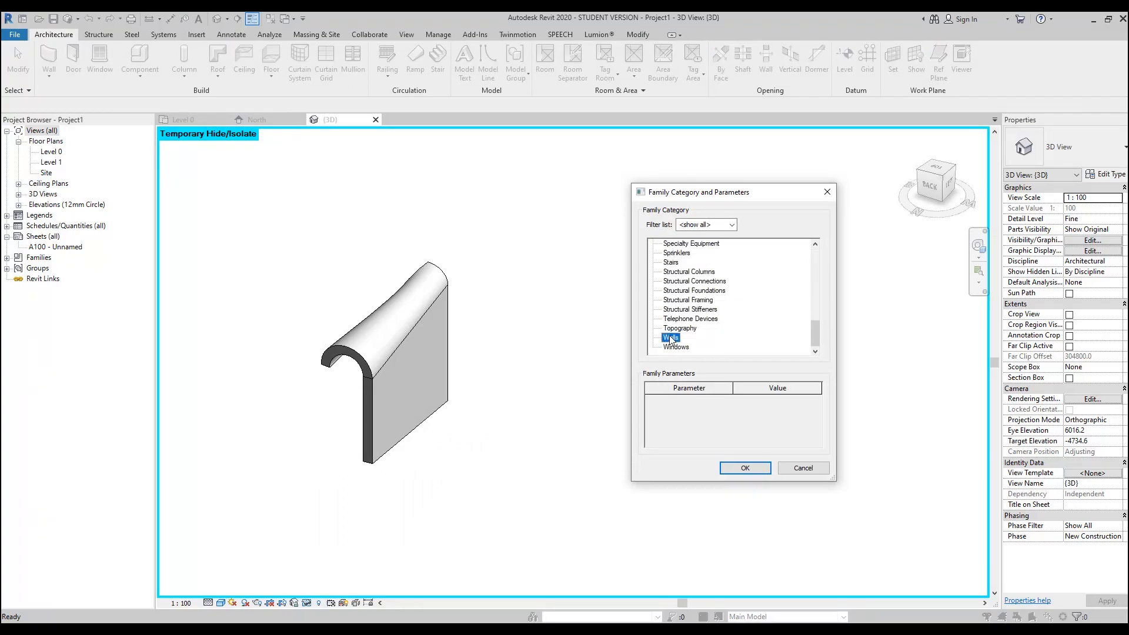
left_click(671, 338)
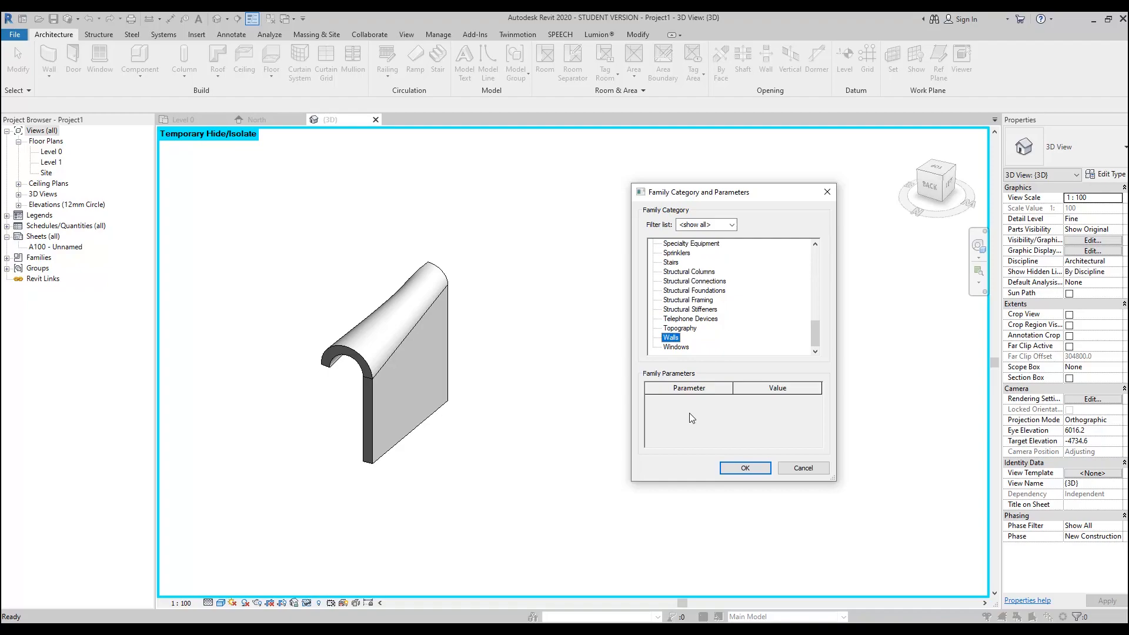
mouse_move(575, 422)
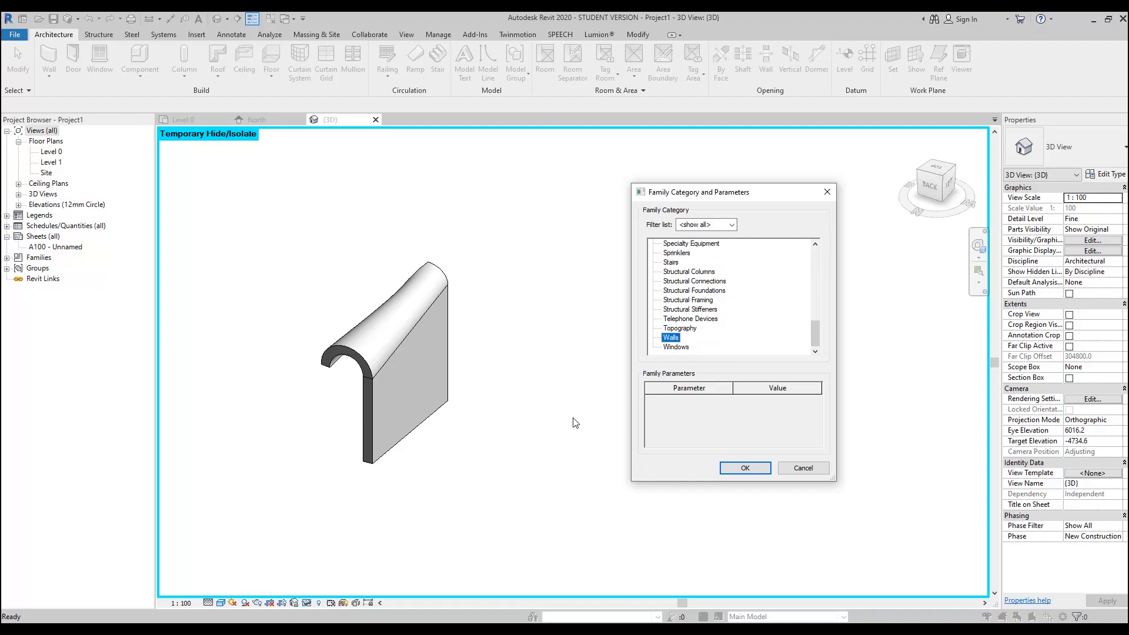
mouse_move(487, 507)
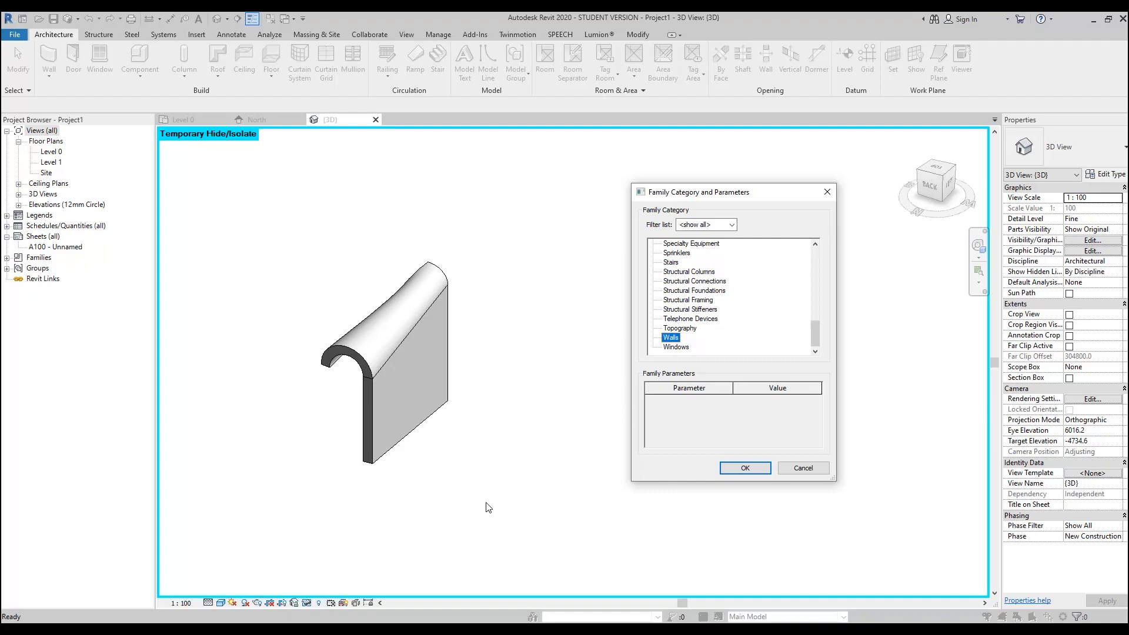
mouse_move(527, 459)
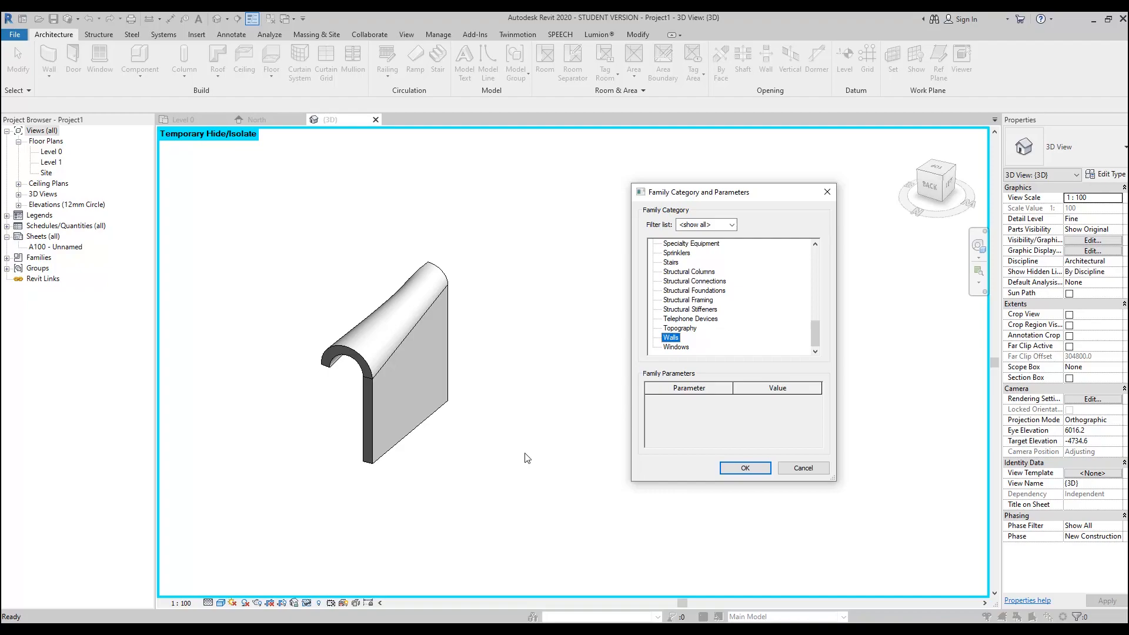
mouse_move(752, 494)
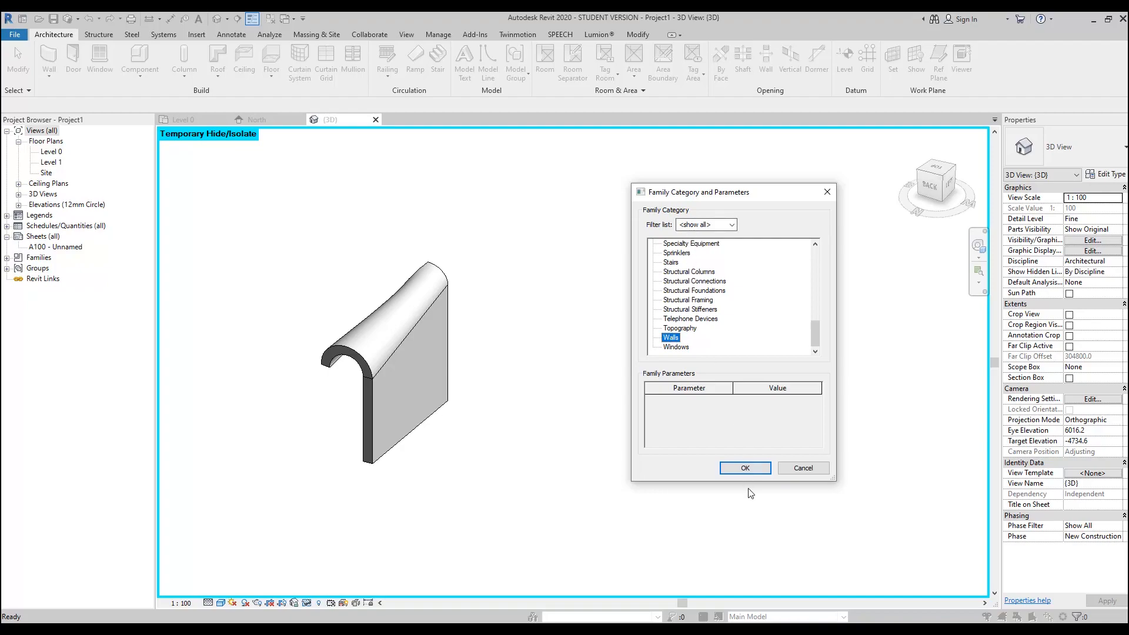
left_click(744, 468)
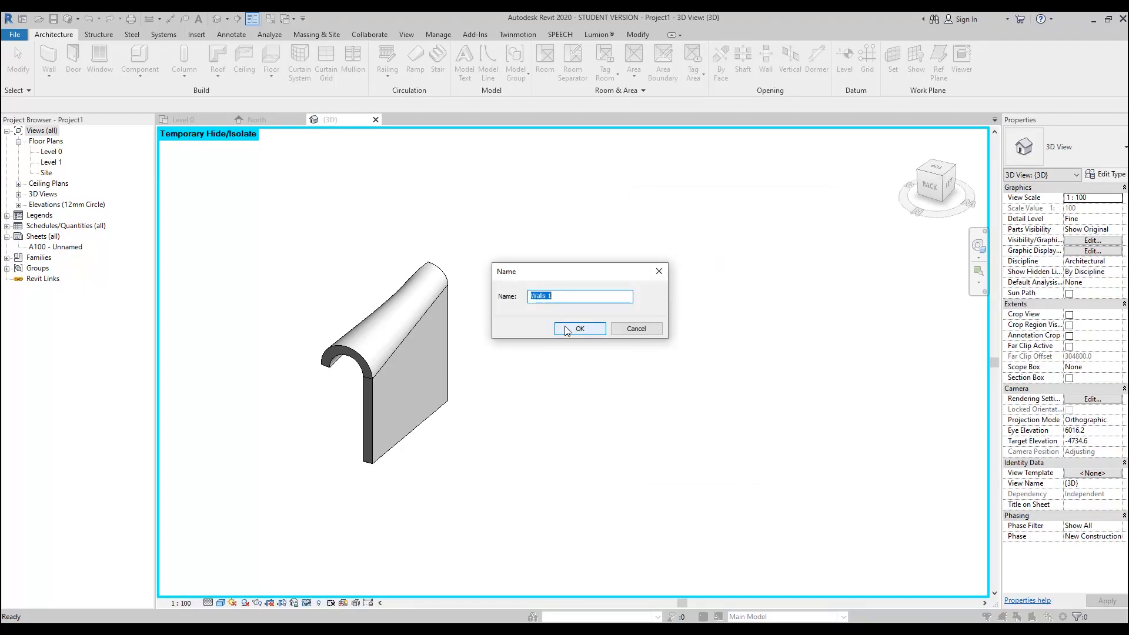
Accept the default name, start a Swept Blend, sketch a straight path and begin editing Profile 1.
left_click(580, 330)
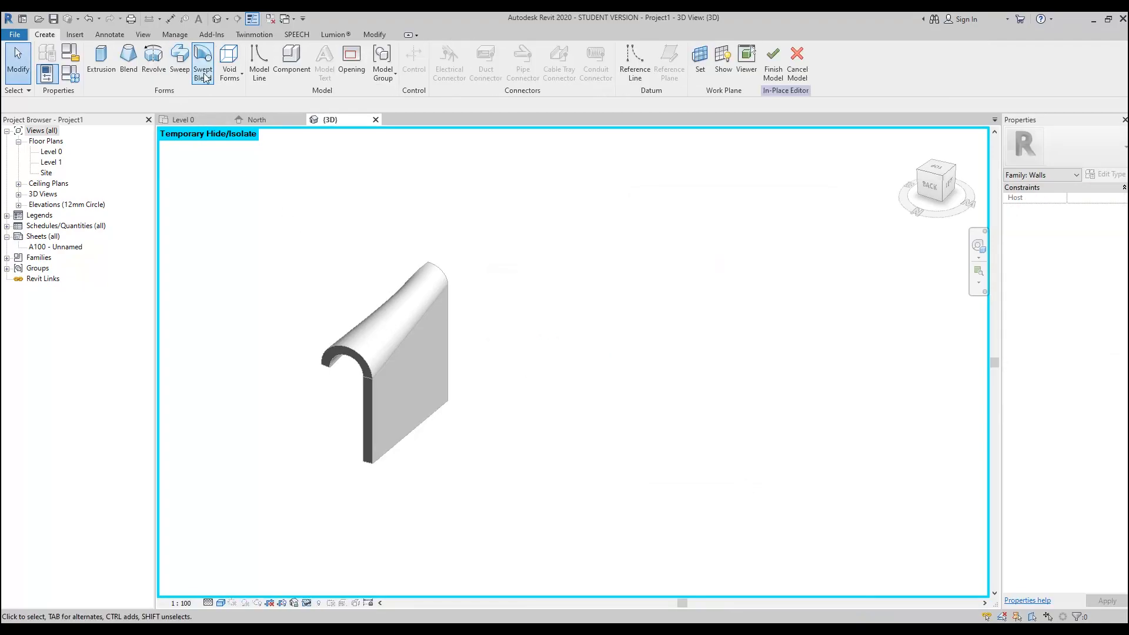
mouse_move(178, 61)
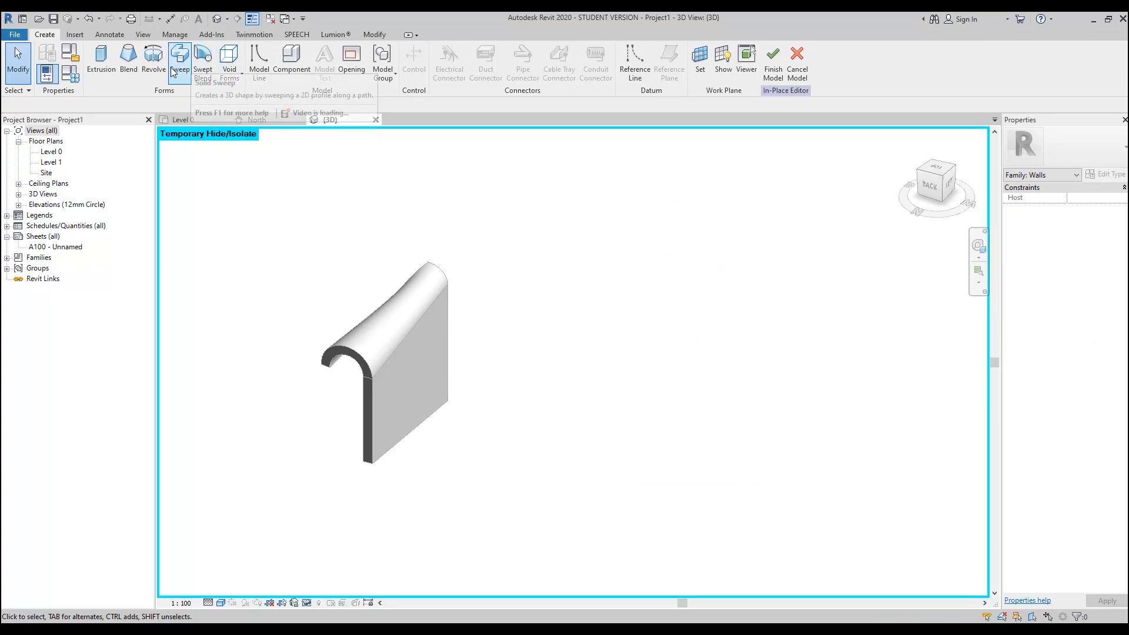
mouse_move(203, 58)
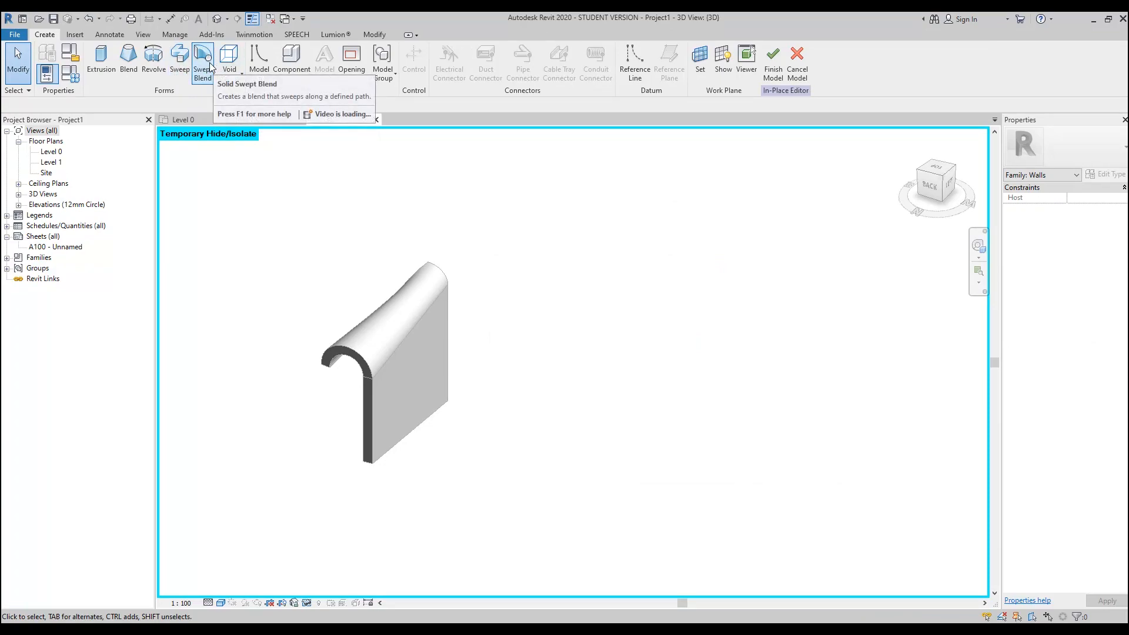
left_click(203, 61)
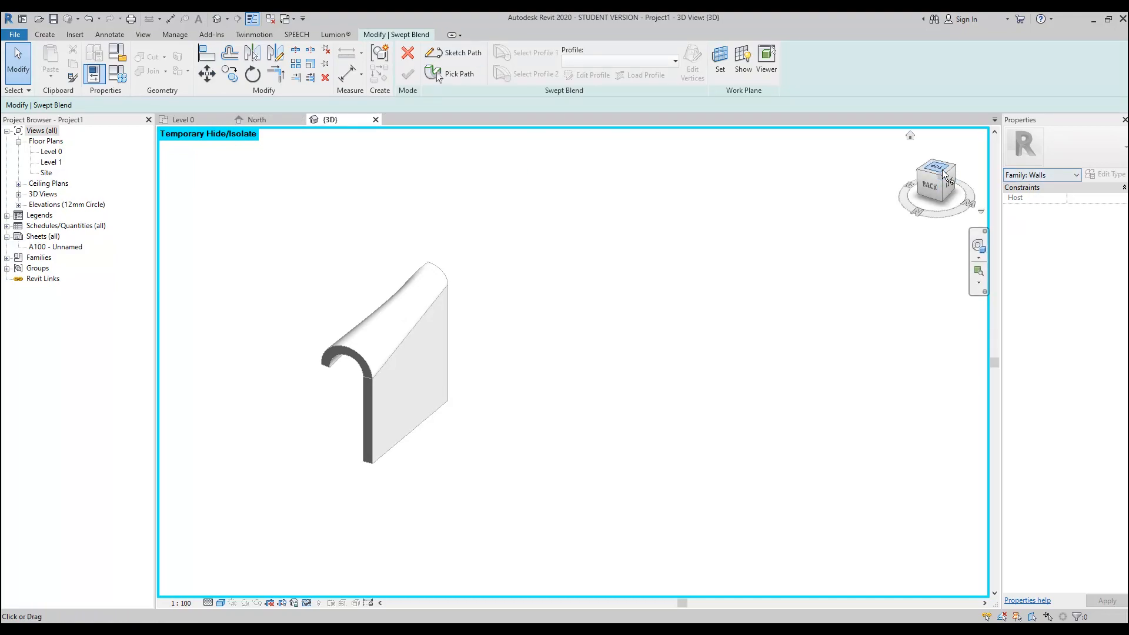
left_click(464, 52)
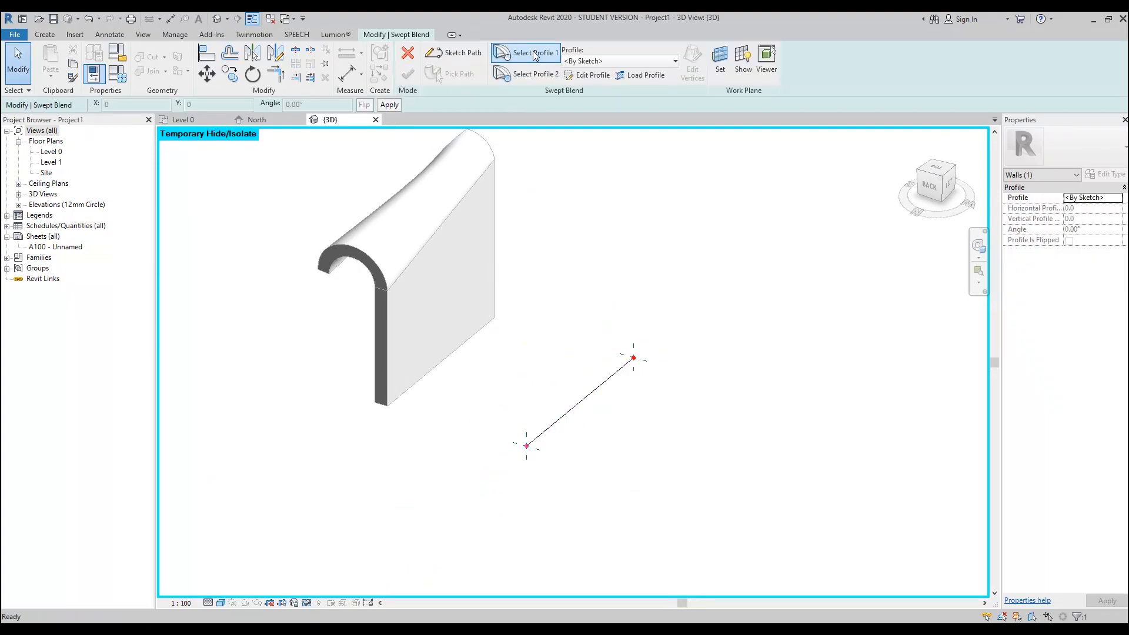
mouse_move(531, 74)
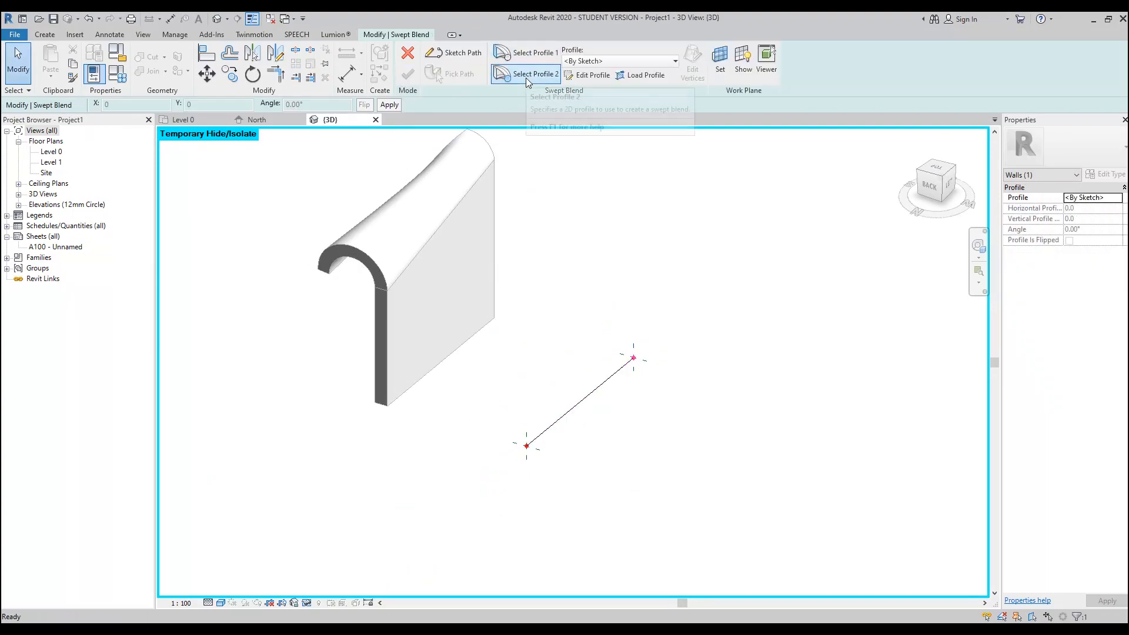
mouse_move(589, 75)
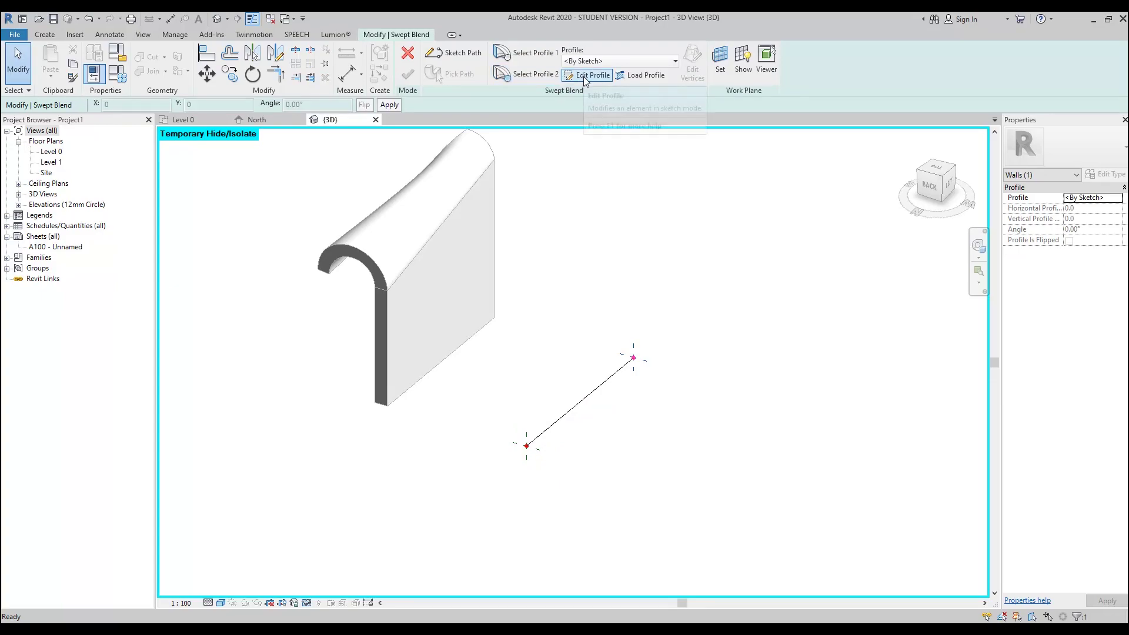
left_click(591, 75)
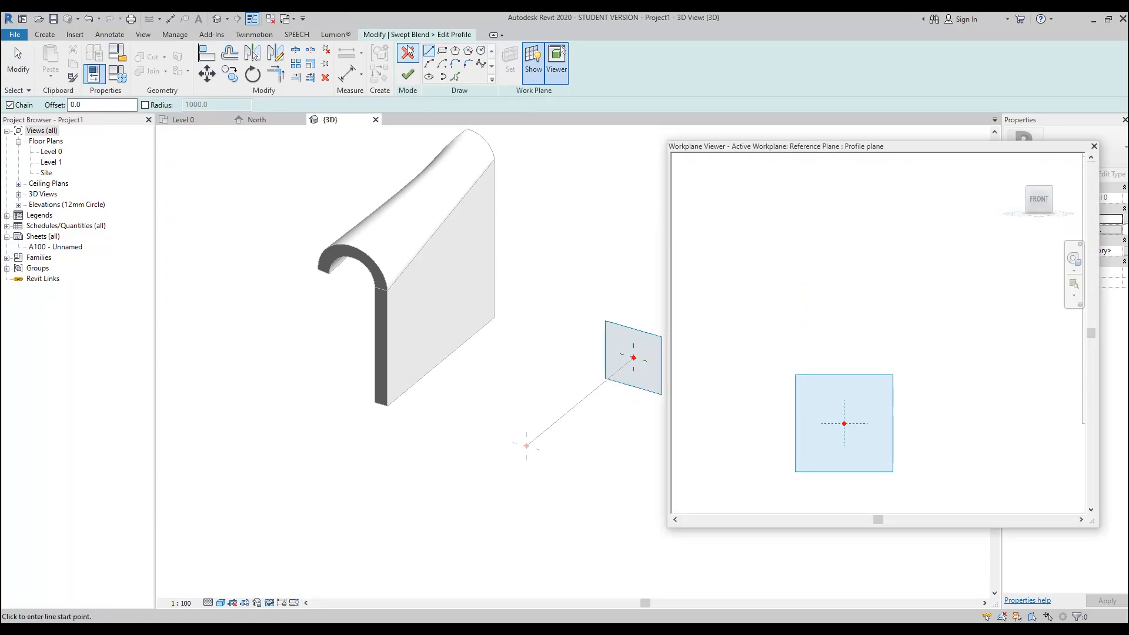
Draw the curled profile line and offset it by 150 to give the outline thickness.
left_click(844, 424)
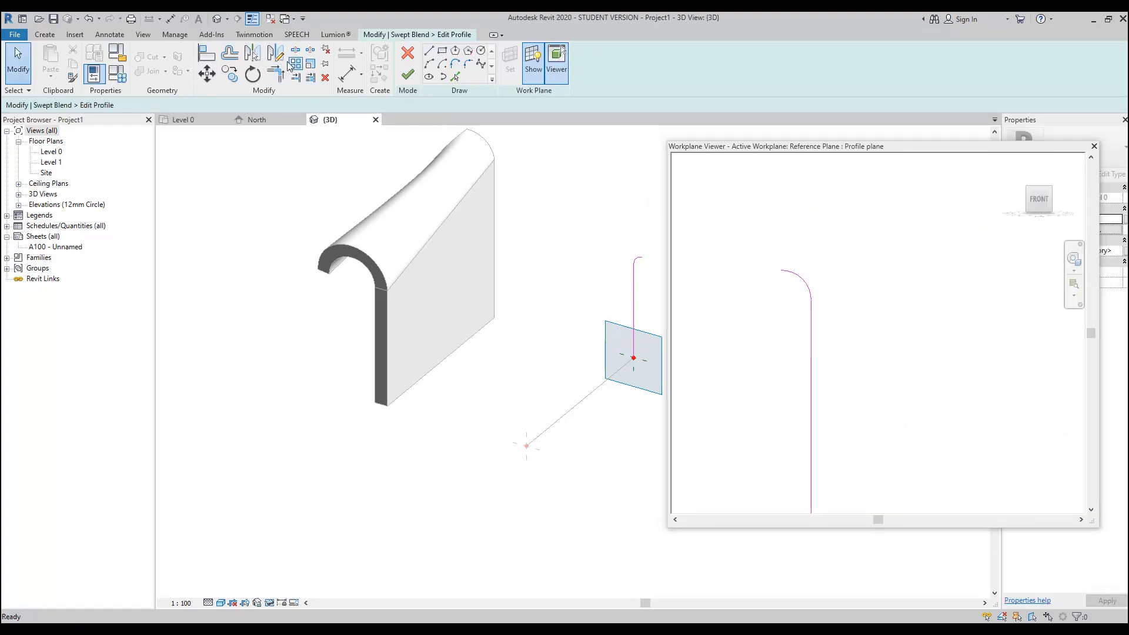
mouse_move(229, 55)
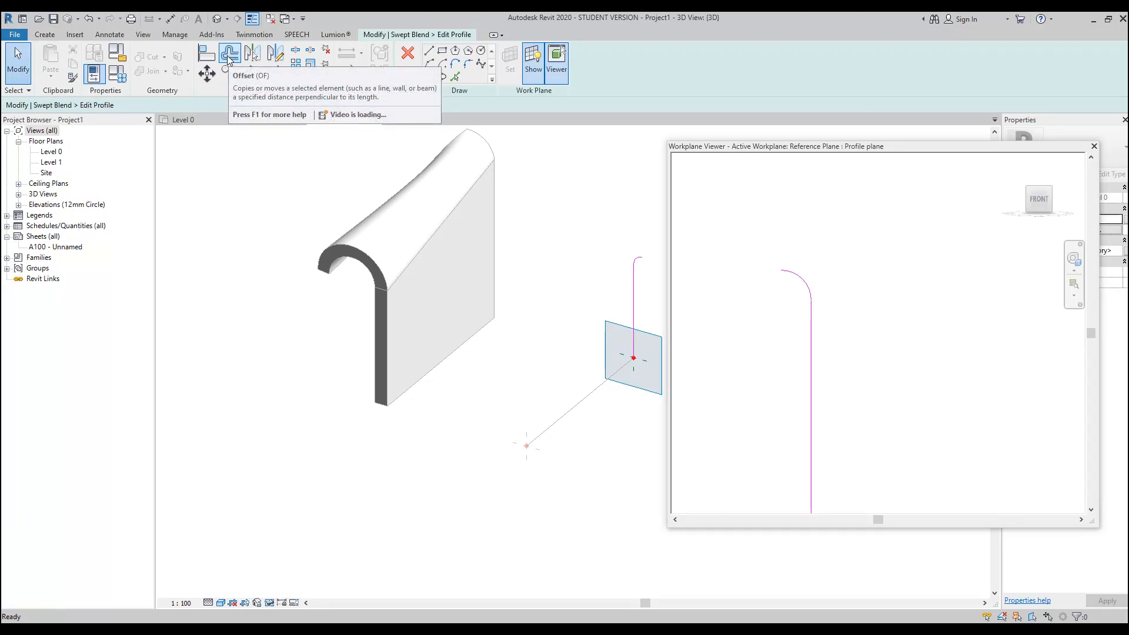
left_click(229, 53)
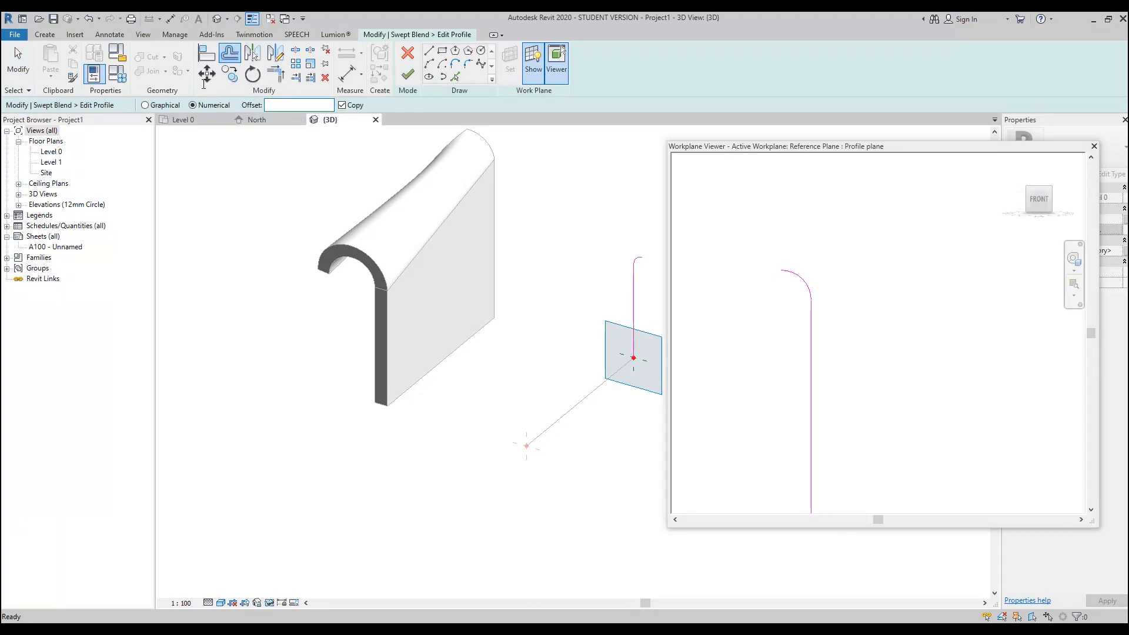
type("150.0")
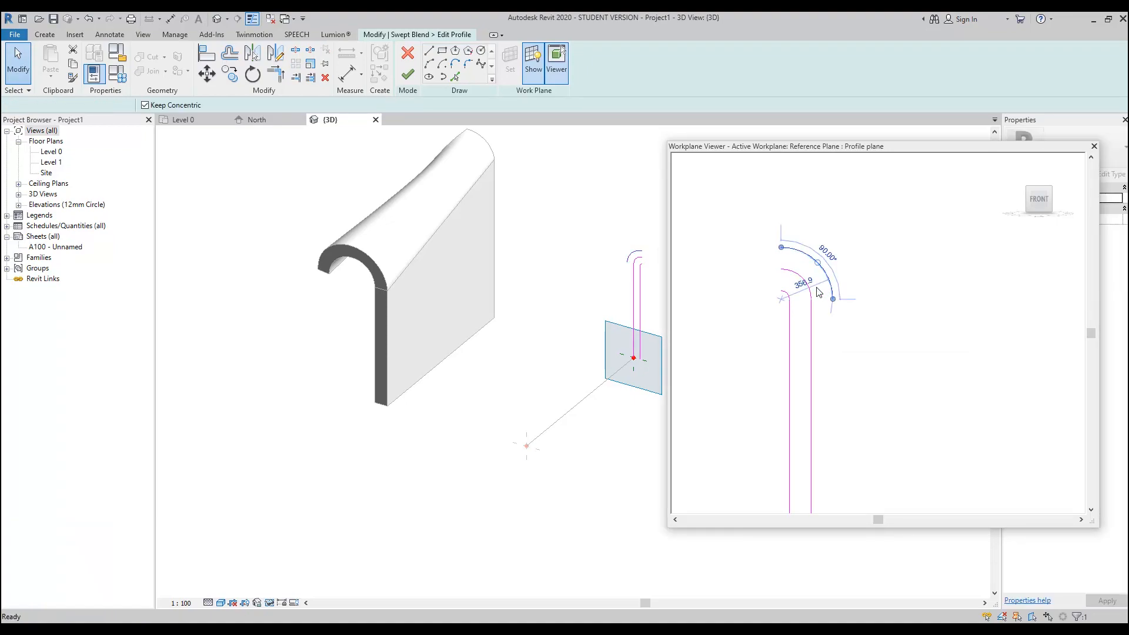
Close the profile with an arc at the curled top and a line at the bottom, then finish it.
left_click(443, 52)
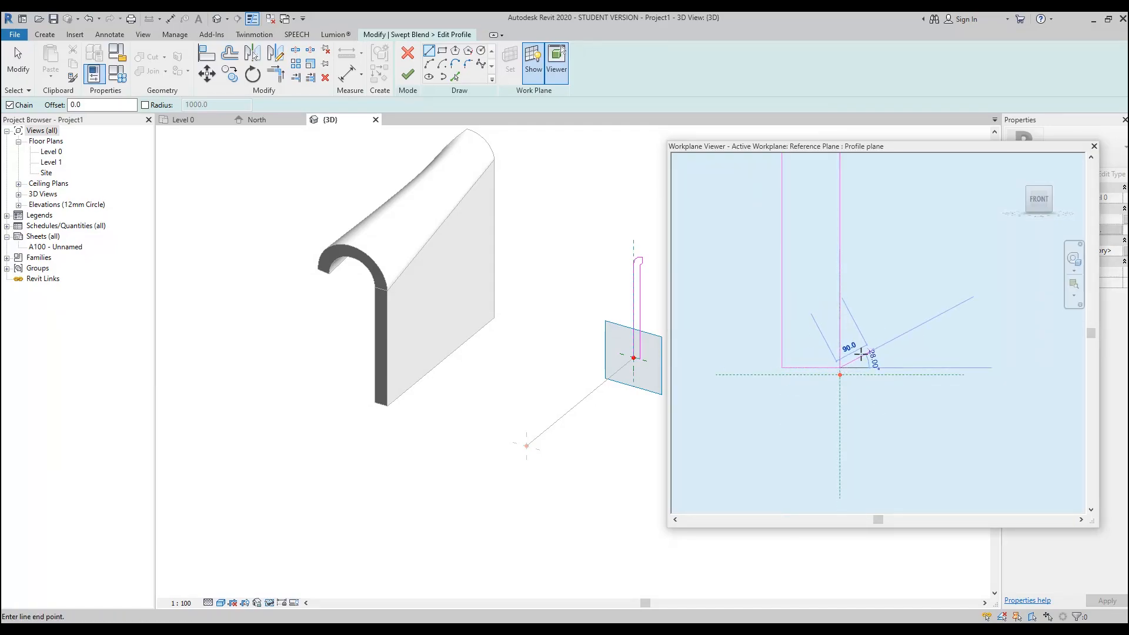
left_click(838, 374)
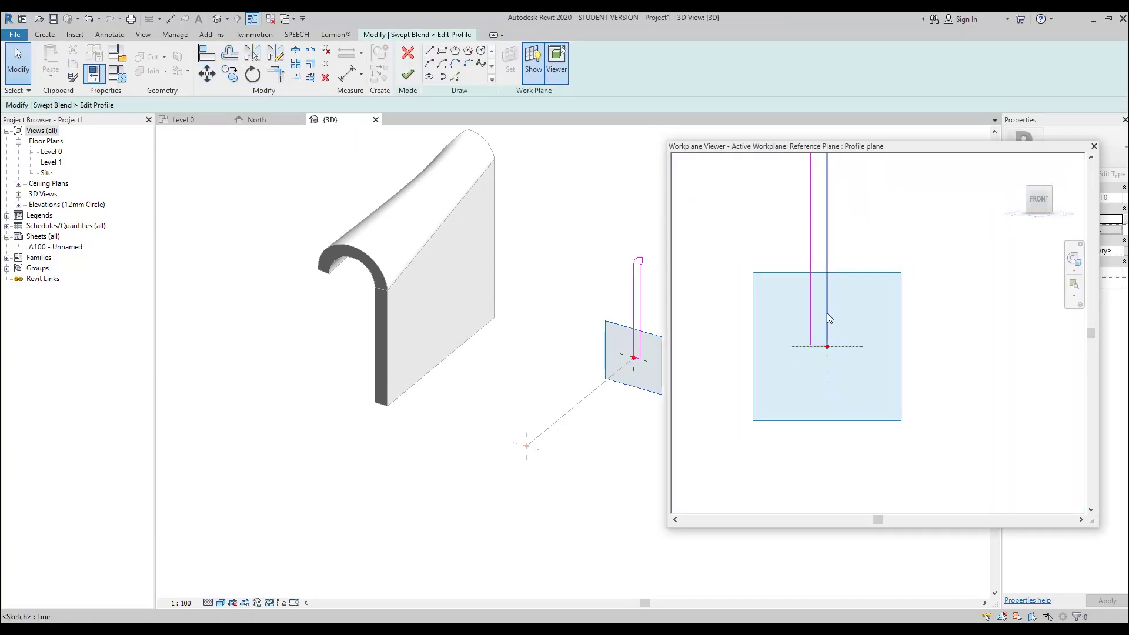
left_click(408, 55)
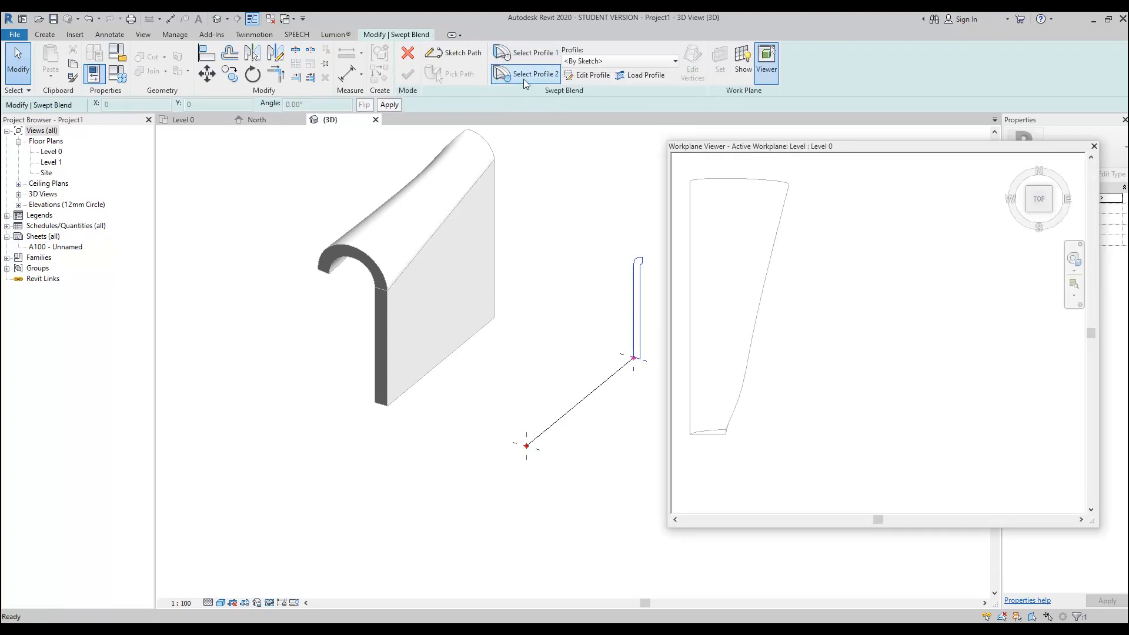
Select Profile 2 of the swept blend and enter its profile sketch mode.
left_click(591, 75)
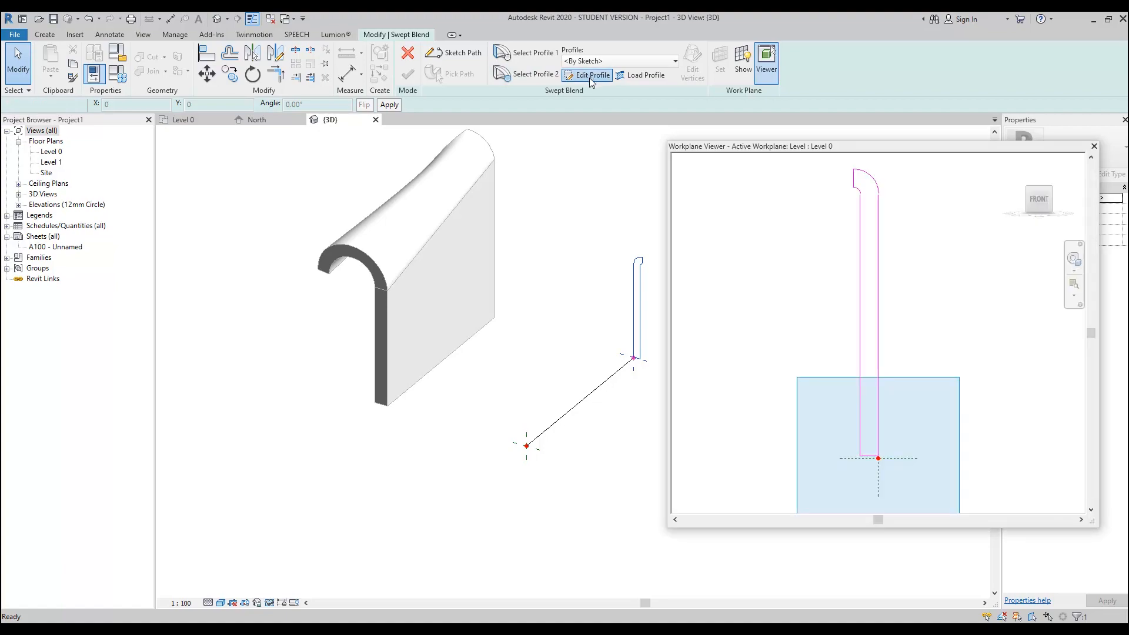
left_click(463, 52)
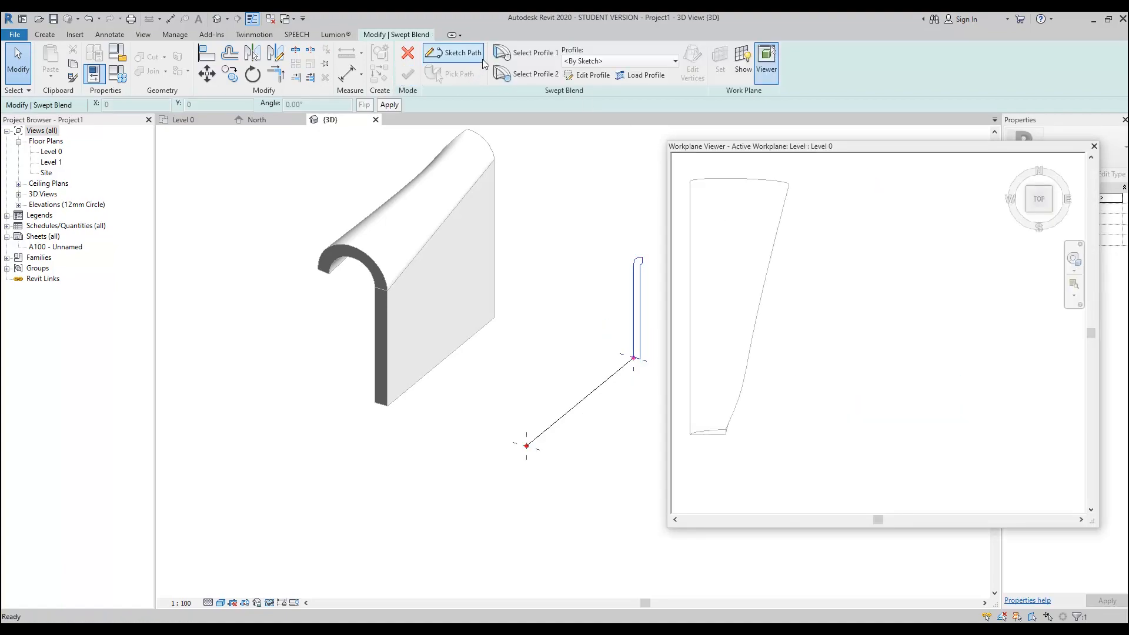
left_click(593, 75)
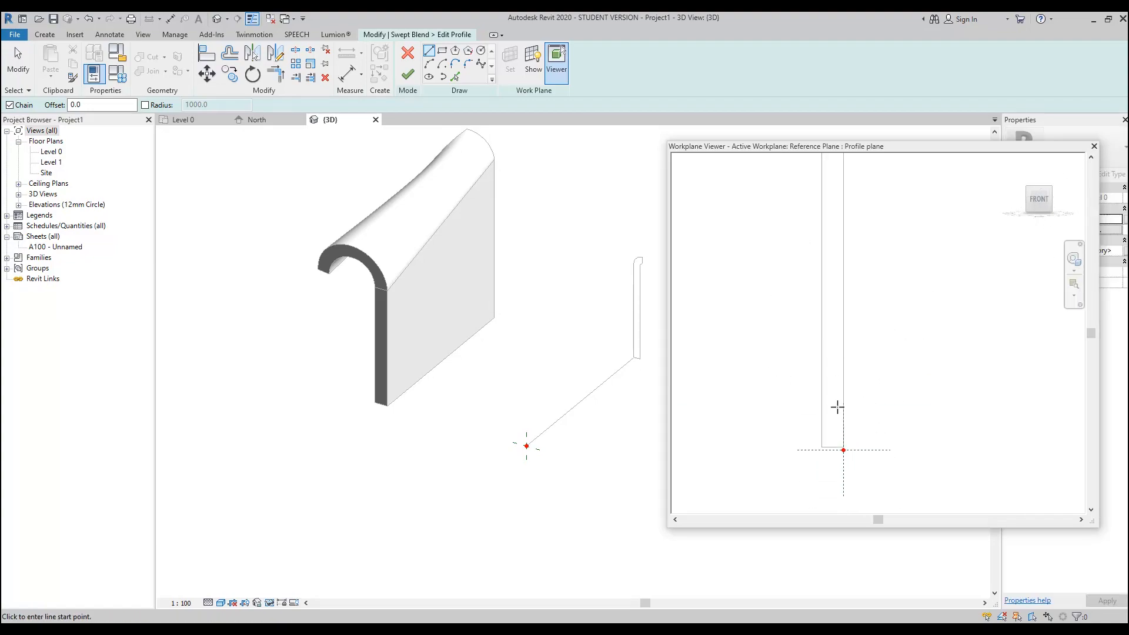
mouse_move(848, 471)
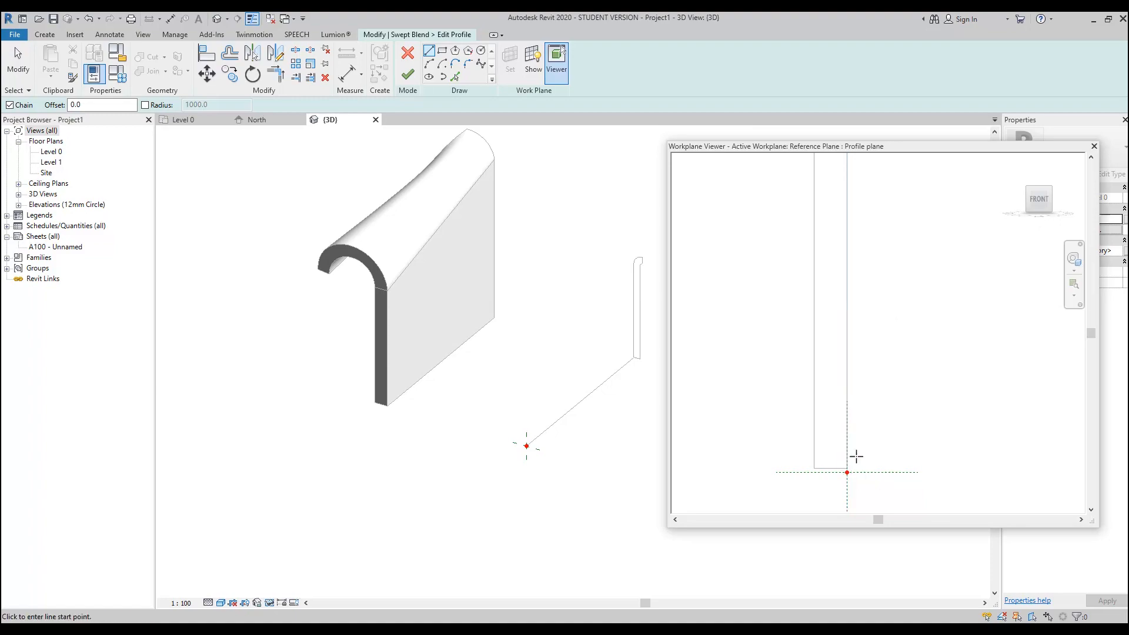
Sketch the second profile's base line and curved hook, offset 150 for thickness.
left_click(454, 78)
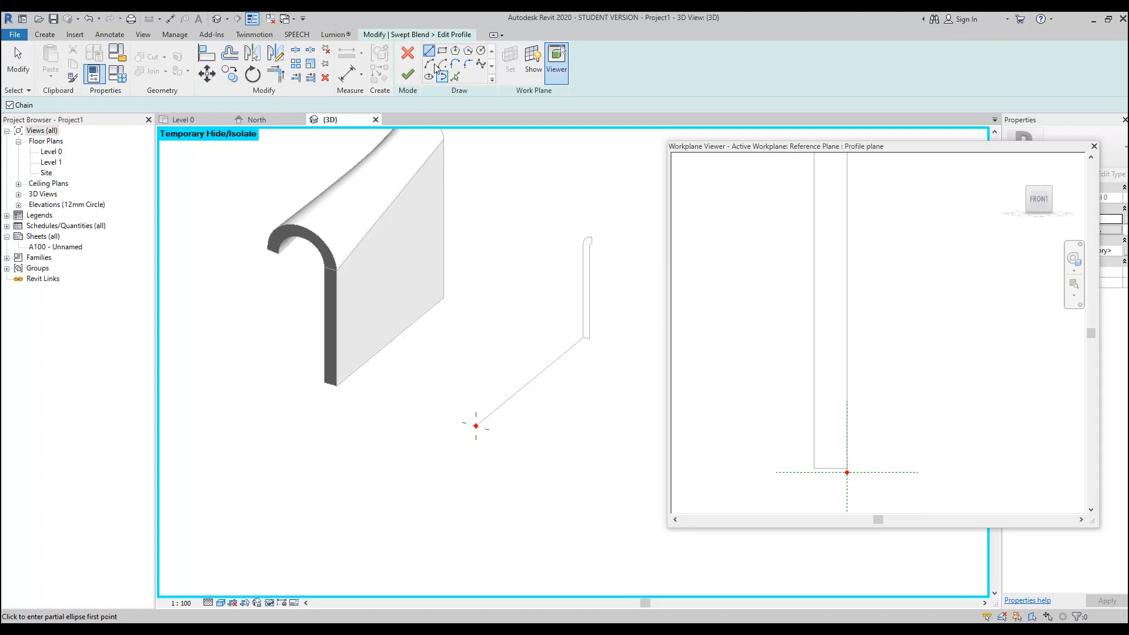
left_click(428, 51)
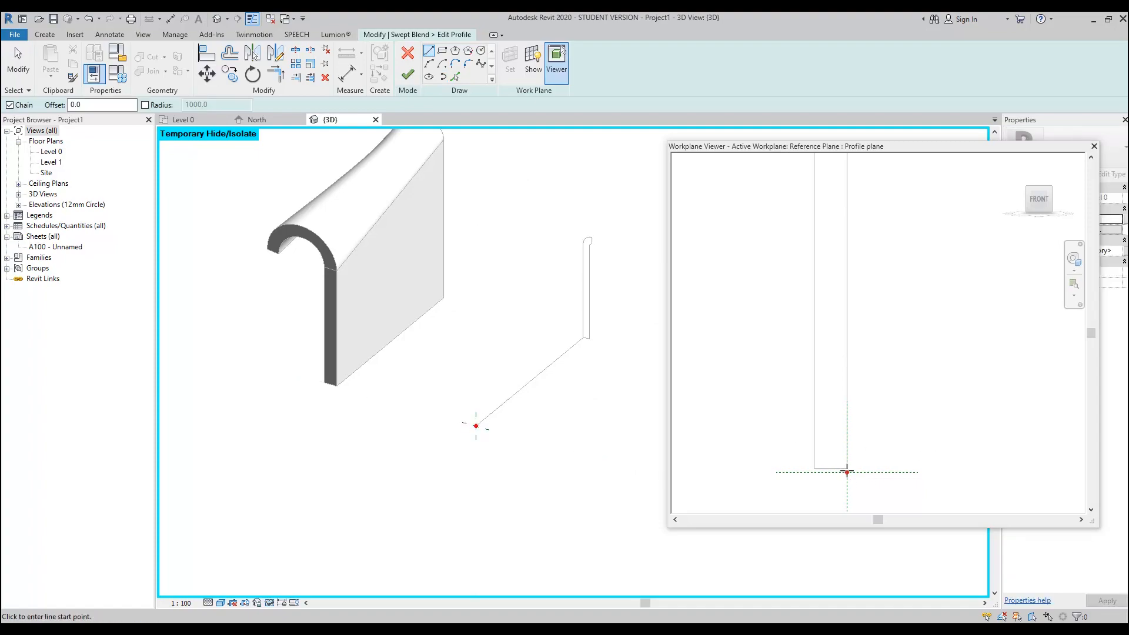
mouse_move(858, 451)
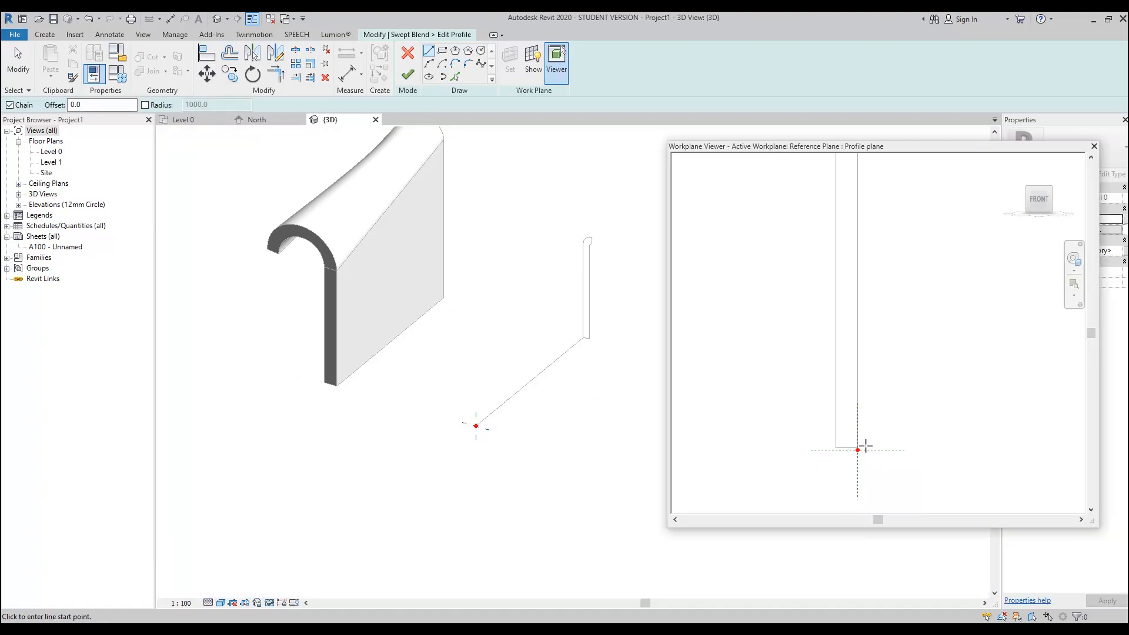
left_click(857, 449)
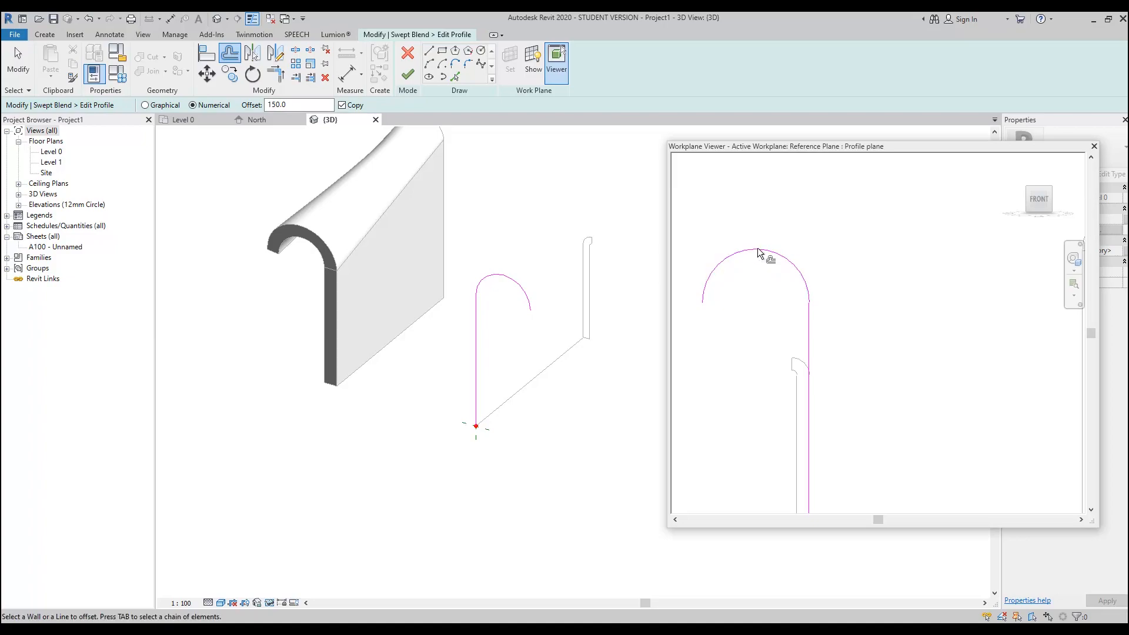
mouse_move(762, 254)
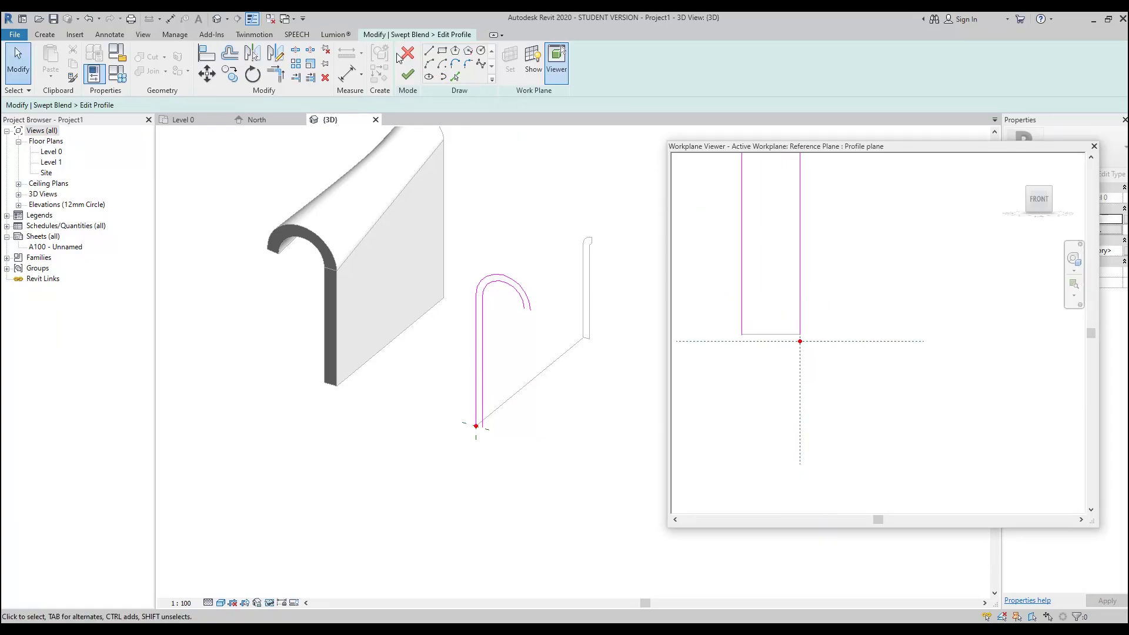
Trim the corners to close the hooked outline and finish the profile.
left_click(427, 52)
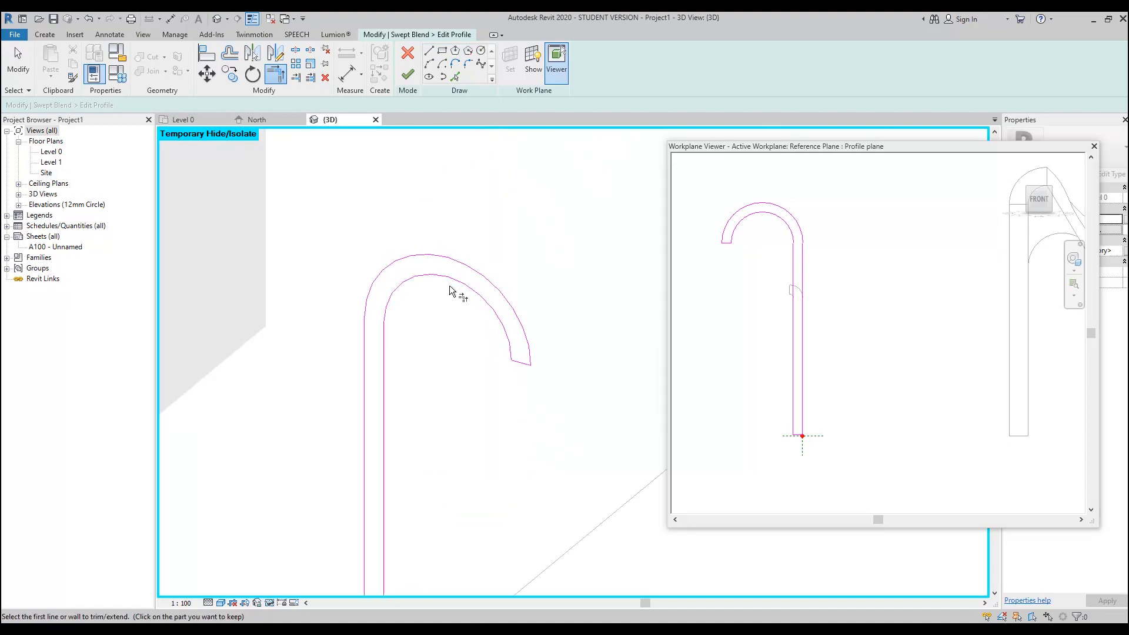
left_click(407, 58)
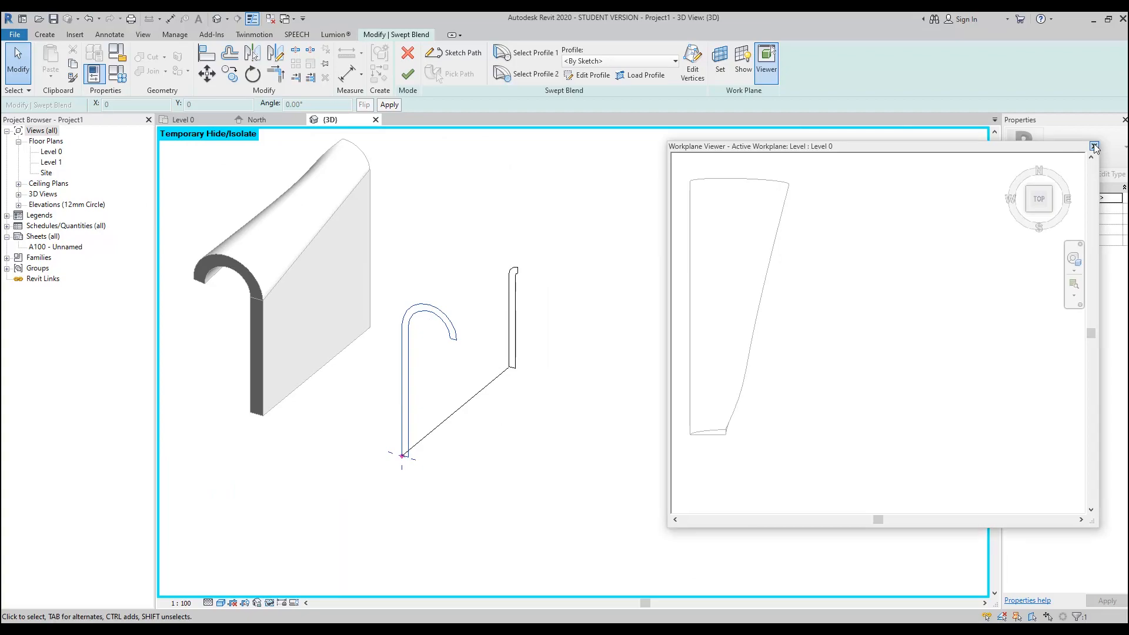
Close the Workplane Viewer and finish the swept blend into a solid curled wall piece.
left_click(1093, 147)
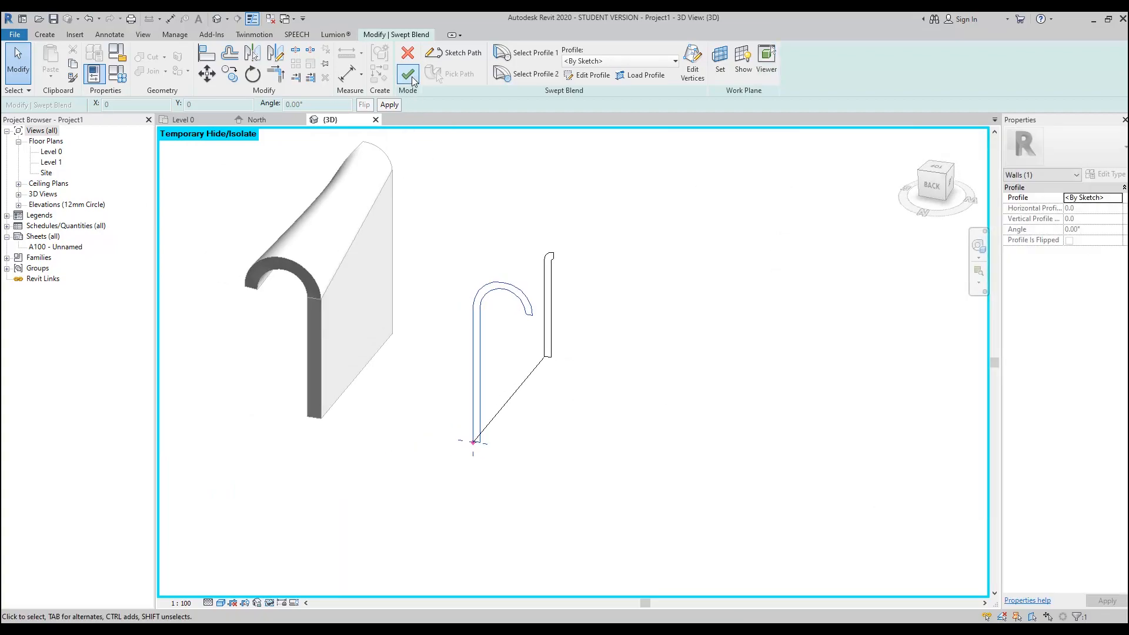
left_click(408, 61)
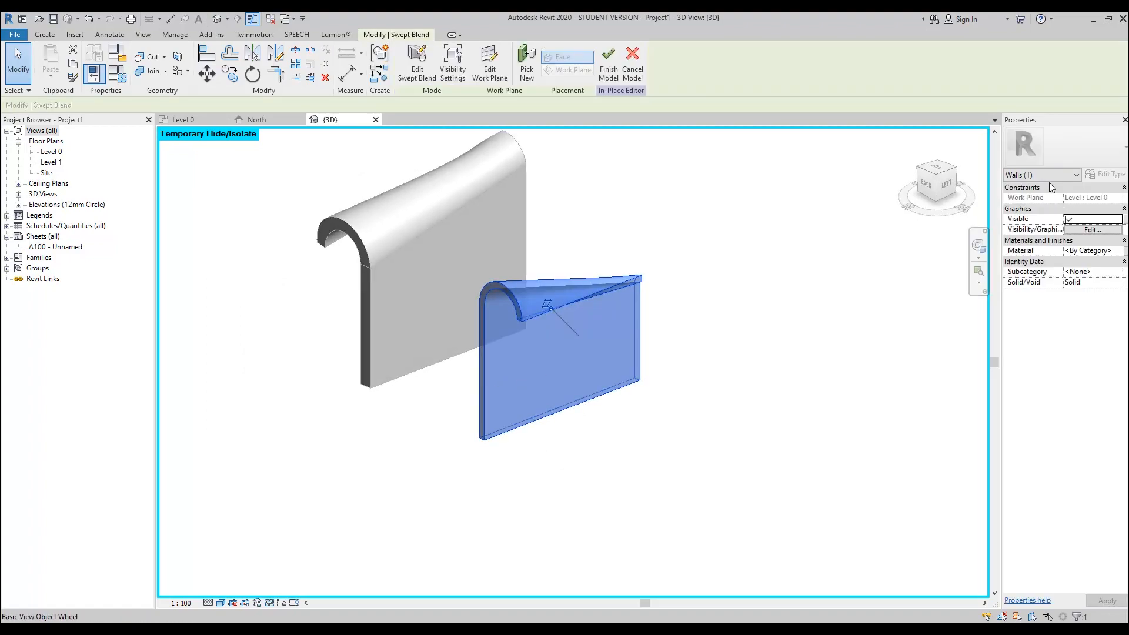
mouse_move(998, 229)
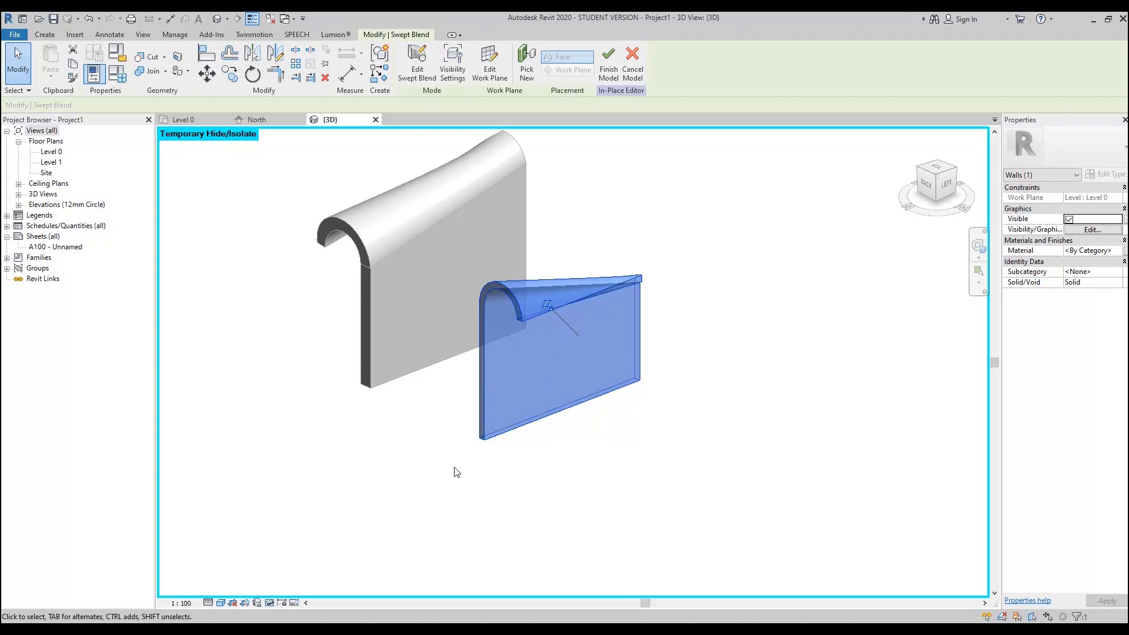
left_click(383, 351)
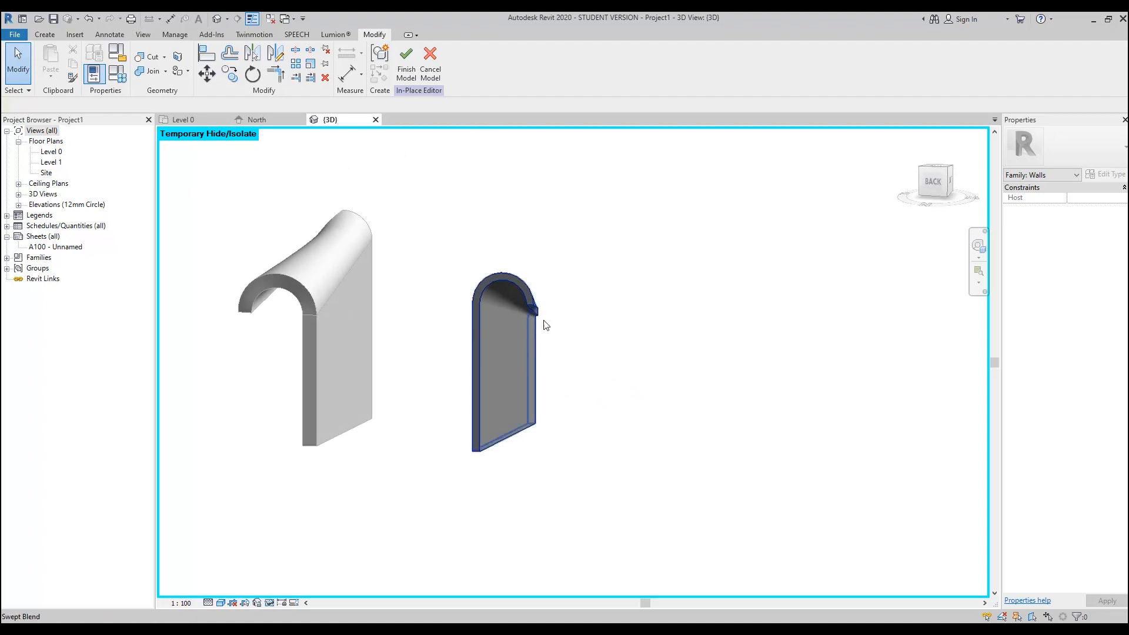
mouse_move(541, 329)
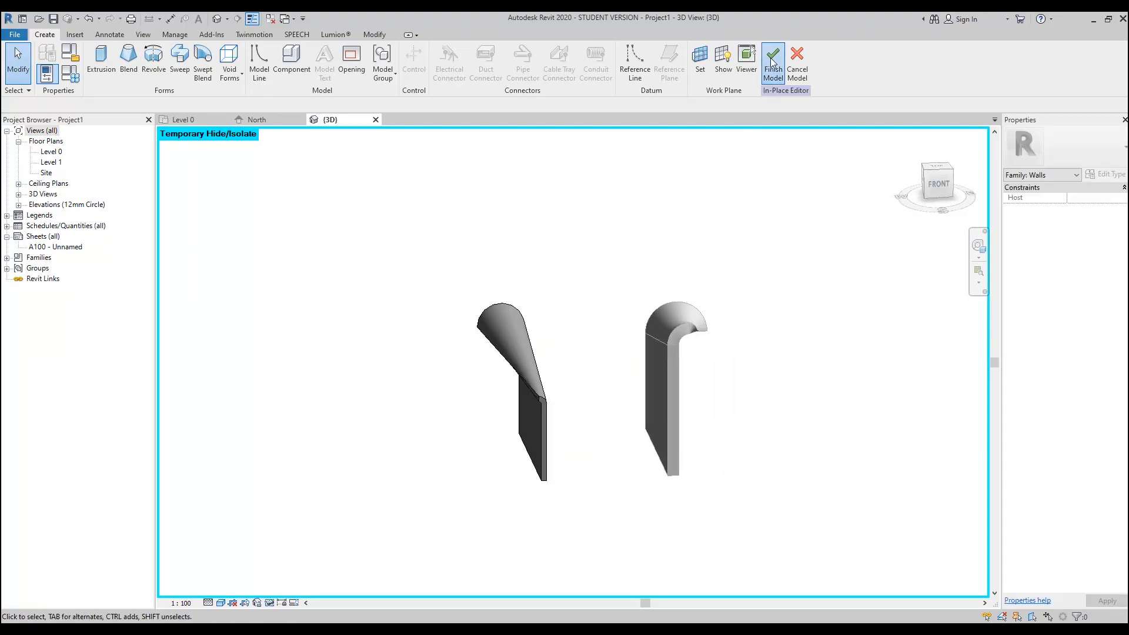
Finish the in-place model, leaving the swept-blend wall beside the other curled wall.
left_click(771, 62)
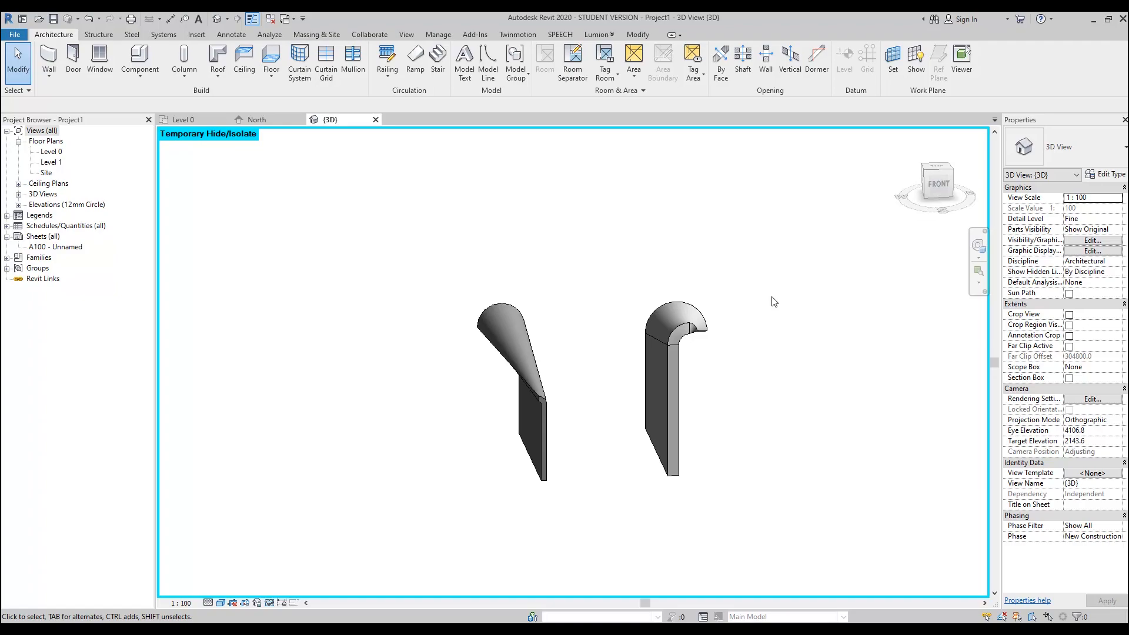
mouse_move(694, 292)
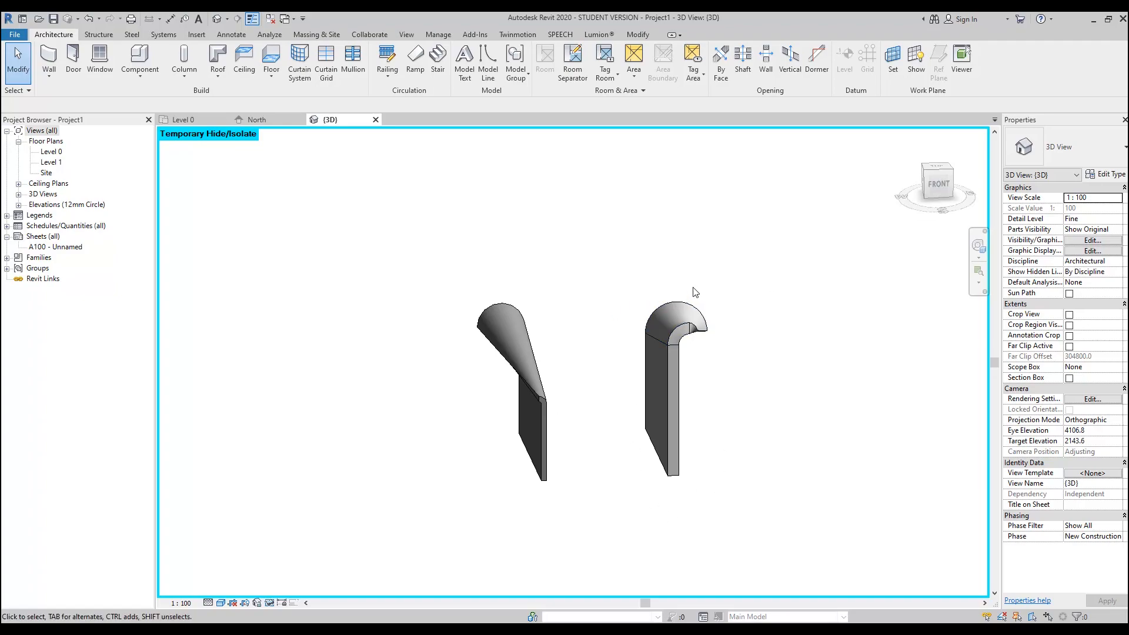
mouse_move(690, 527)
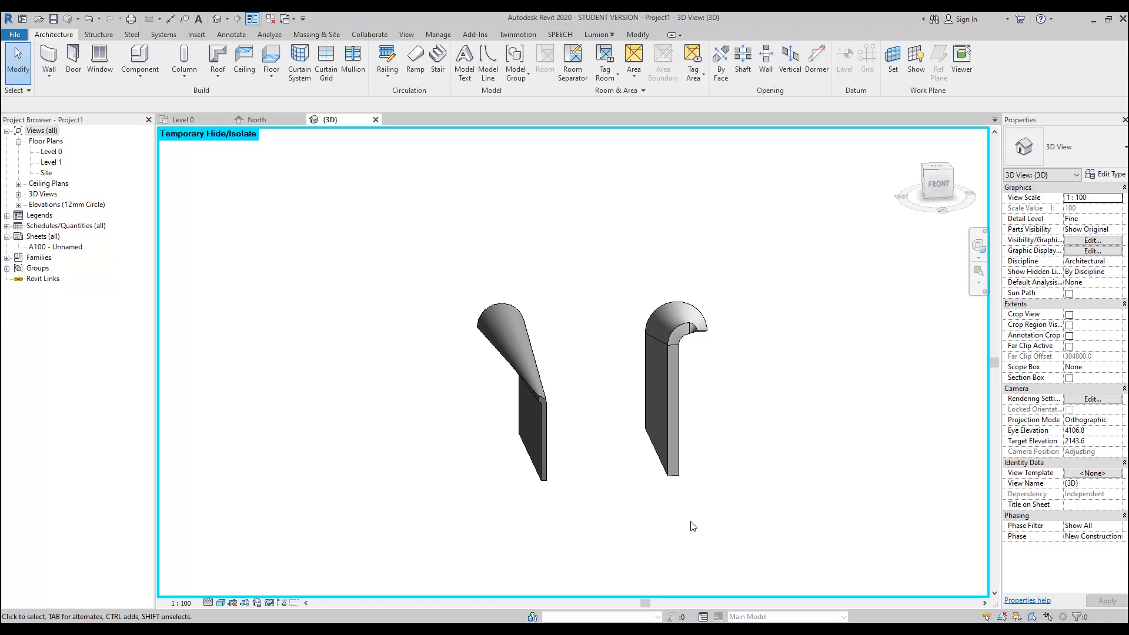
mouse_move(409, 596)
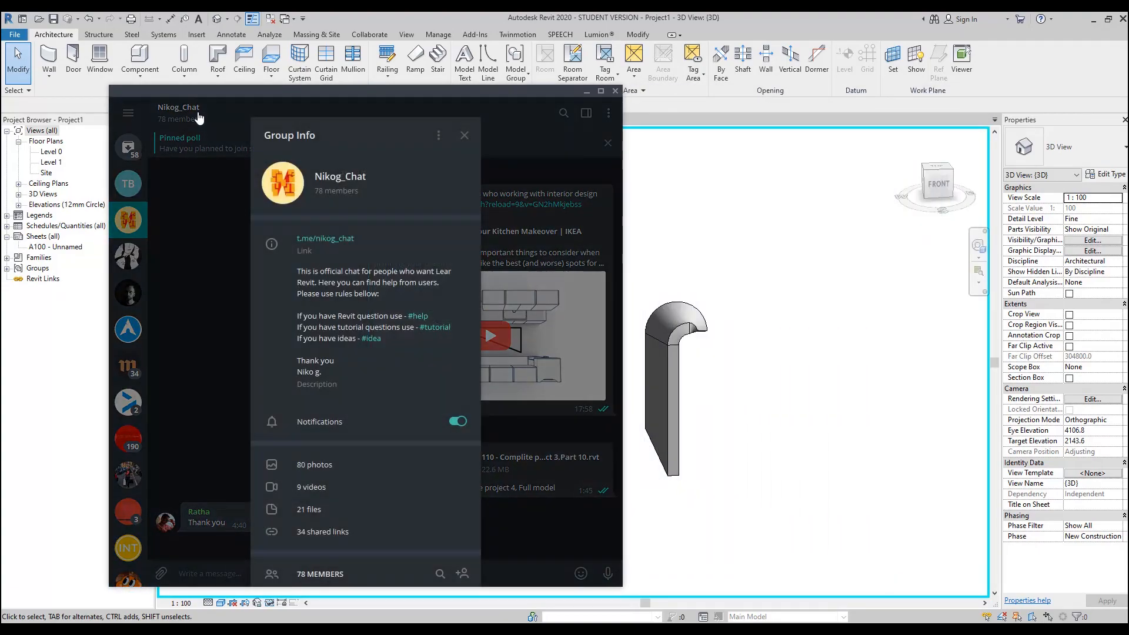
mouse_move(320, 128)
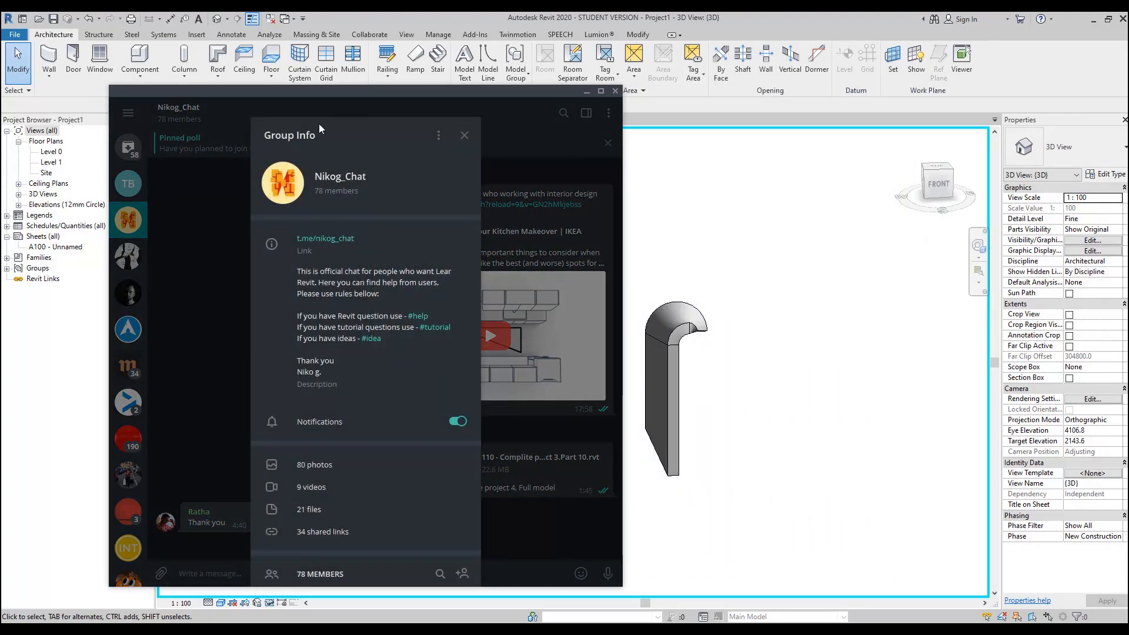
mouse_move(405, 219)
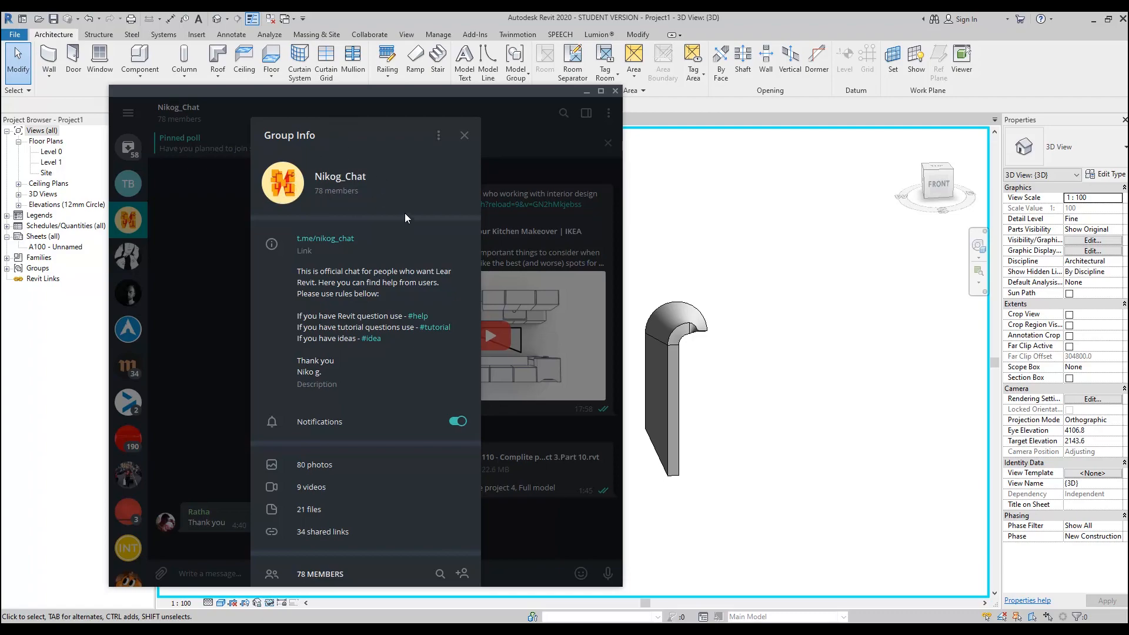
mouse_move(465, 136)
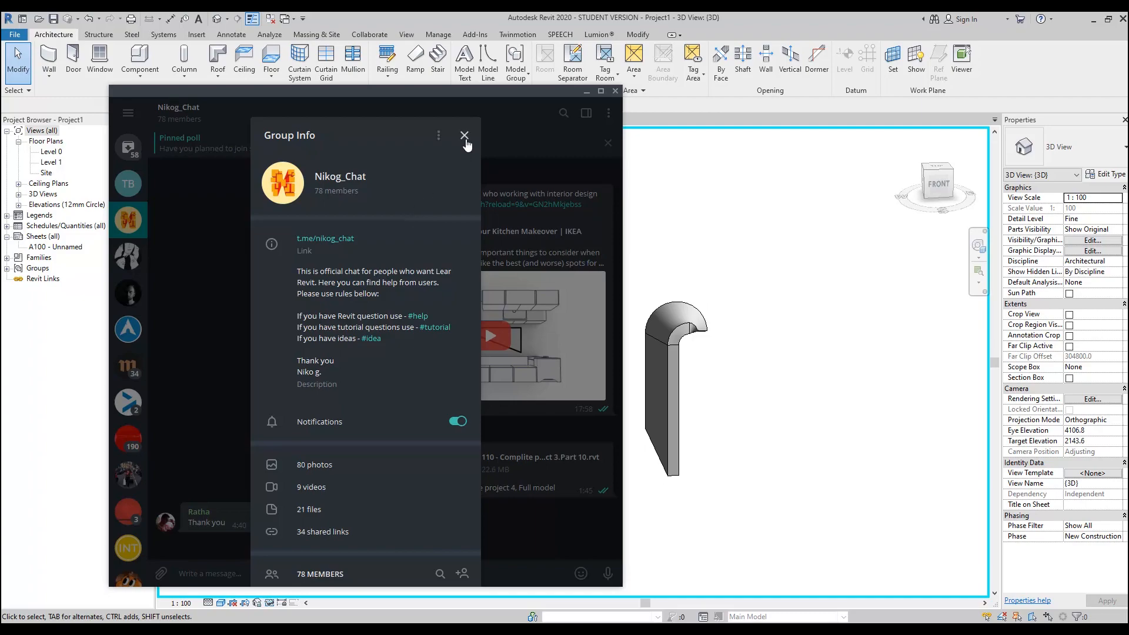
left_click(465, 135)
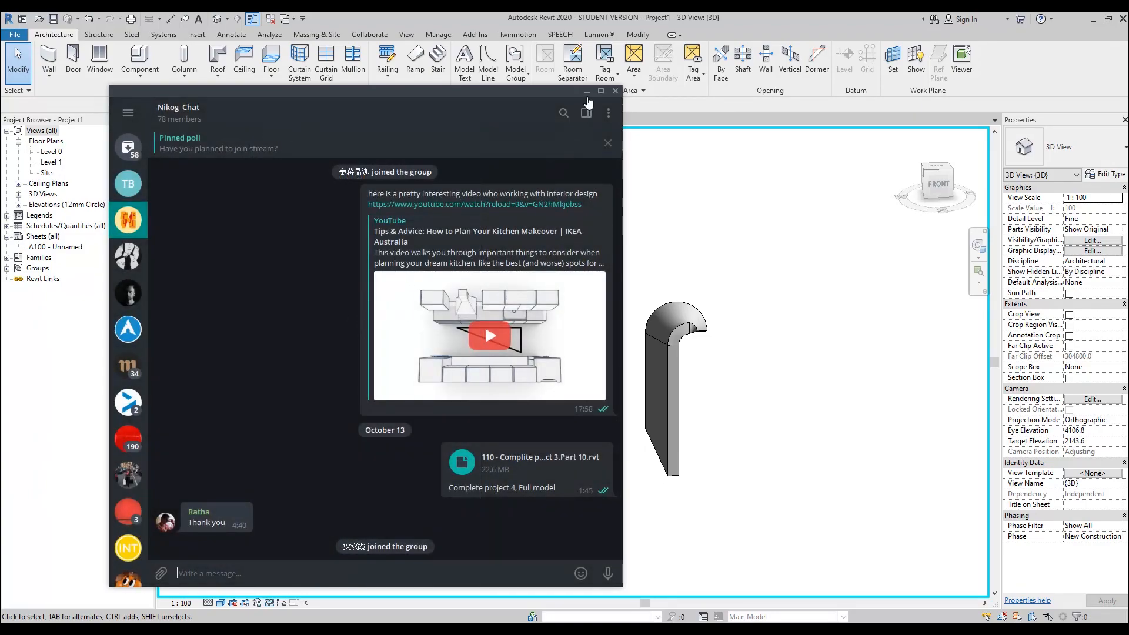
left_click(586, 92)
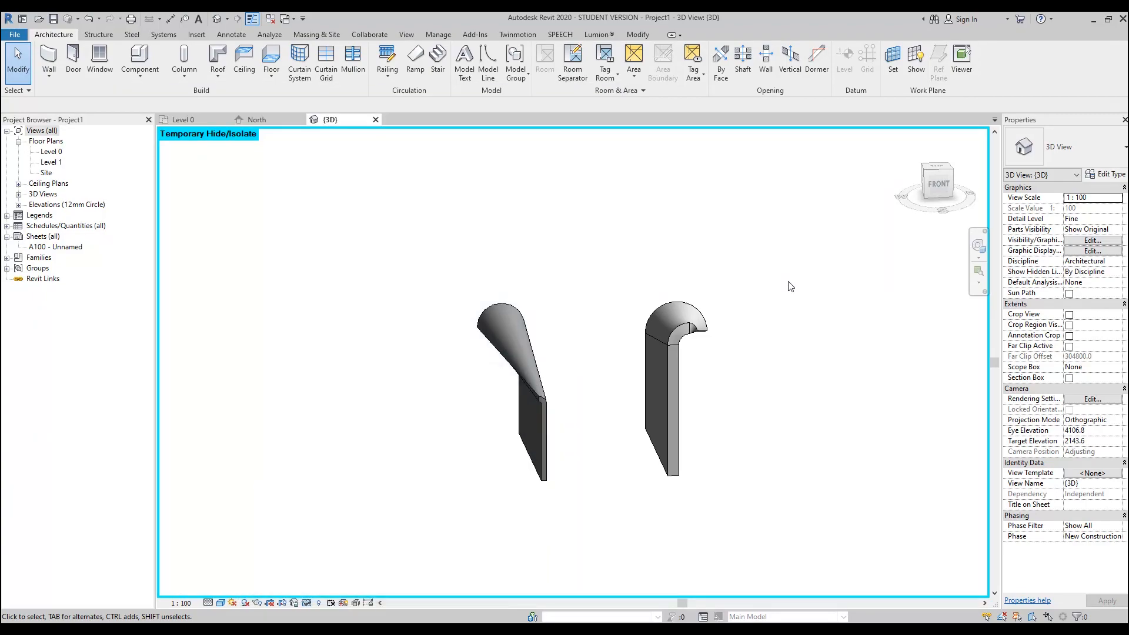